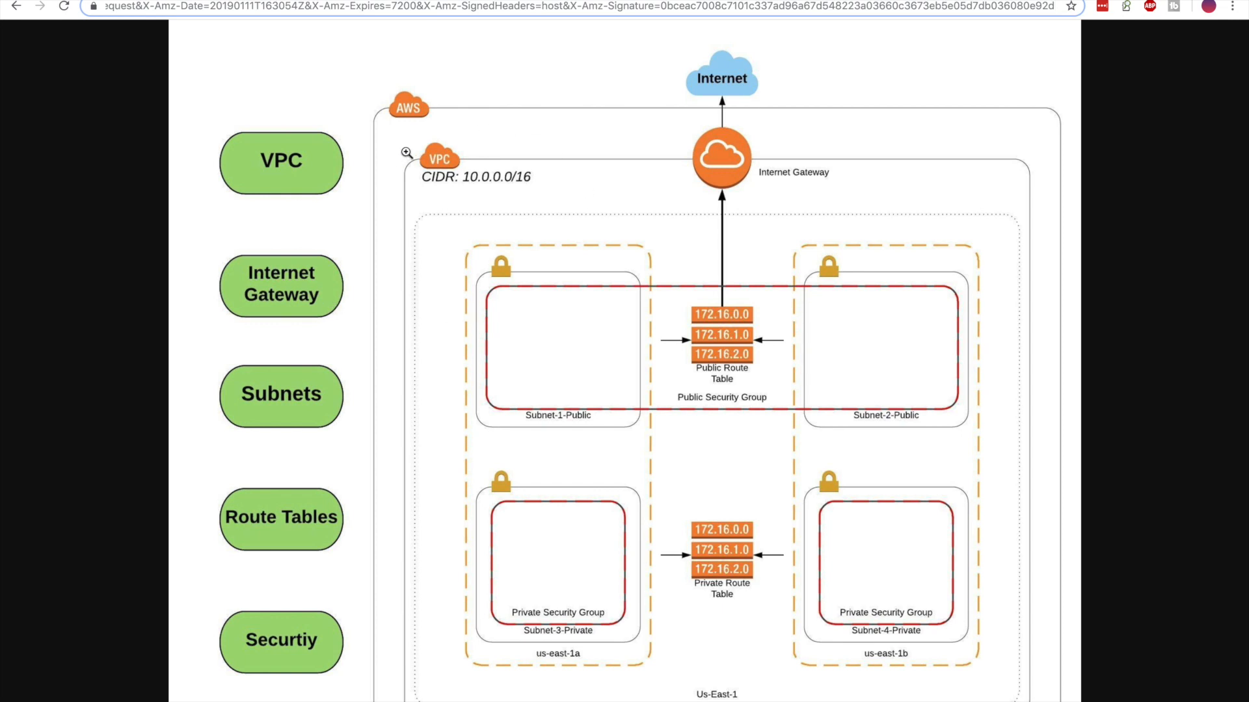
pyautogui.moveTo(552, 164)
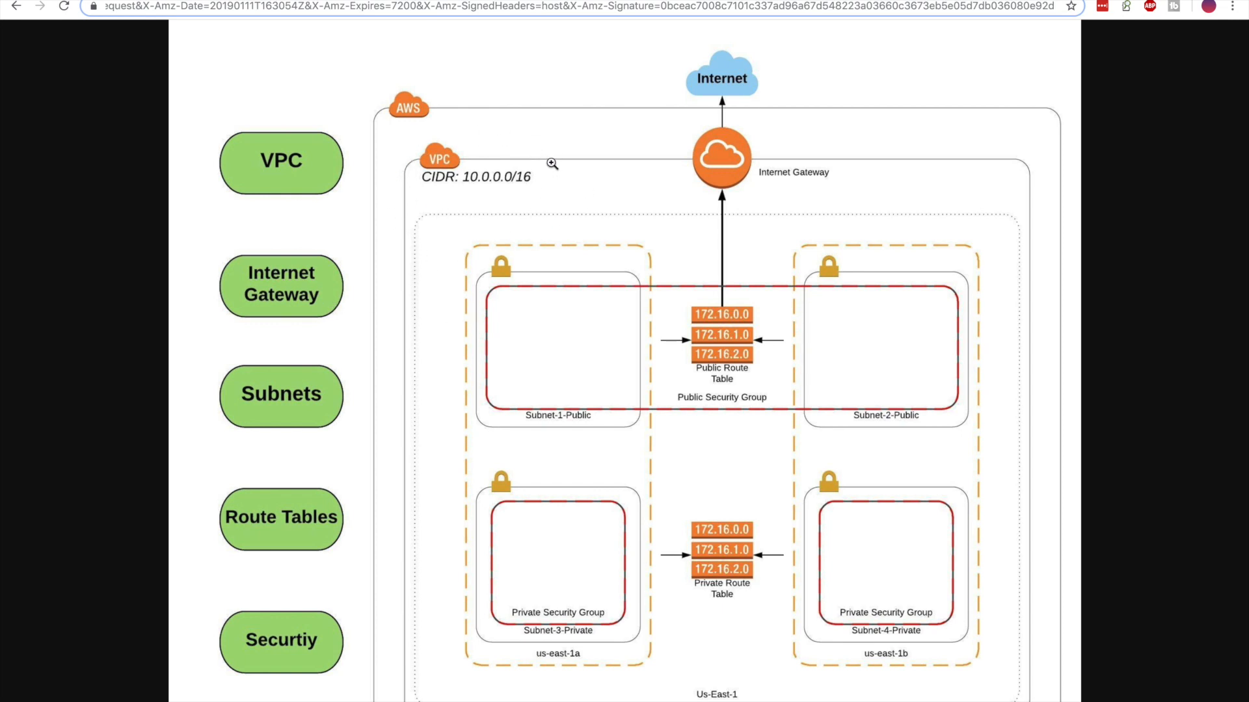
pyautogui.moveTo(590, 173)
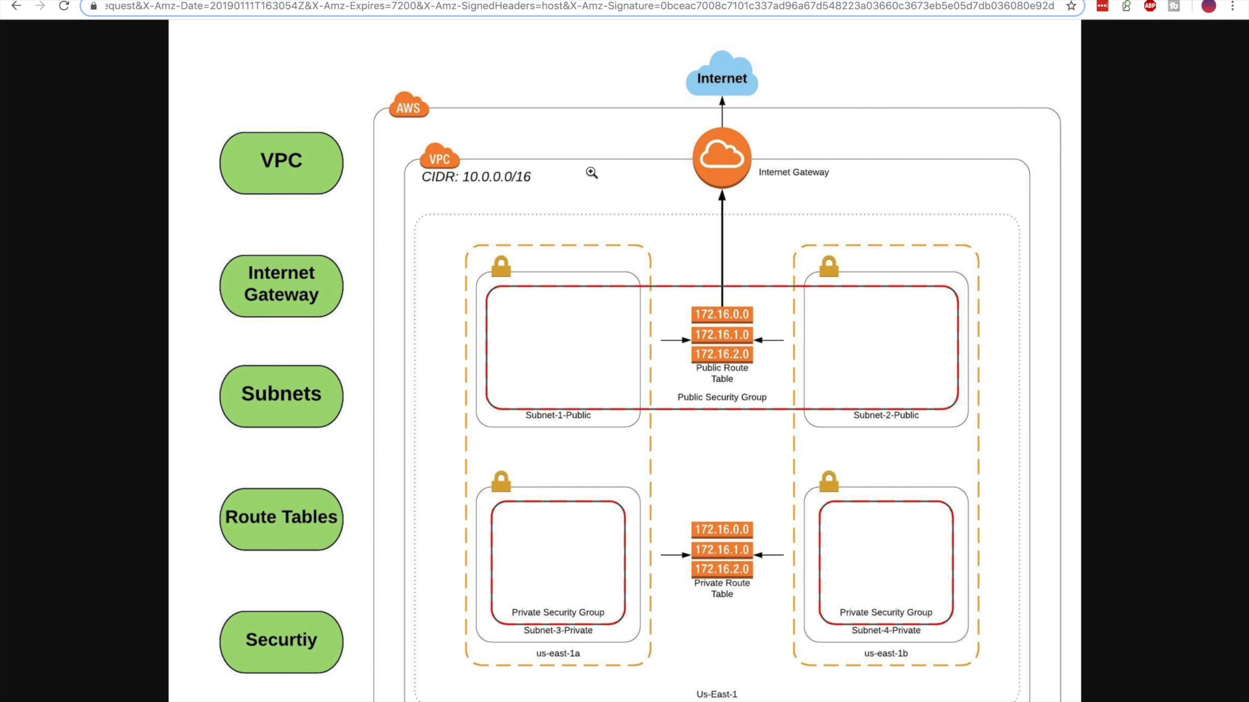
pyautogui.moveTo(938, 444)
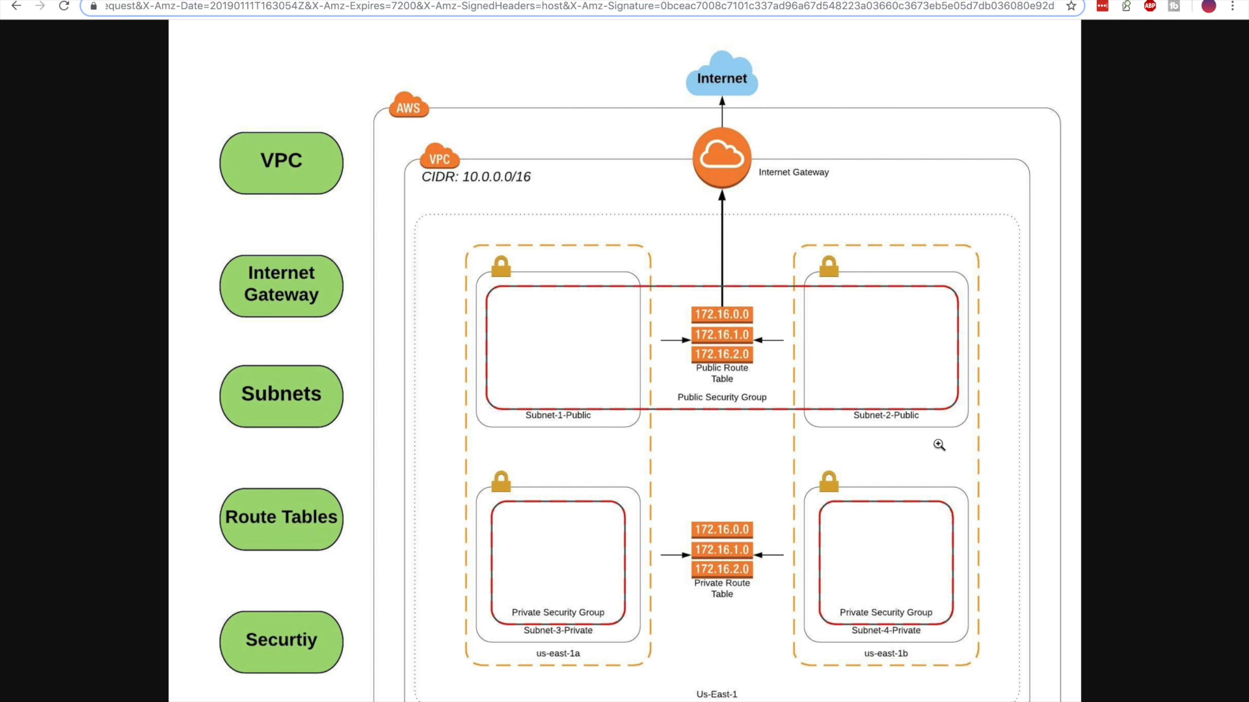
pyautogui.moveTo(597, 602)
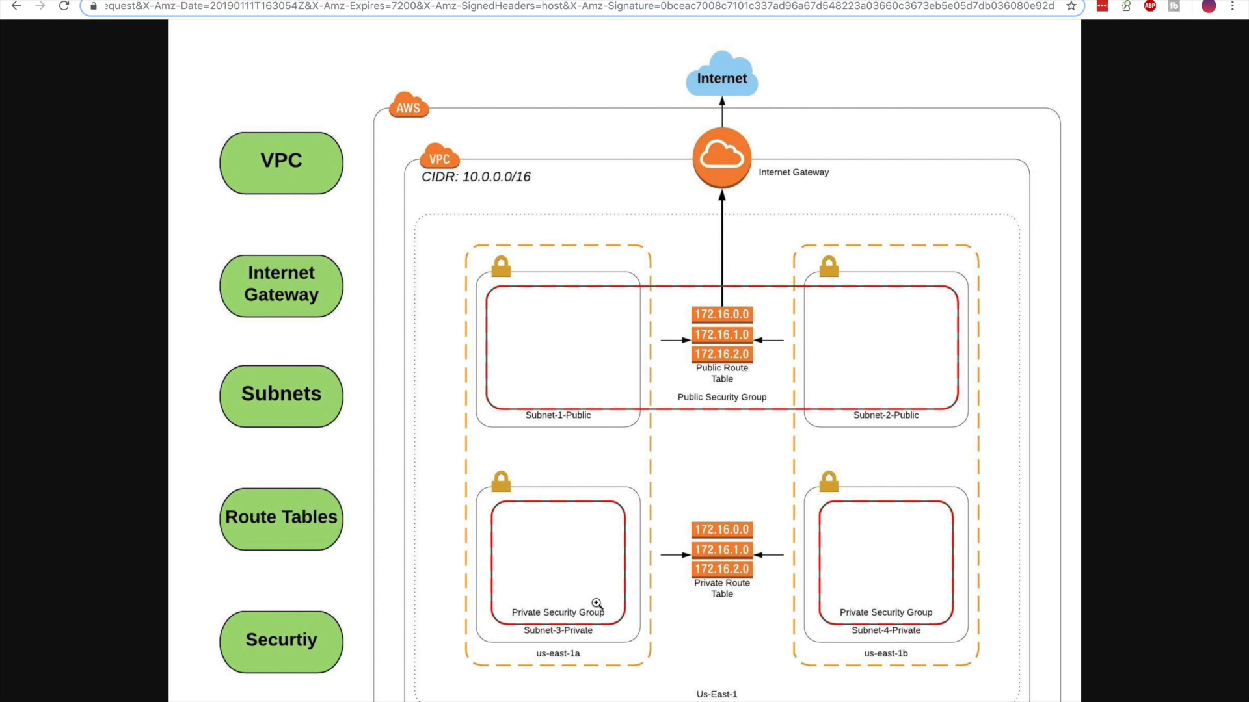
pyautogui.moveTo(871, 647)
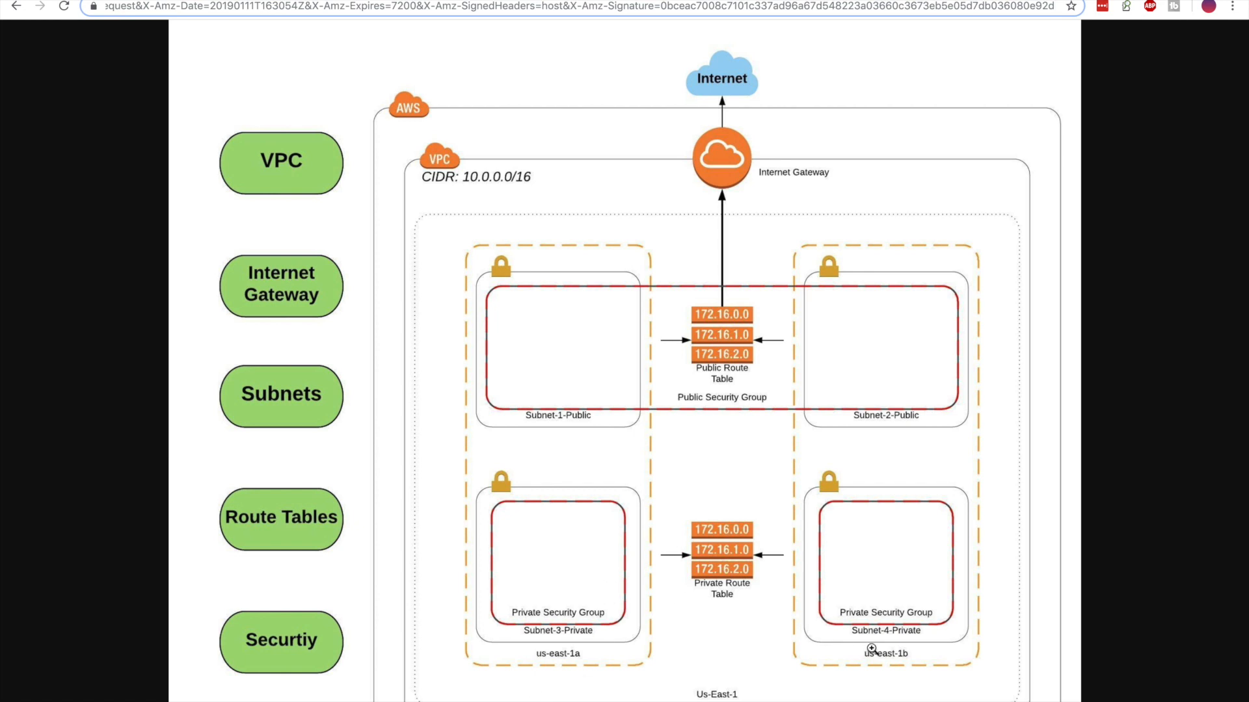
pyautogui.moveTo(778, 607)
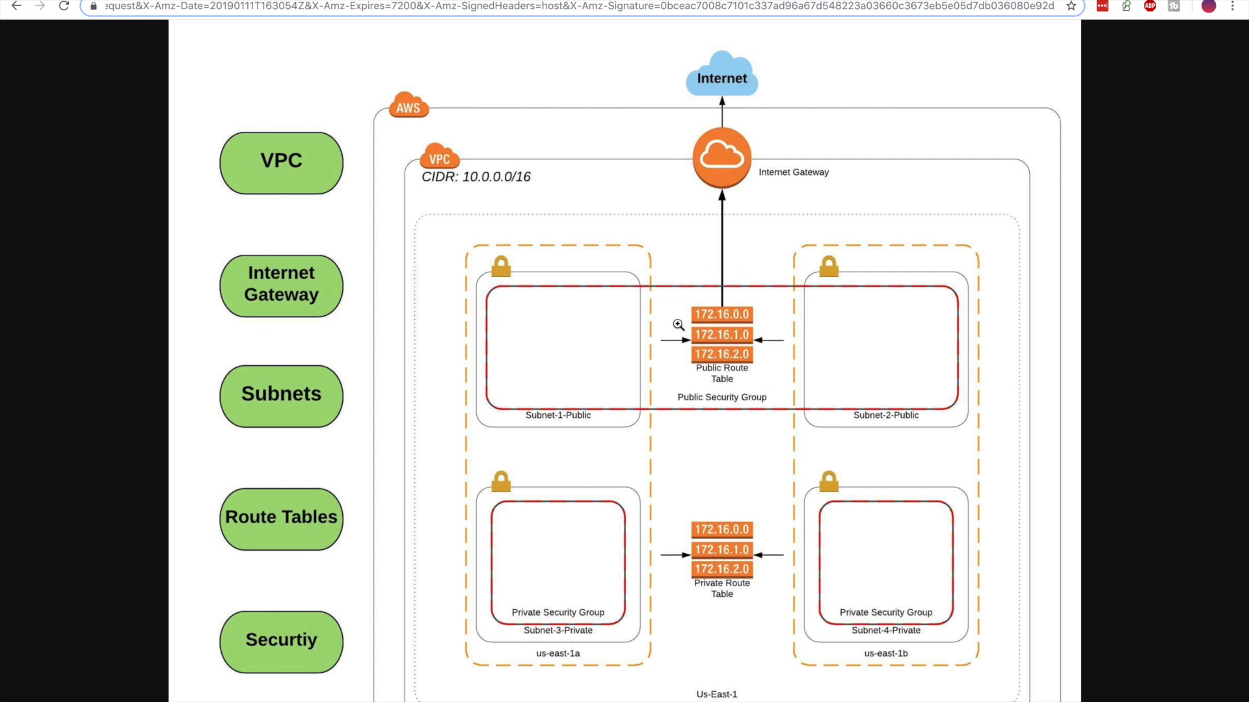
pyautogui.moveTo(724, 204)
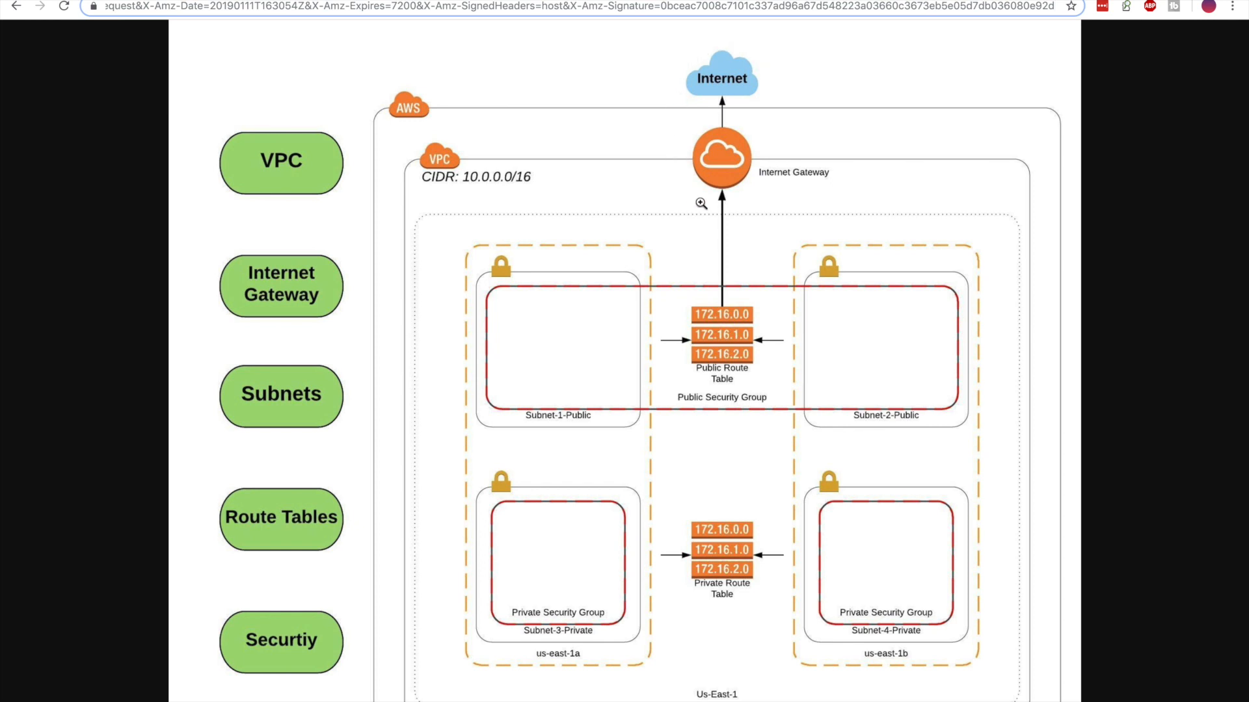
pyautogui.moveTo(757, 72)
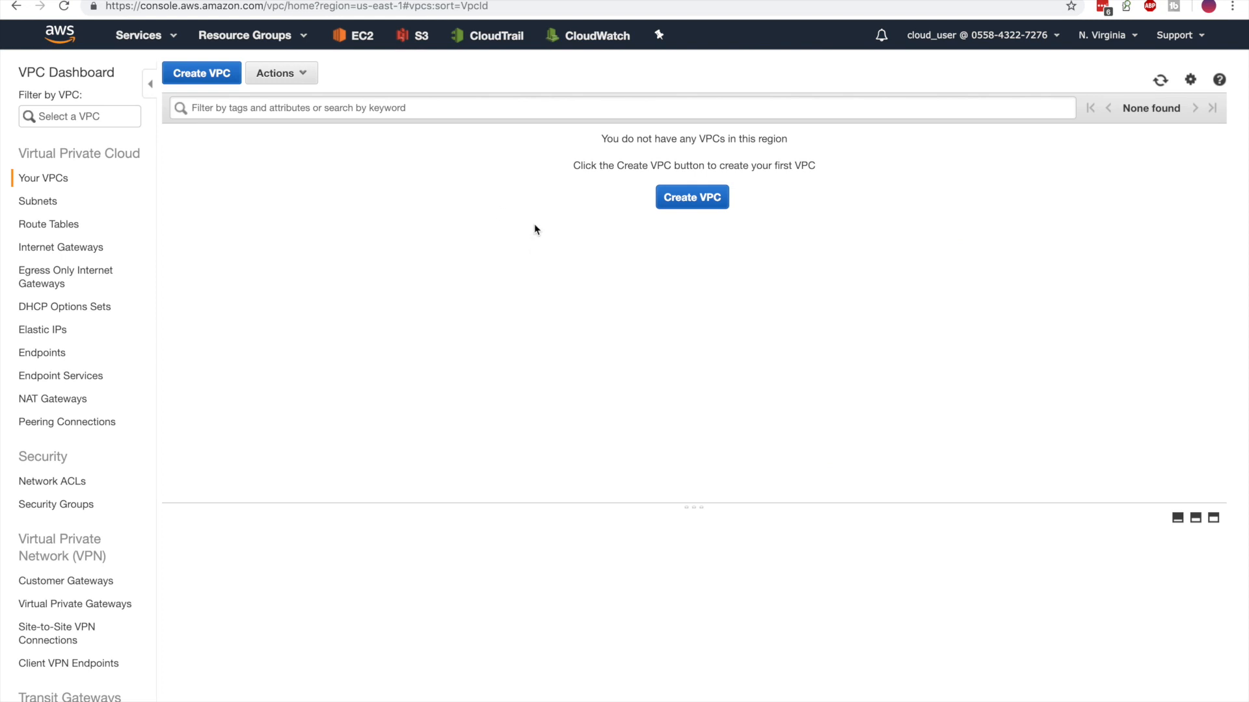
# Create VPC lab-vpc with IPv4 CIDR 10.0.0.0/16 and clear the filter to list it.
pyautogui.click(201, 73)
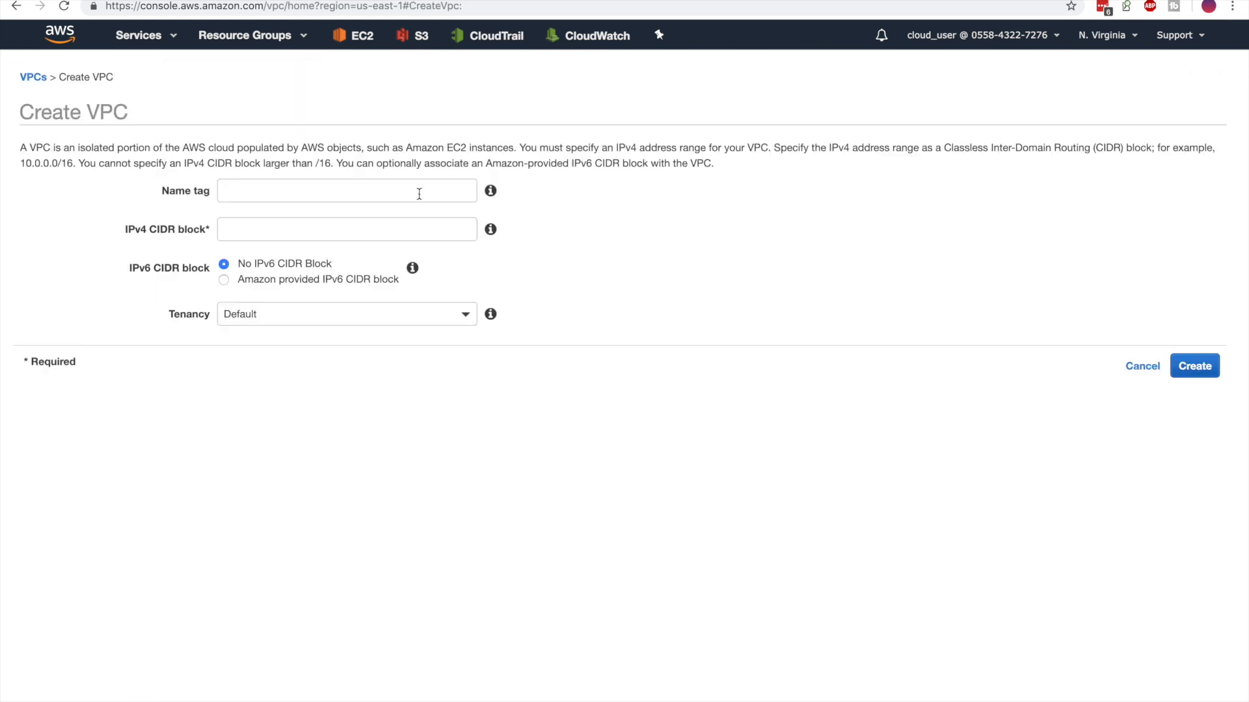
pyautogui.write('lab-vpc')
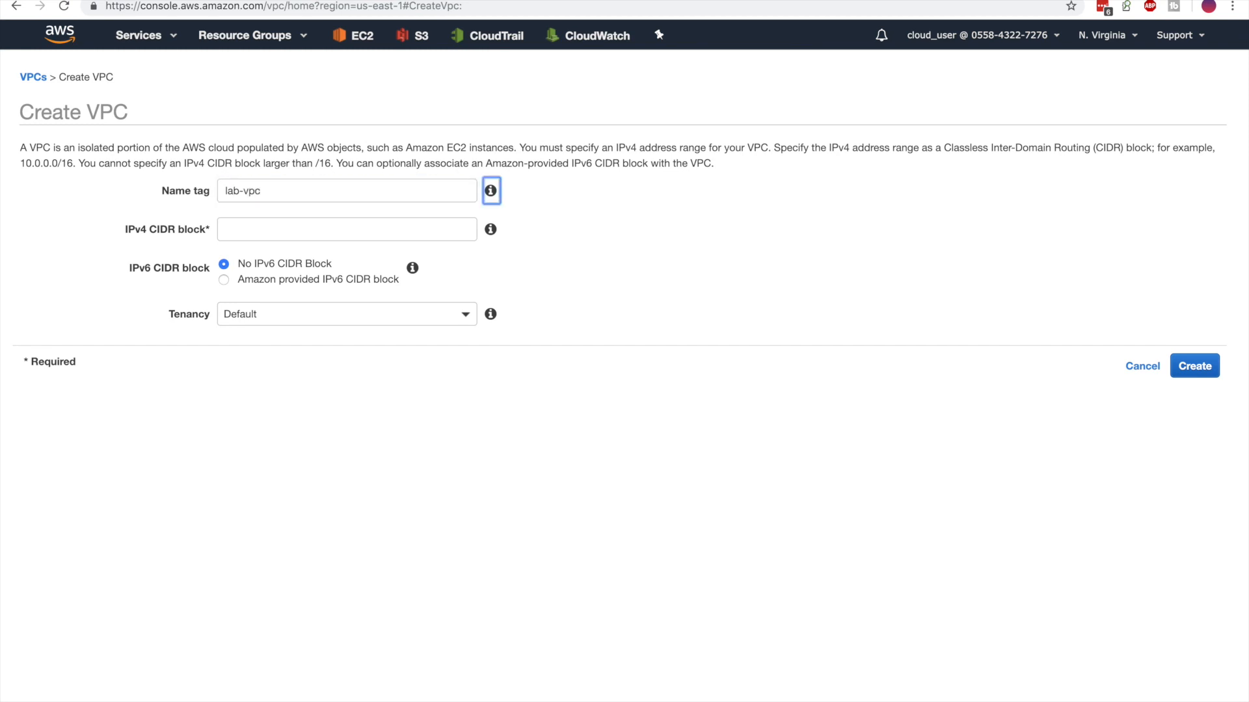
pyautogui.write('10.0.0.0/16')
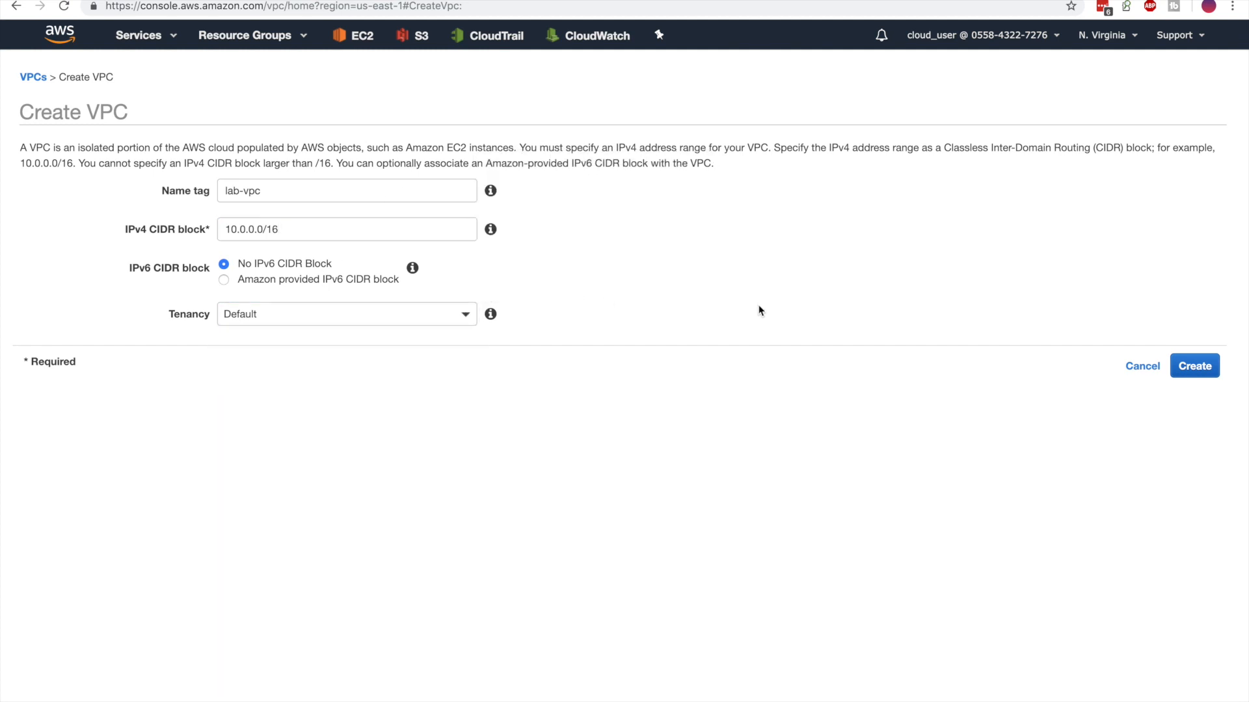
pyautogui.click(1193, 365)
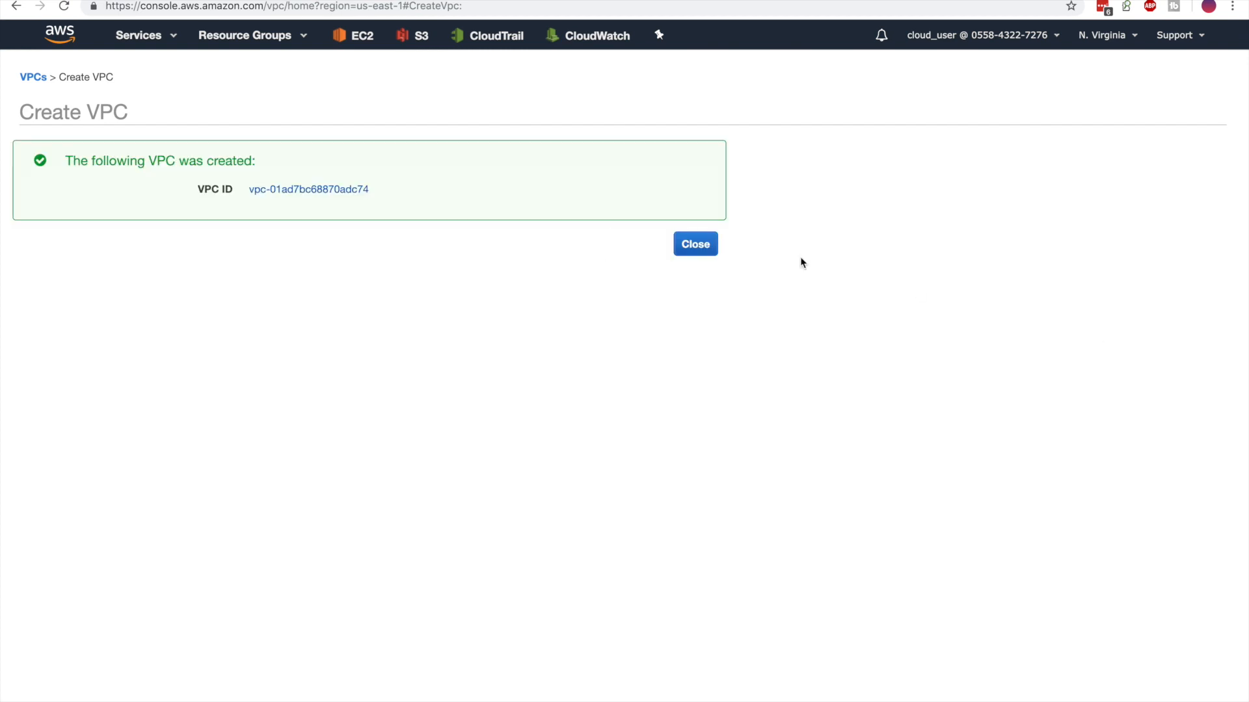
pyautogui.click(693, 243)
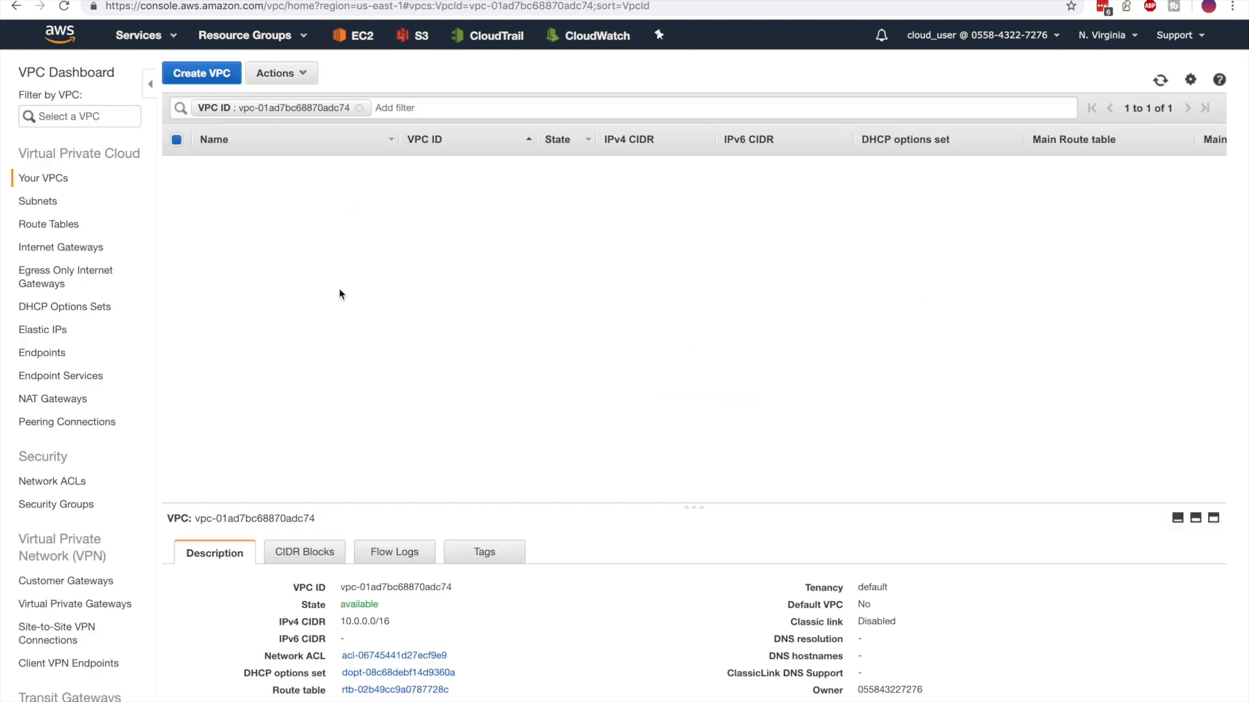
pyautogui.click(359, 108)
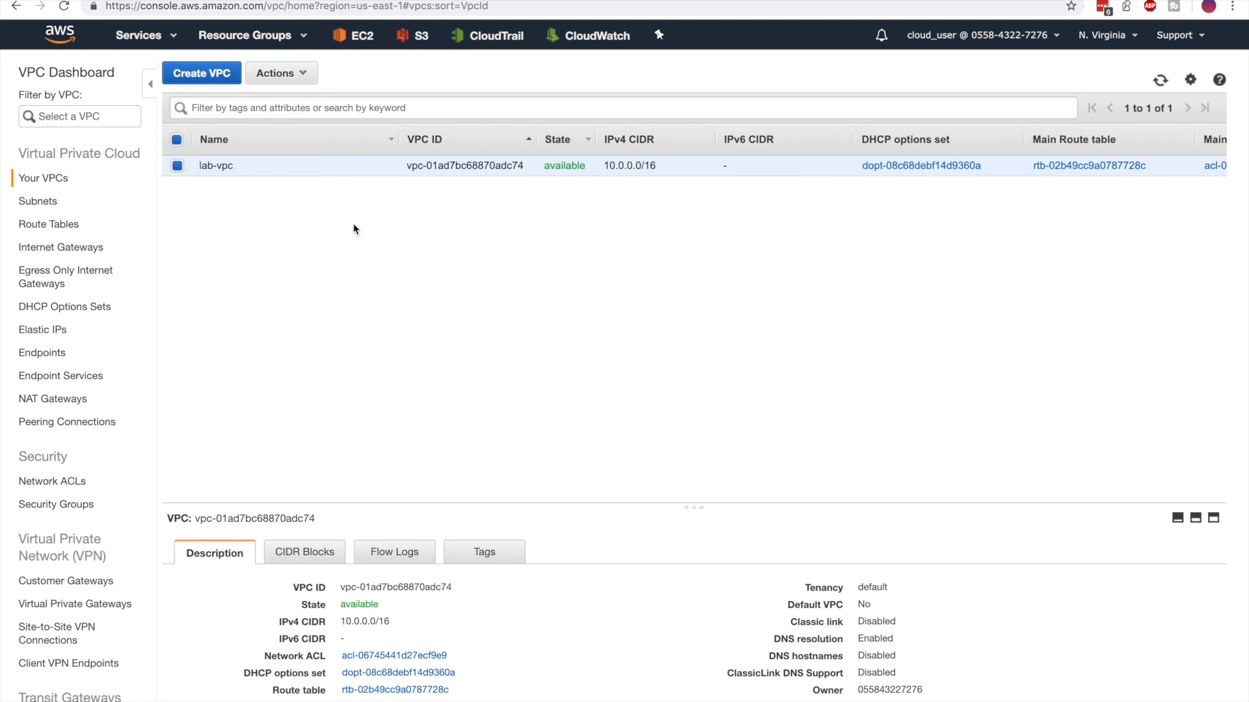
pyautogui.moveTo(291, 233)
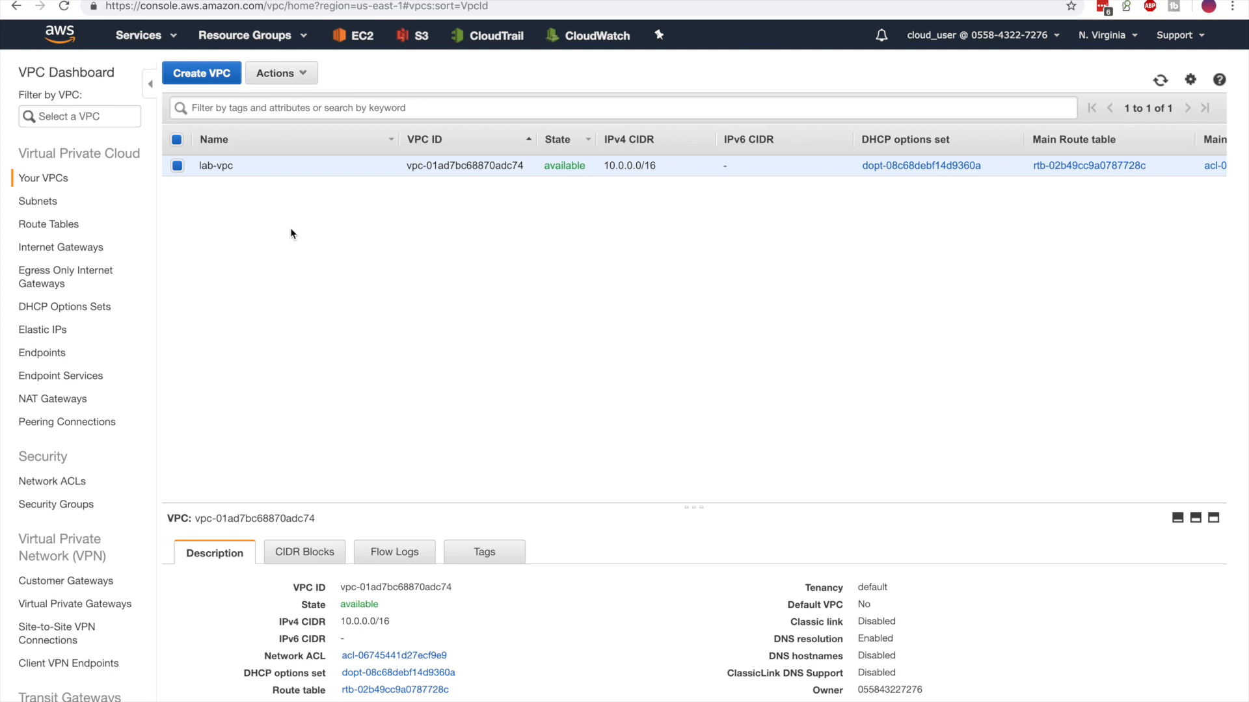
# Create internet gateway lab-igw and view it in the gateway list, still detached.
pyautogui.click(61, 247)
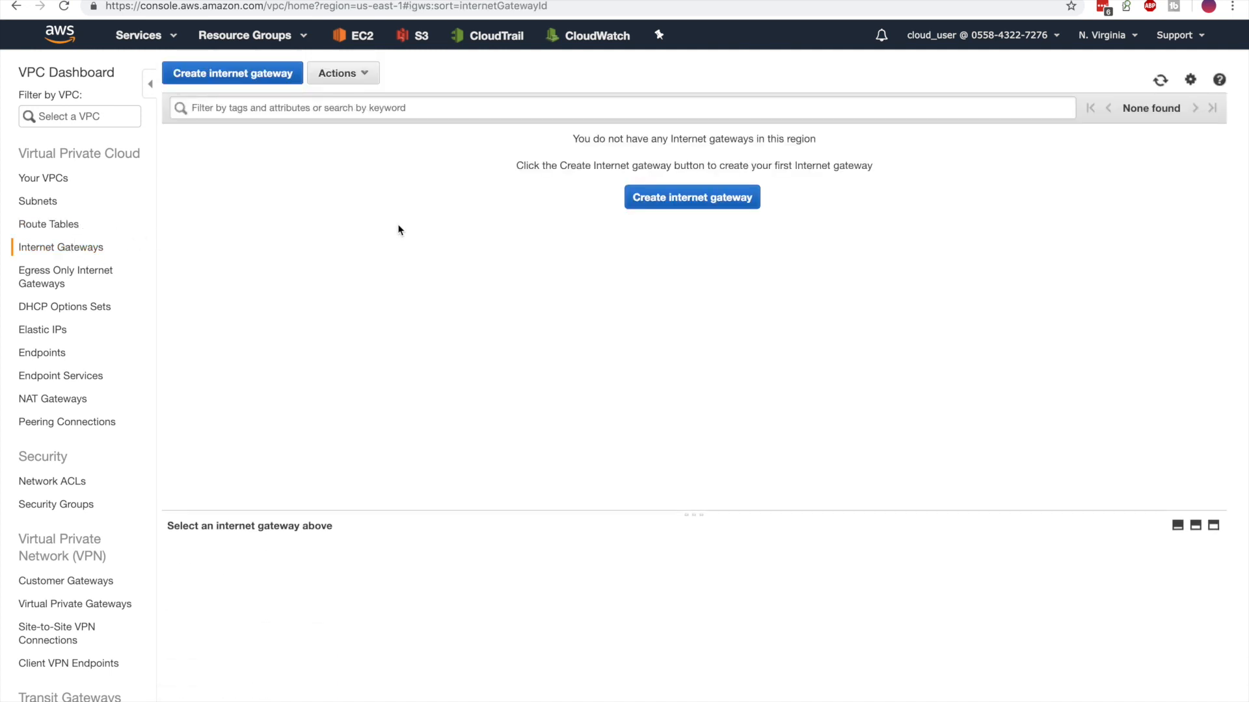
pyautogui.click(232, 73)
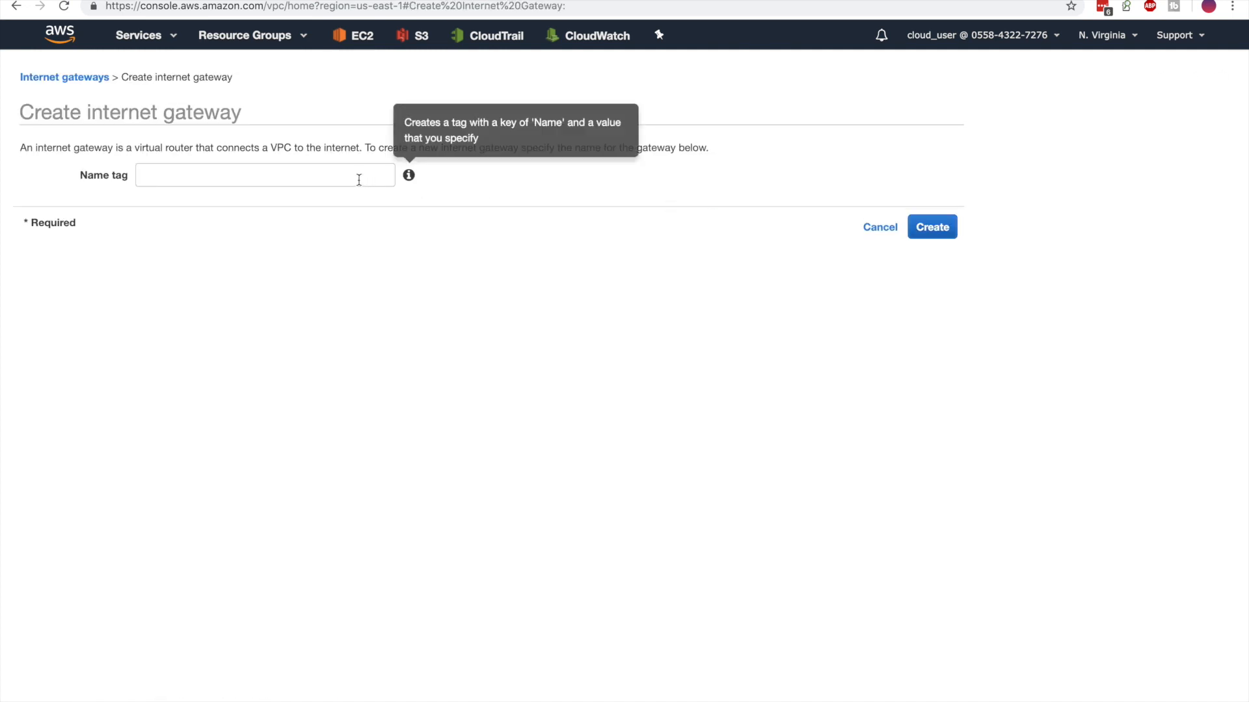
pyautogui.click(264, 175)
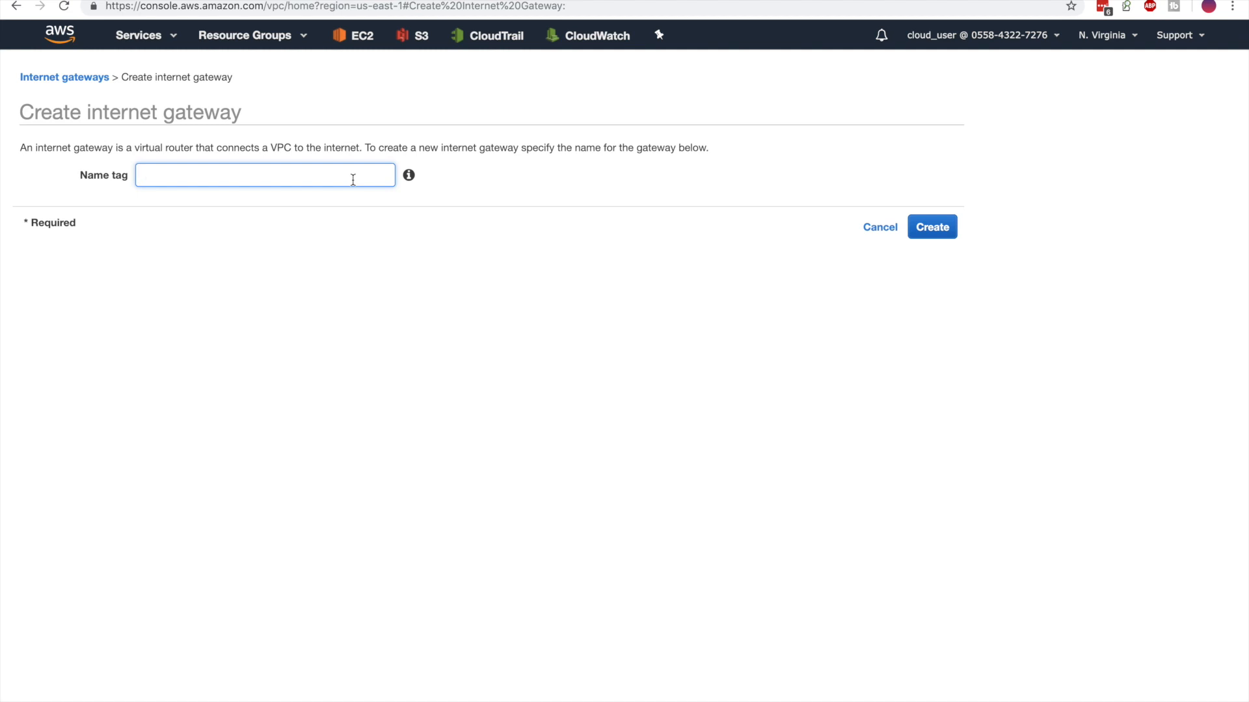
pyautogui.write('lab-igw')
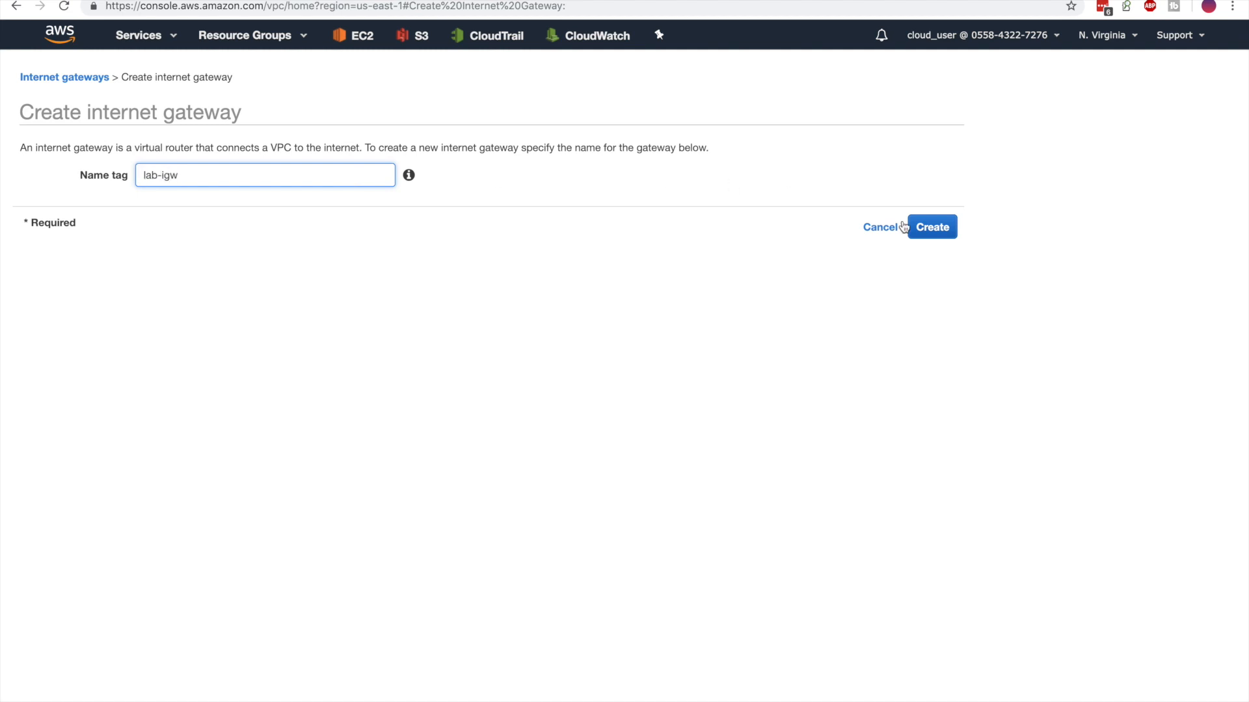
pyautogui.click(932, 227)
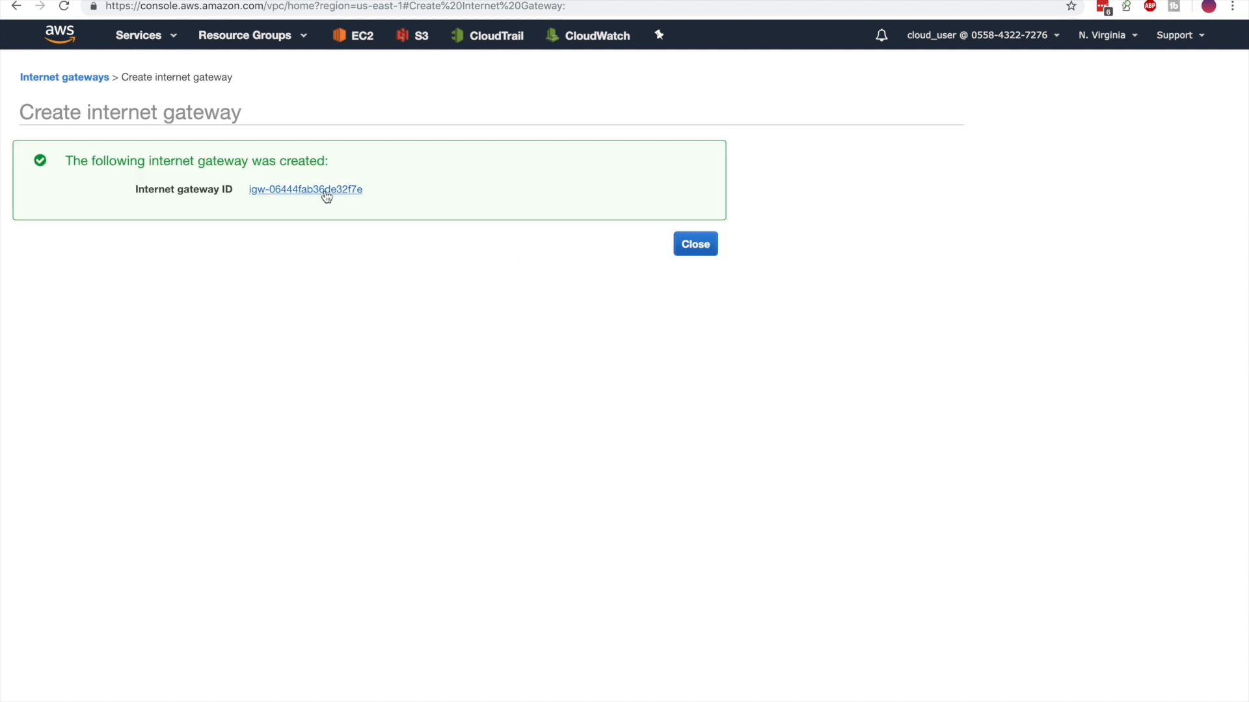
pyautogui.click(304, 190)
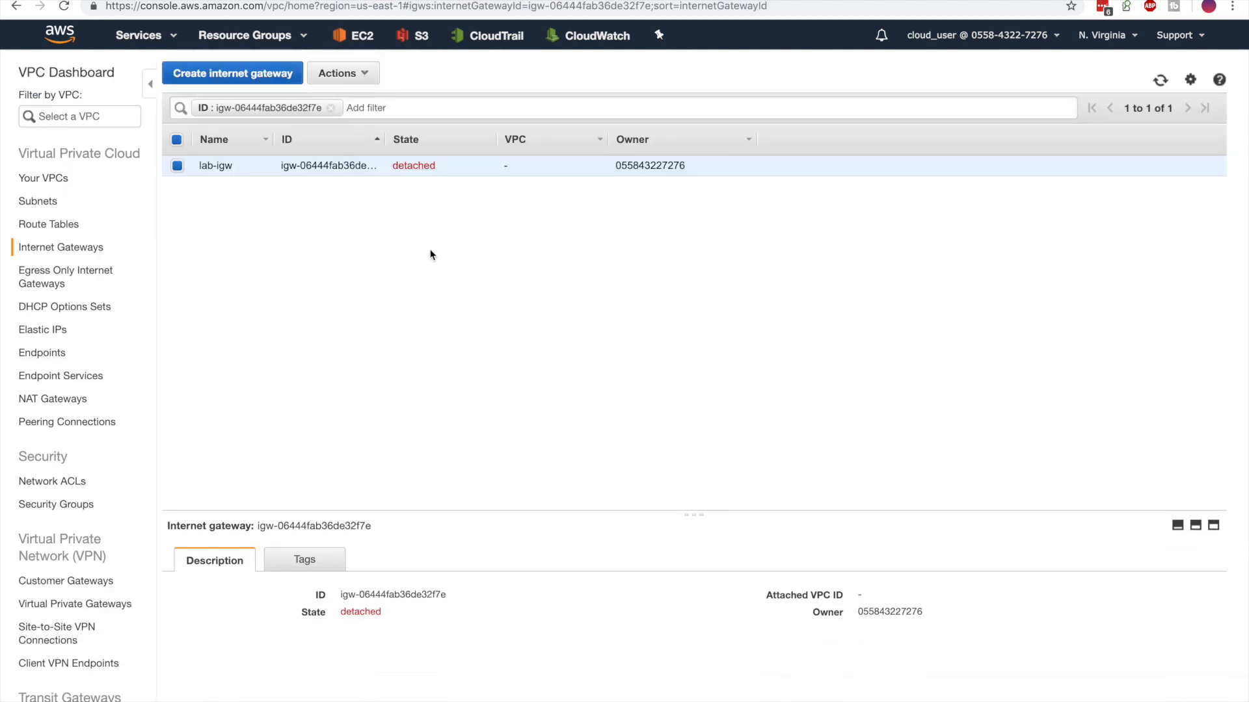
pyautogui.moveTo(363, 168)
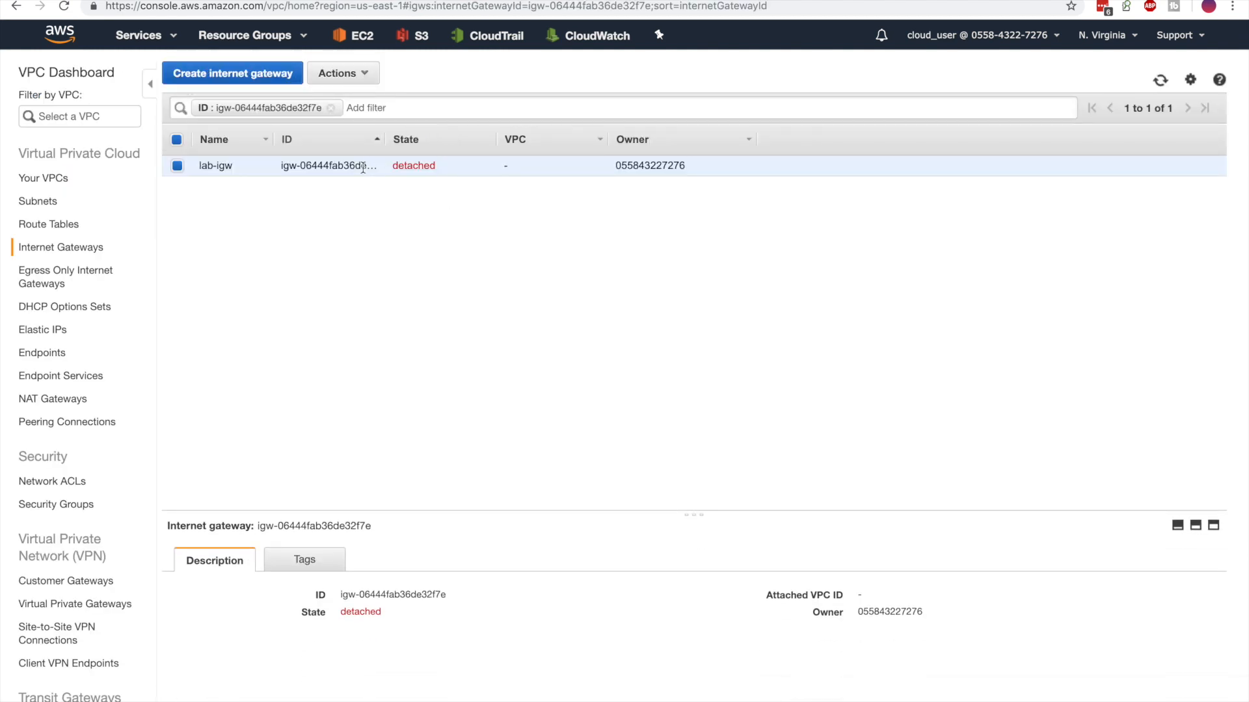
pyautogui.moveTo(388, 218)
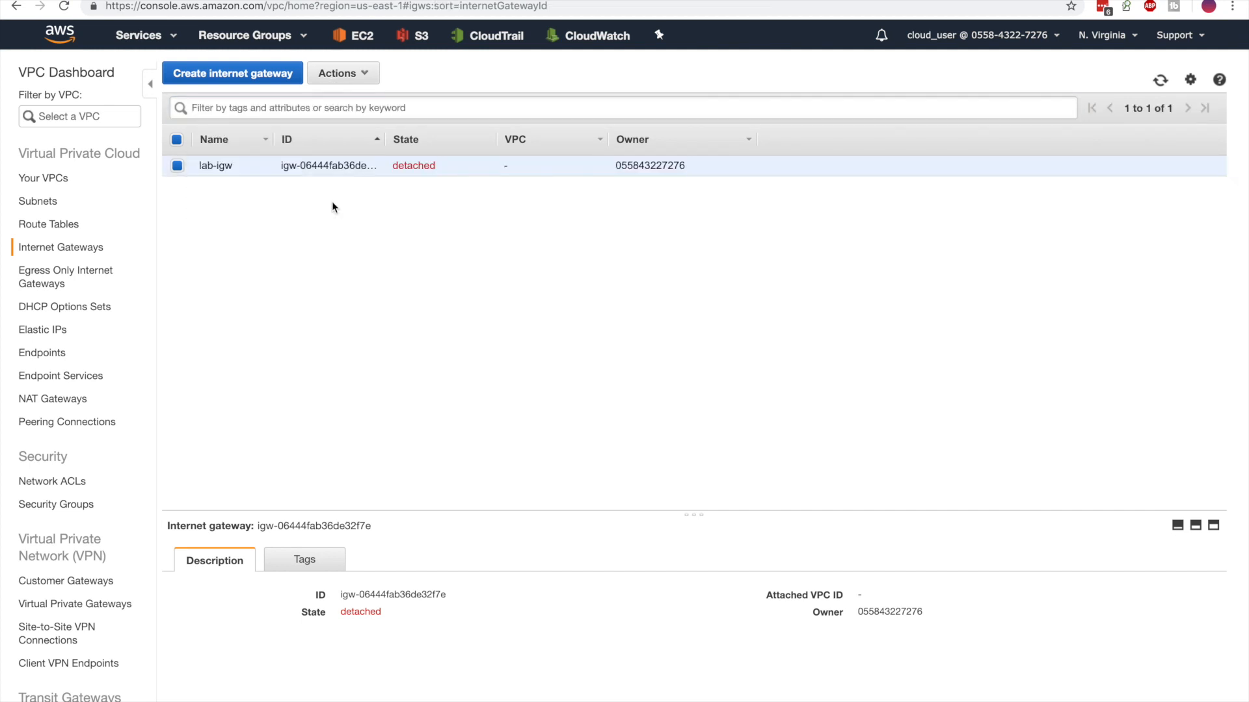
# Attach lab-igw to lab-vpc via Attach to VPC, glancing at the PowerShell command.
pyautogui.click(342, 73)
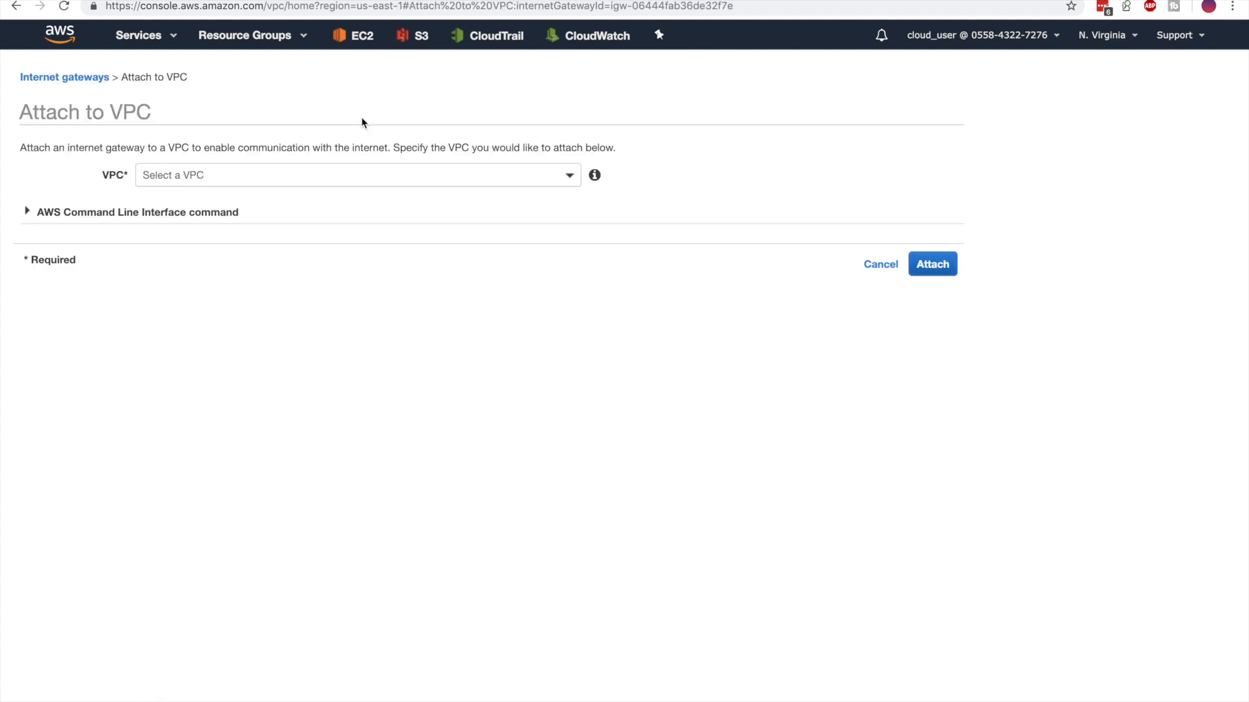
pyautogui.click(357, 174)
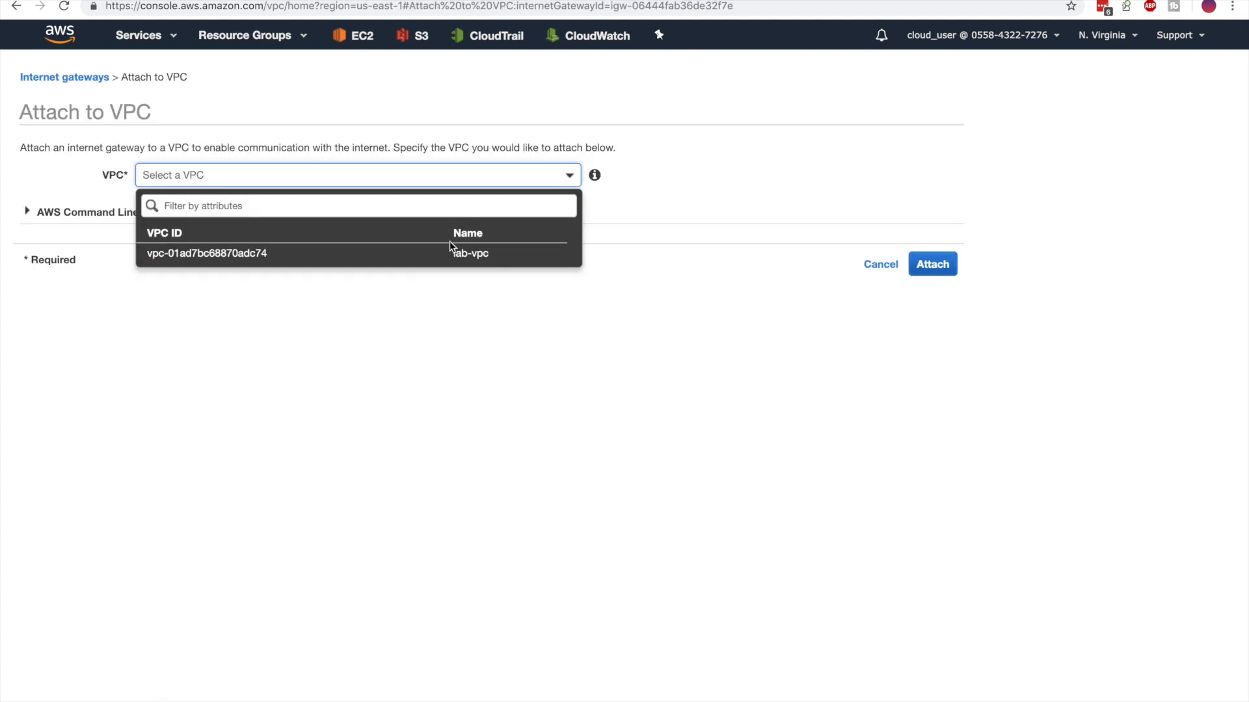
pyautogui.click(207, 253)
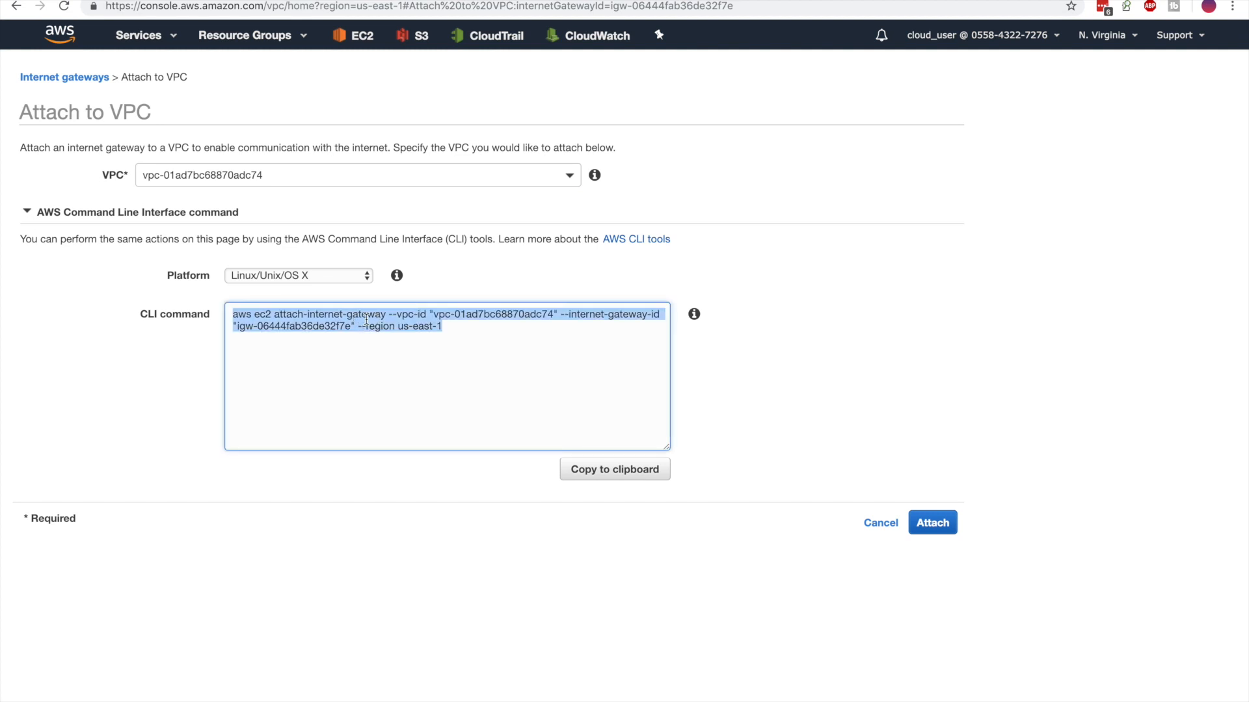
pyautogui.click(298, 274)
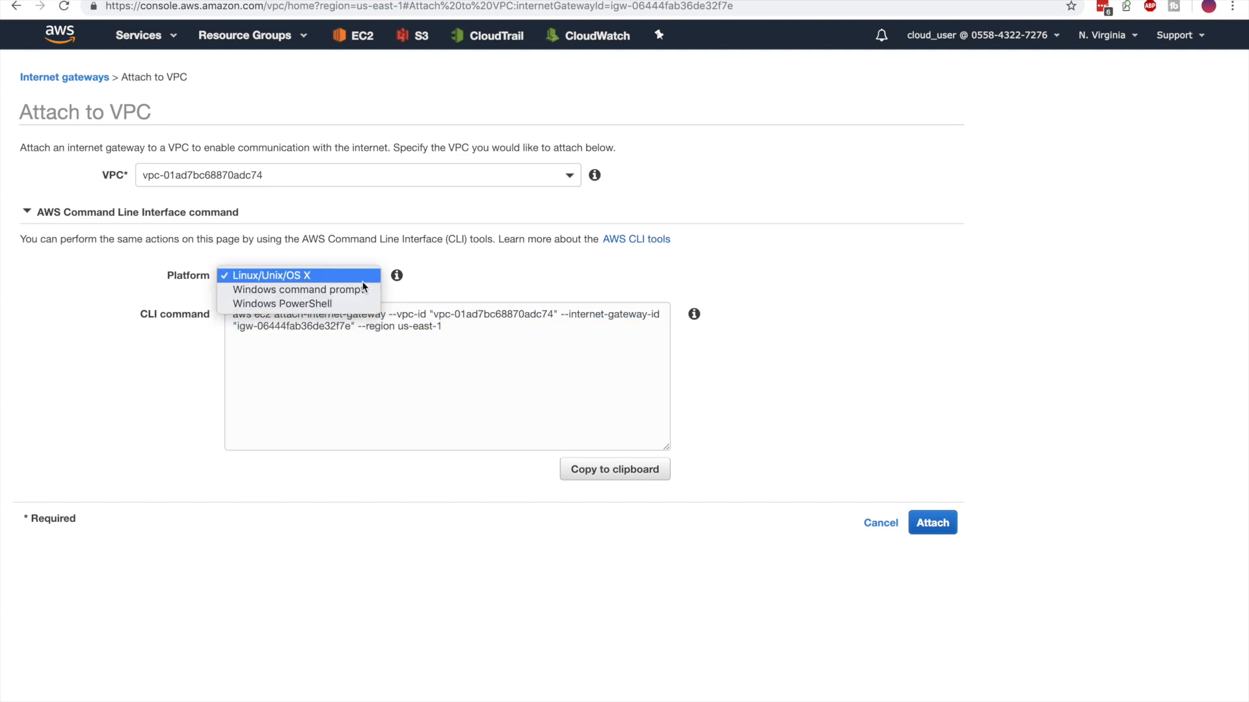
pyautogui.click(282, 303)
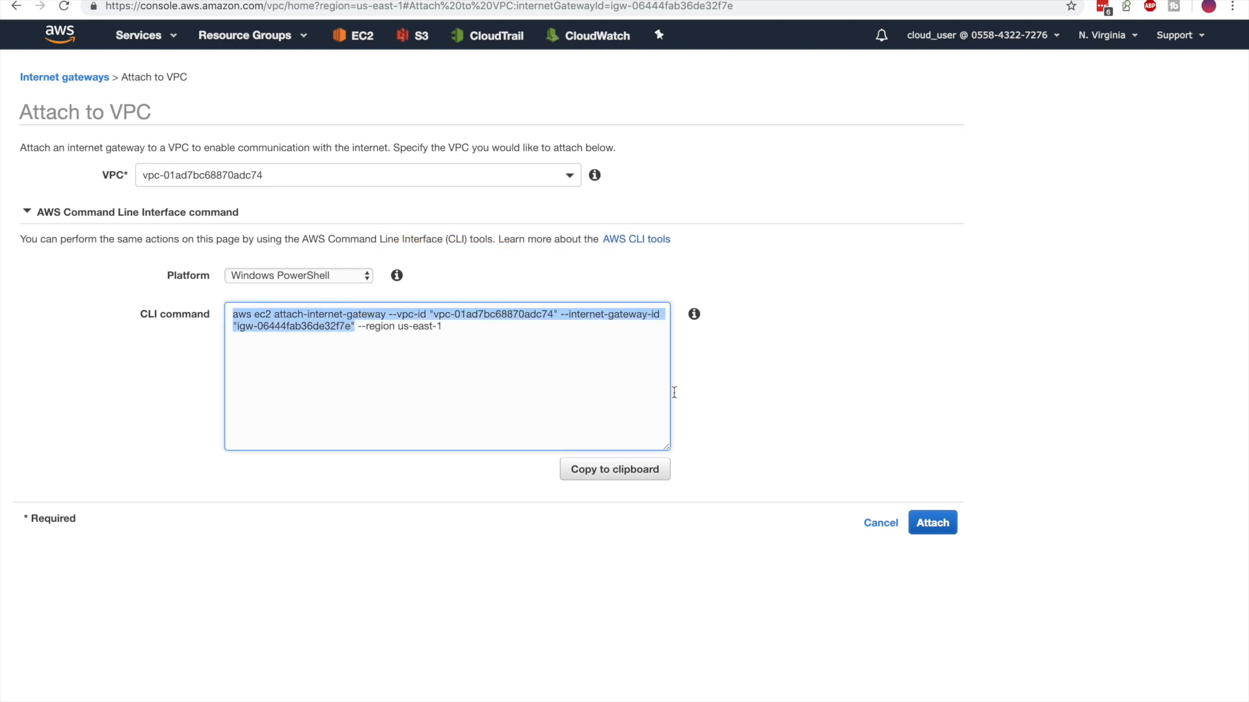
pyautogui.moveTo(948, 476)
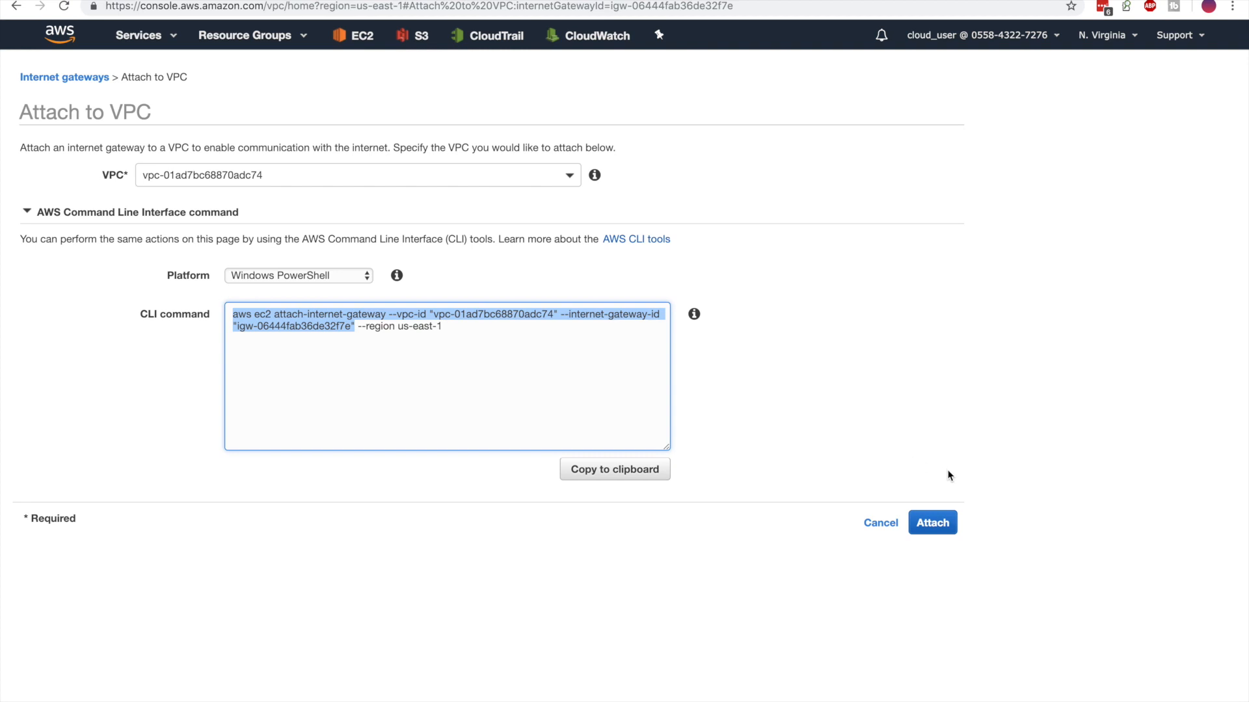
pyautogui.click(930, 522)
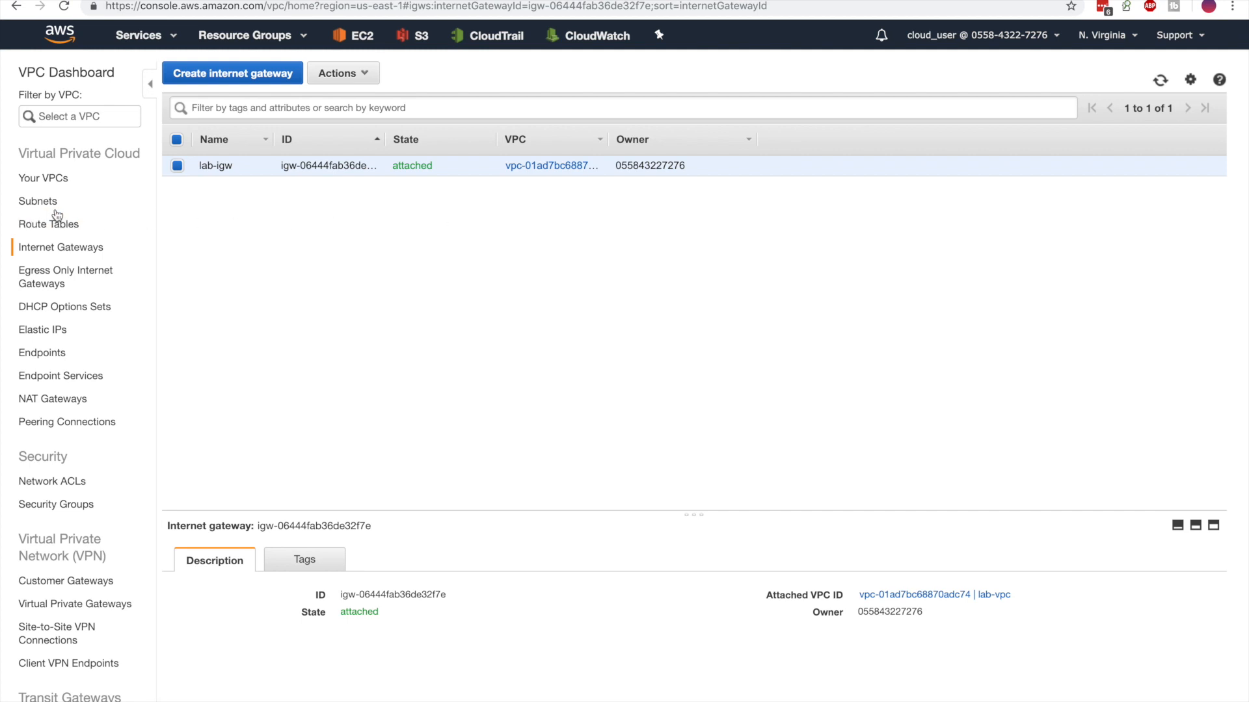
# Create subnet-1-public in lab-vpc, zone us-east-1a, CIDR 10.0.1.0/24.
pyautogui.click(37, 200)
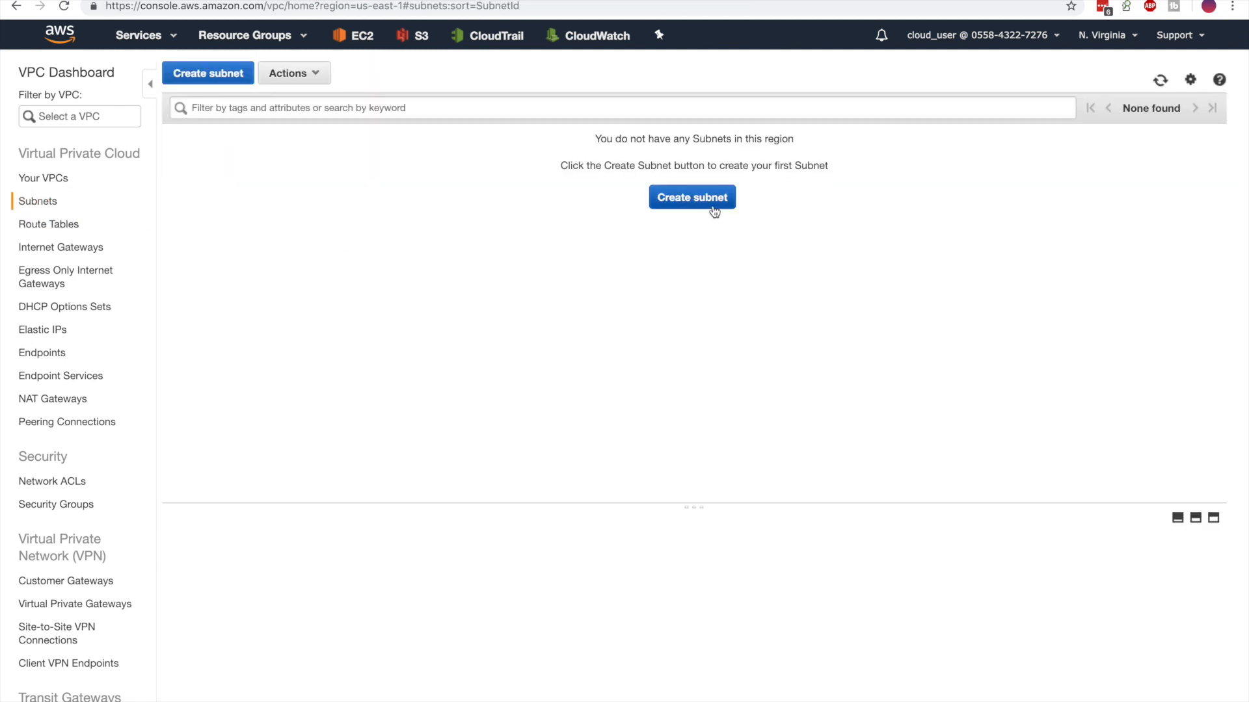
pyautogui.click(691, 197)
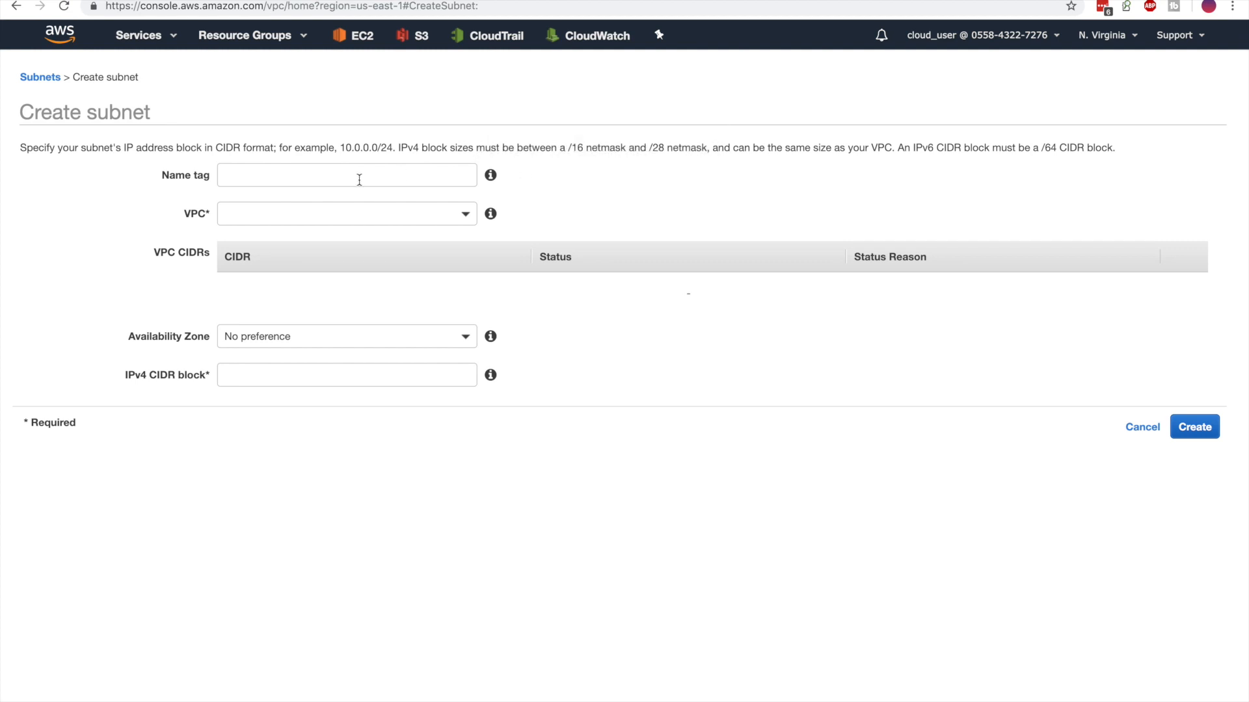
pyautogui.write('subnet-1-pu')
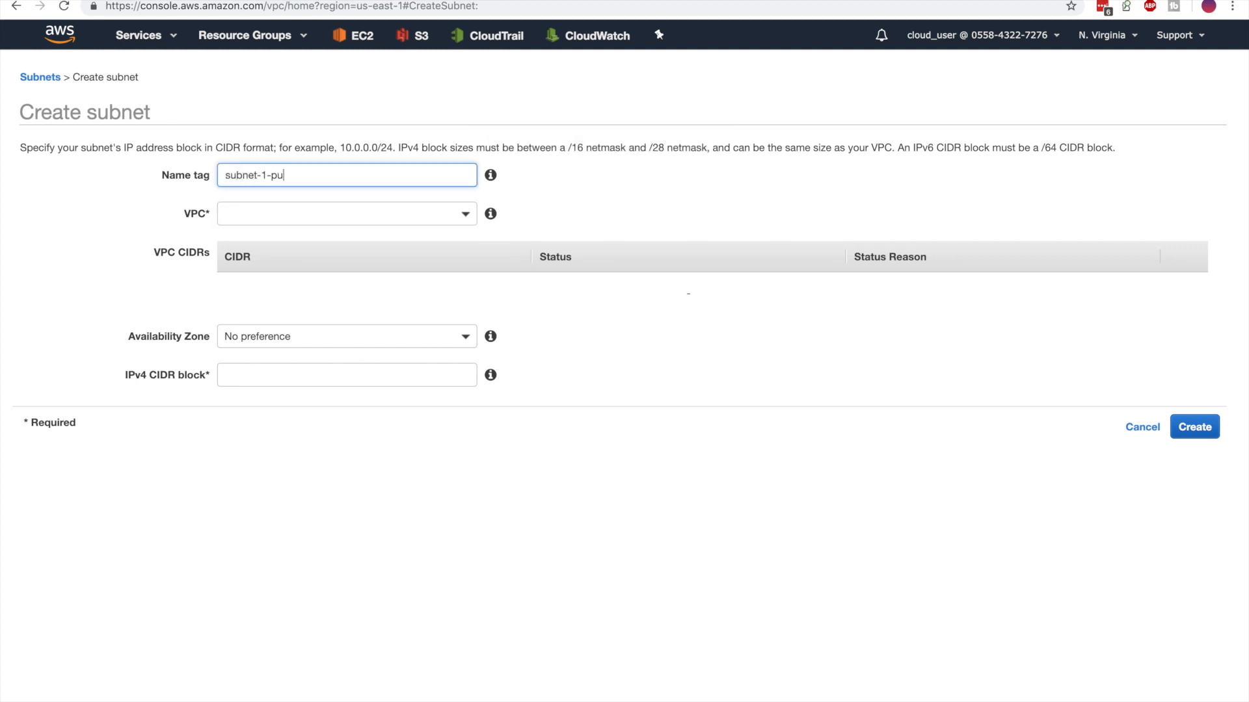
pyautogui.click(346, 213)
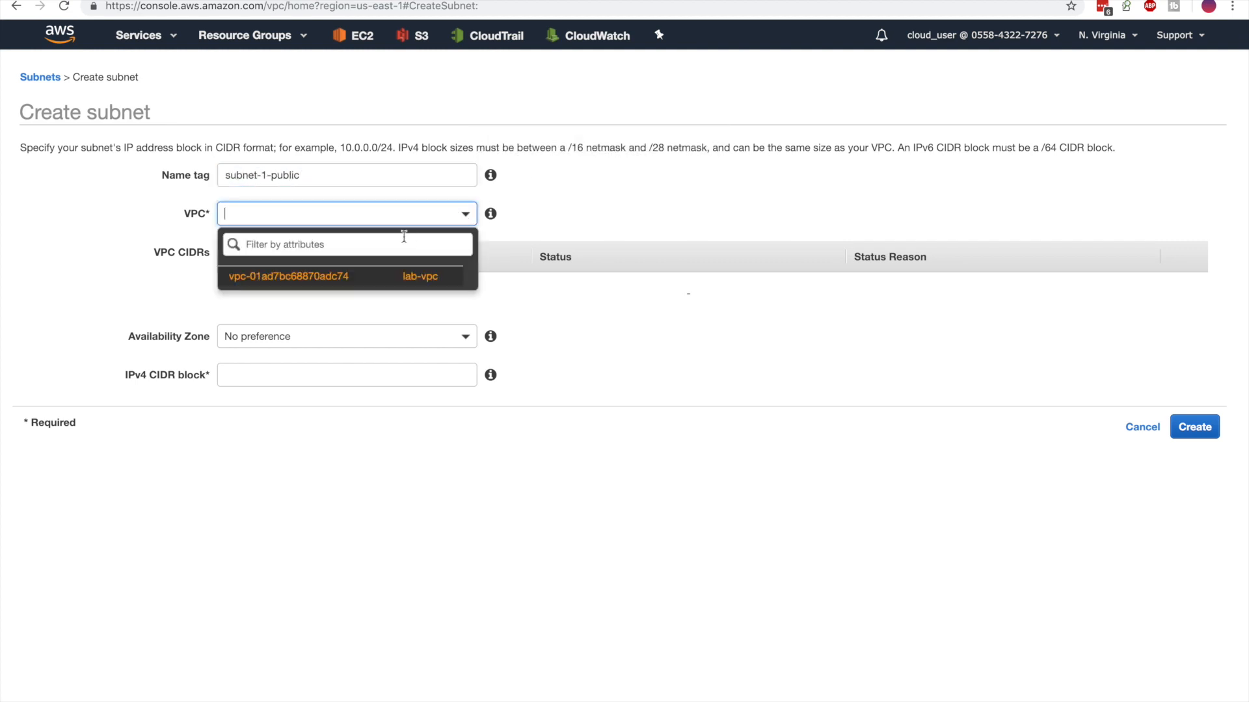
pyautogui.click(289, 276)
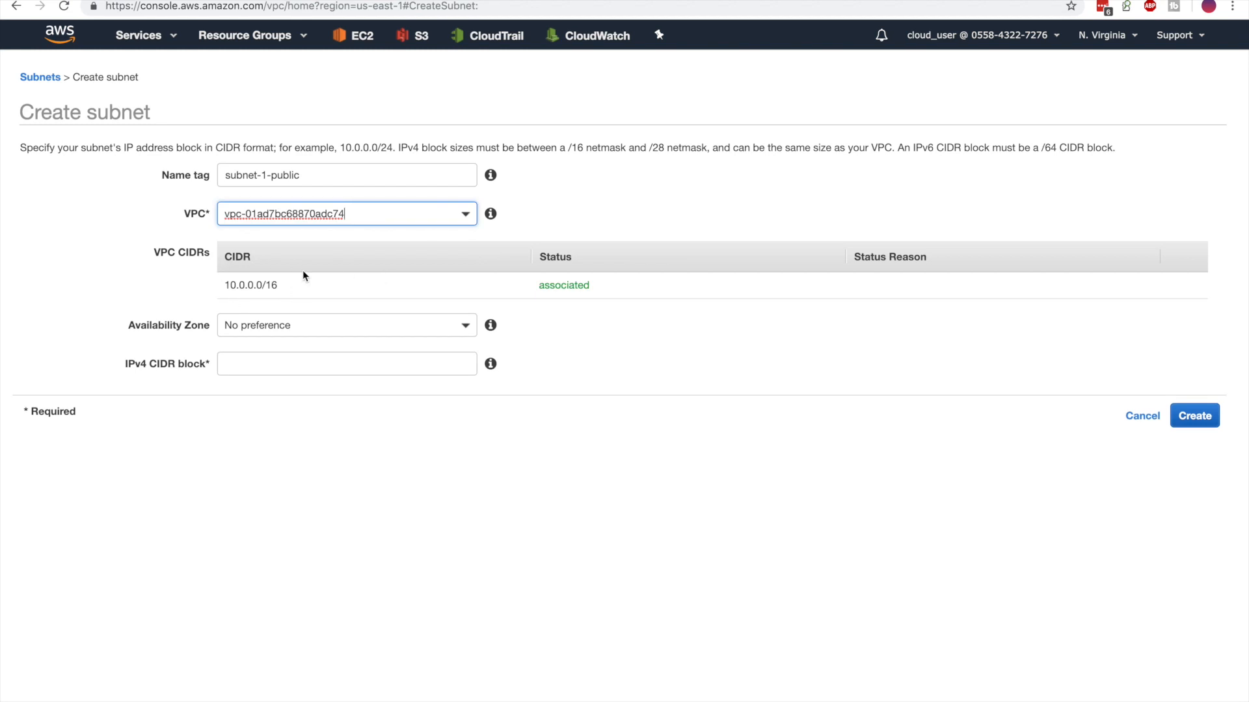
pyautogui.click(346, 325)
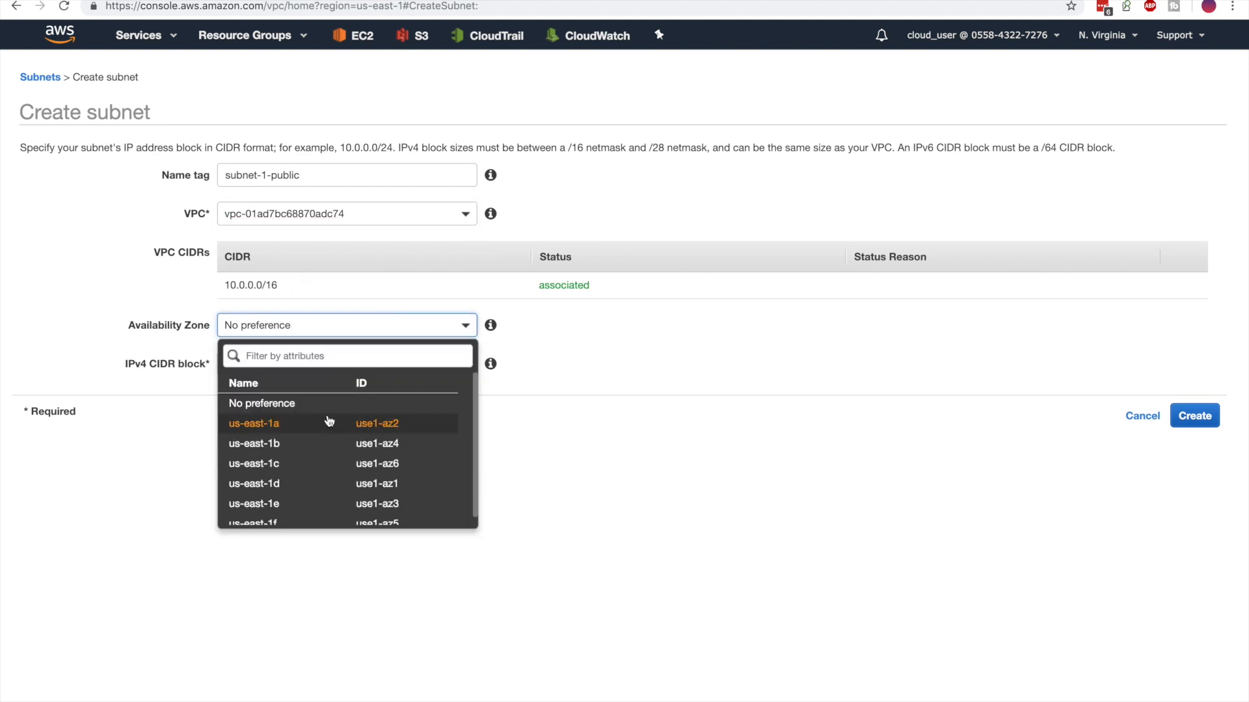
pyautogui.click(253, 423)
pyautogui.write('10.0.1.0/24')
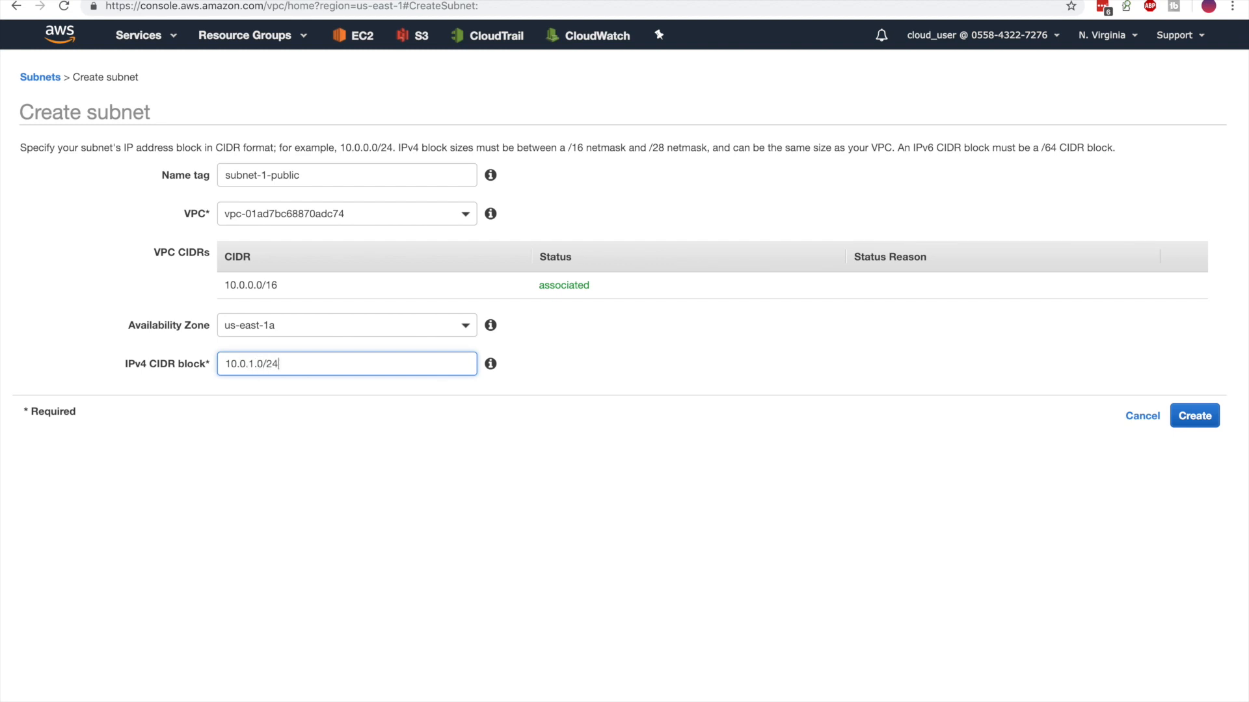
pyautogui.moveTo(935, 436)
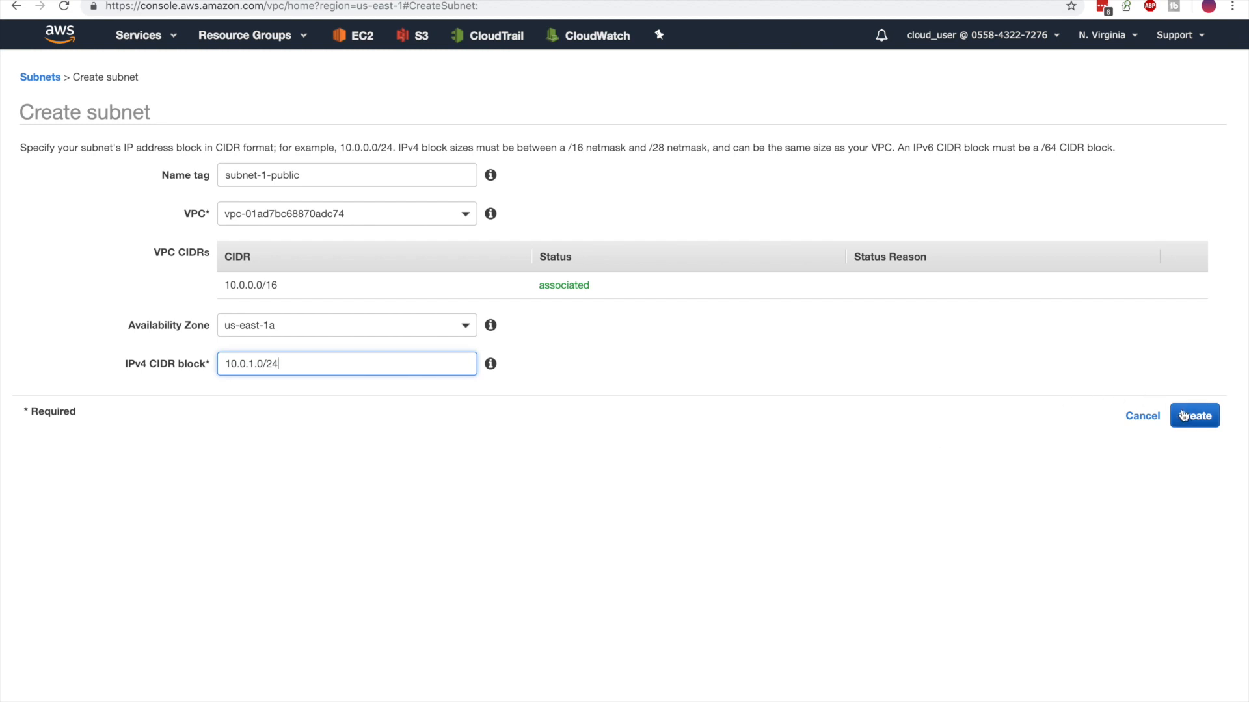
pyautogui.click(1193, 415)
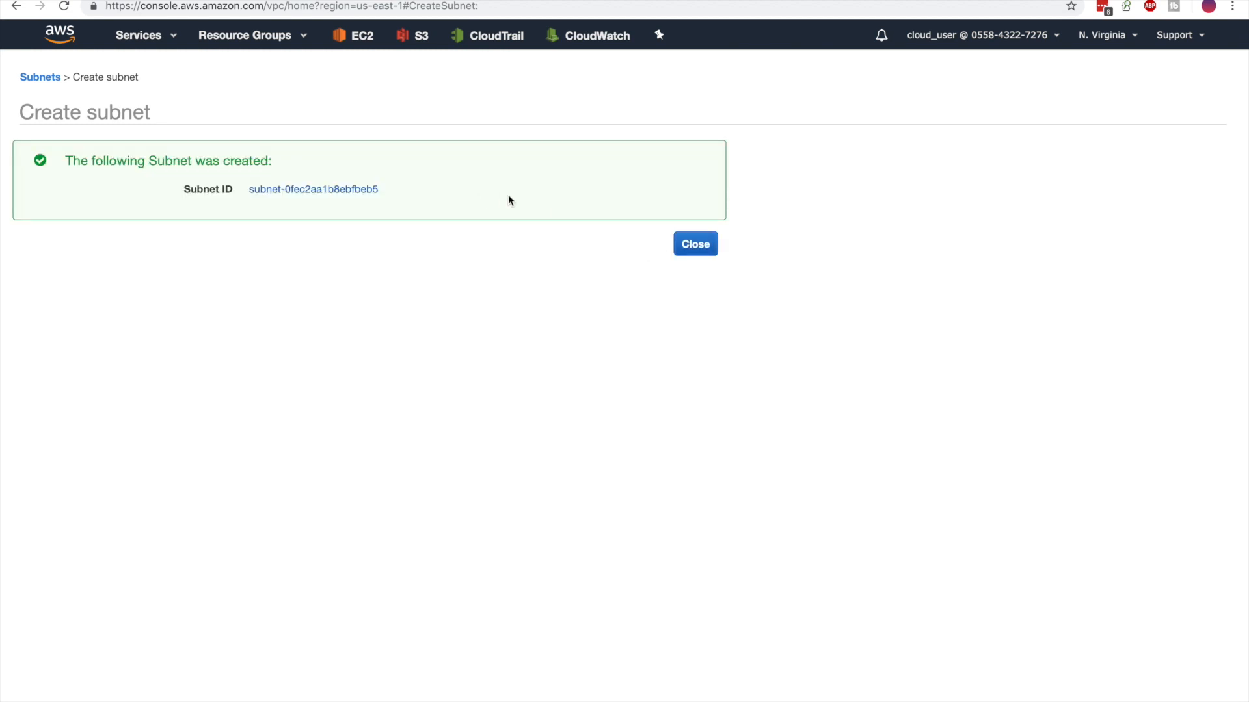
pyautogui.click(694, 243)
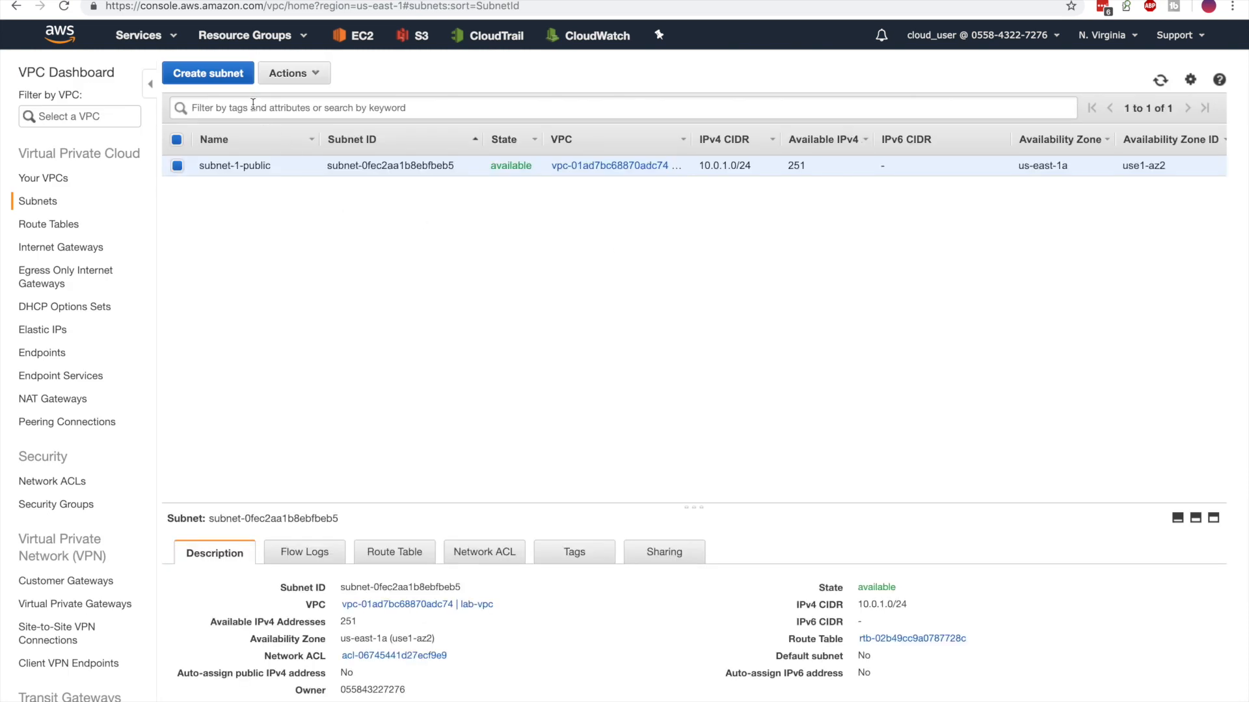
# Create subnet-2-public in lab-vpc, zone us-east-1b, CIDR 10.0.2.0/24.
pyautogui.click(206, 73)
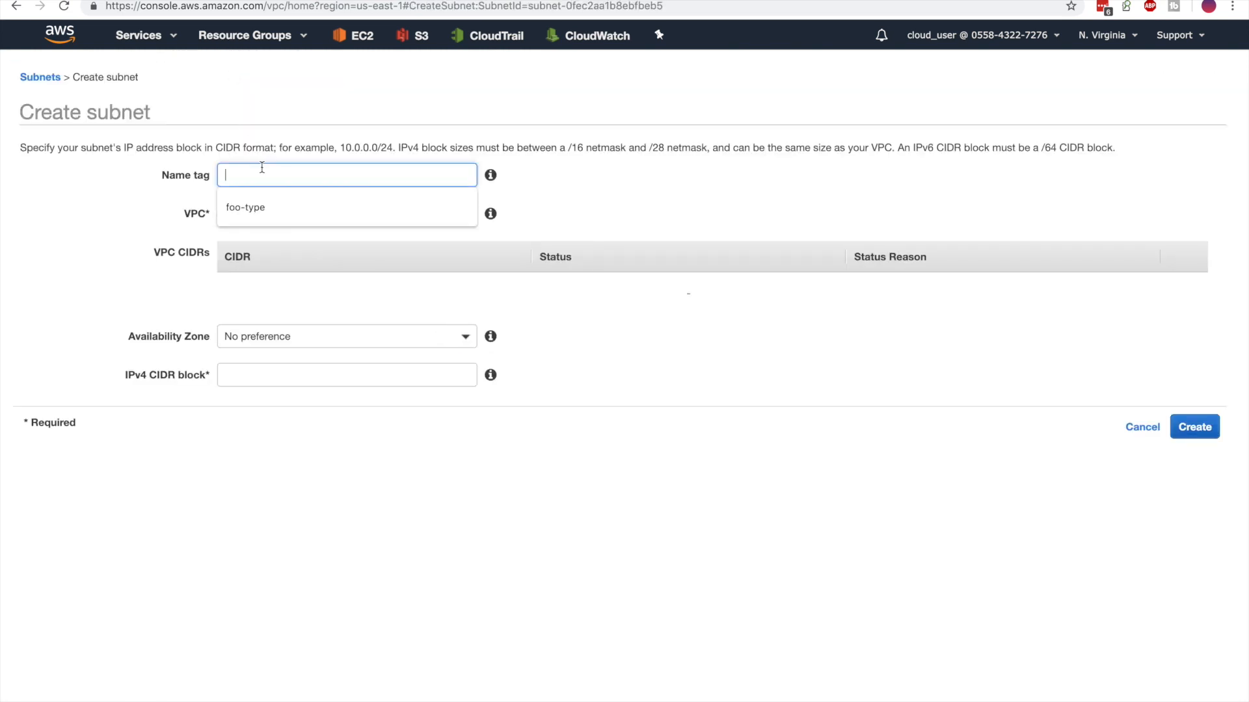
pyautogui.write('subnet-2-public')
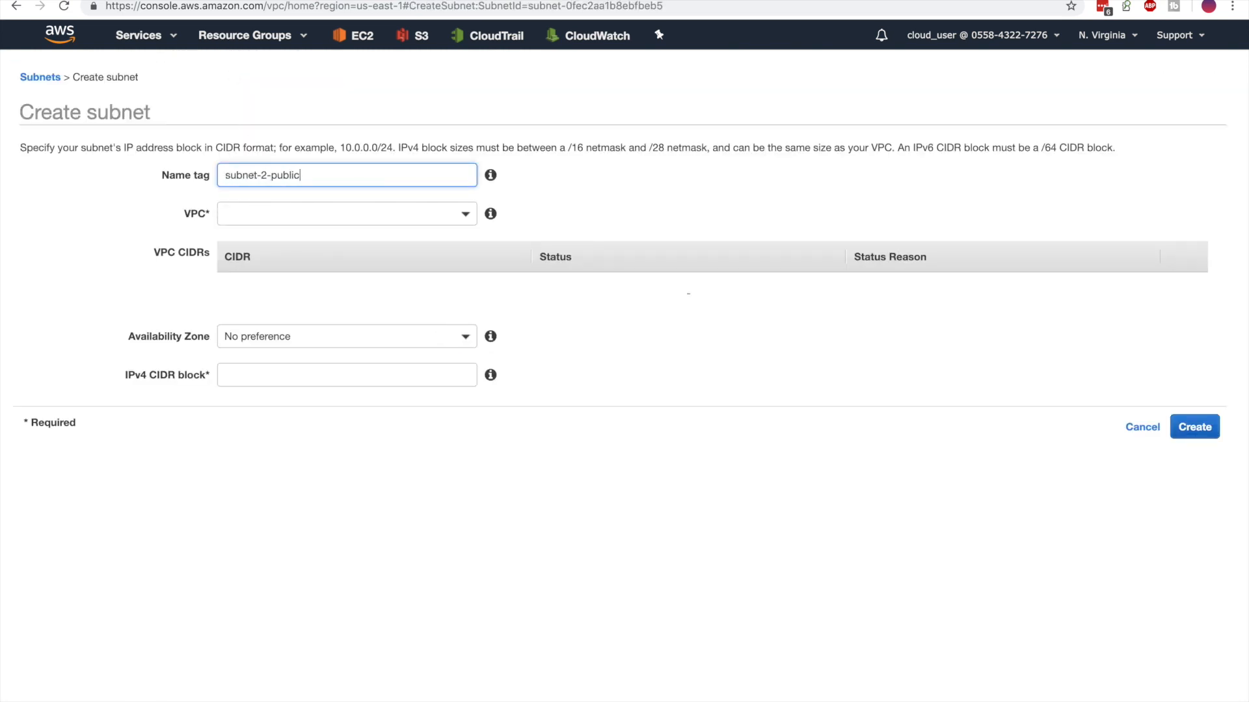
pyautogui.click(346, 212)
pyautogui.write('10.0.2.0/24')
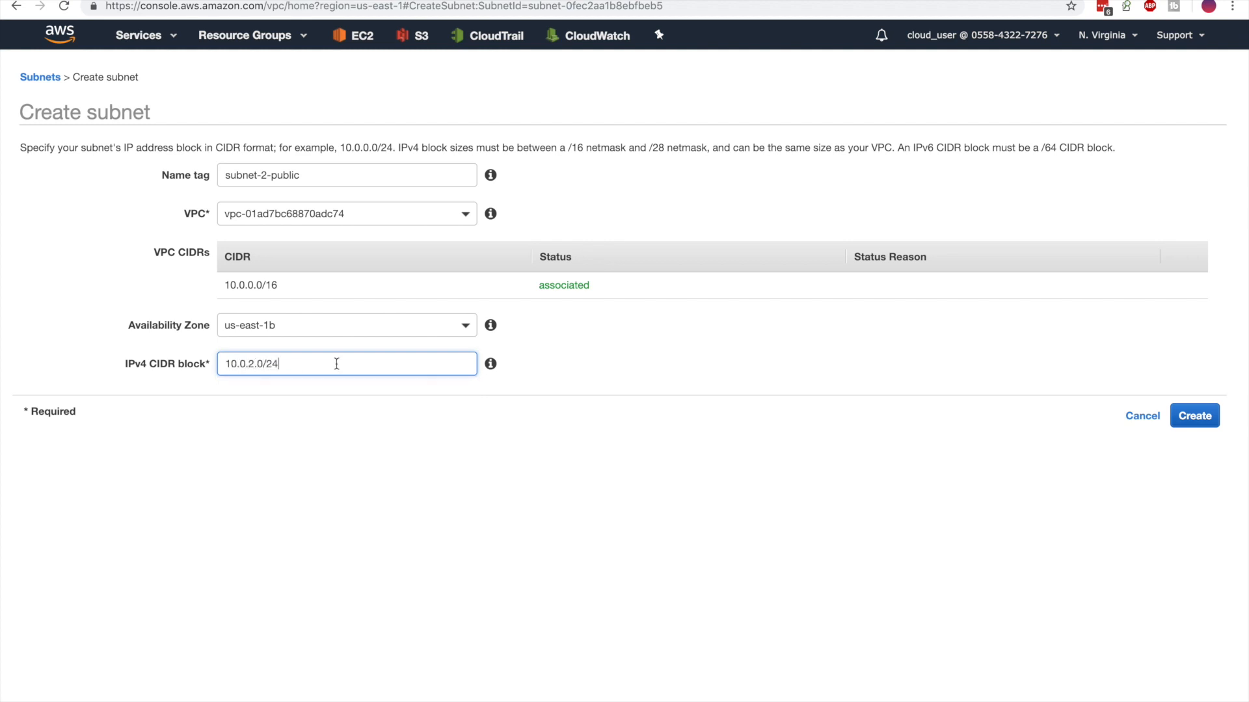
pyautogui.click(1193, 415)
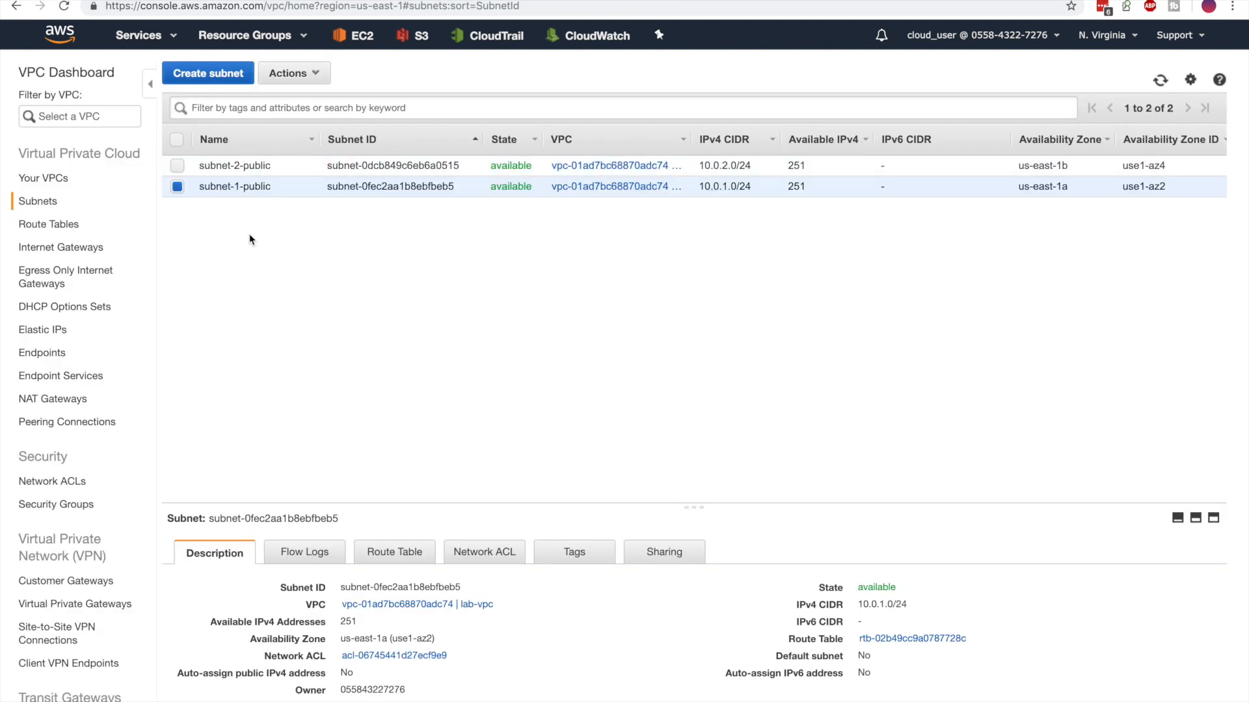
# Create subnet-1-private in lab-vpc, zone us-east-1a, CIDR 10.0.3.0/24.
pyautogui.click(207, 73)
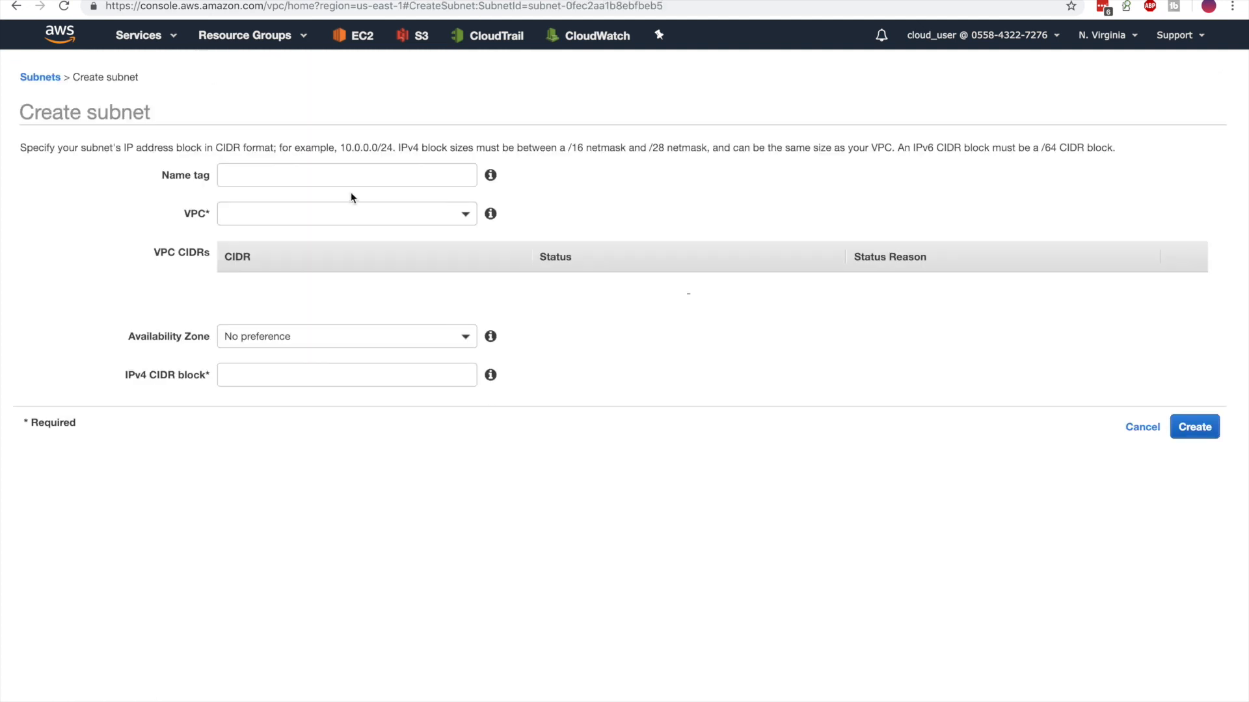
pyautogui.write('subnet-1-priva')
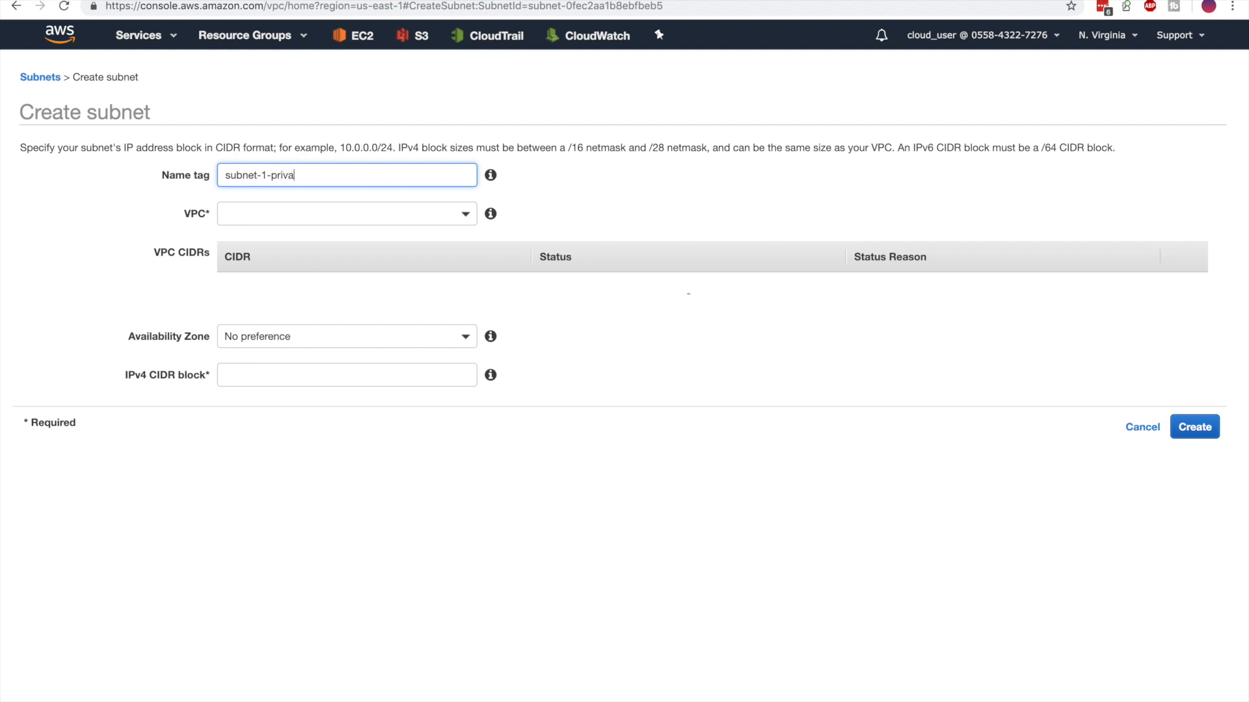
pyautogui.click(346, 213)
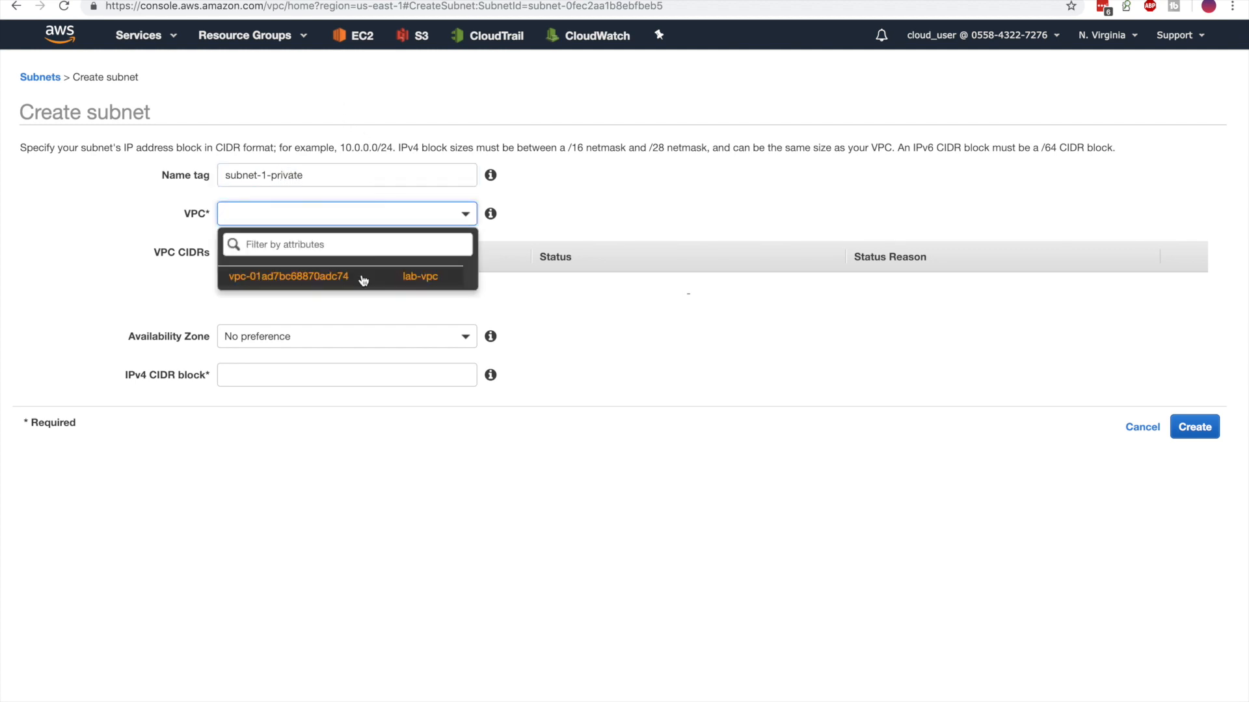
pyautogui.click(346, 325)
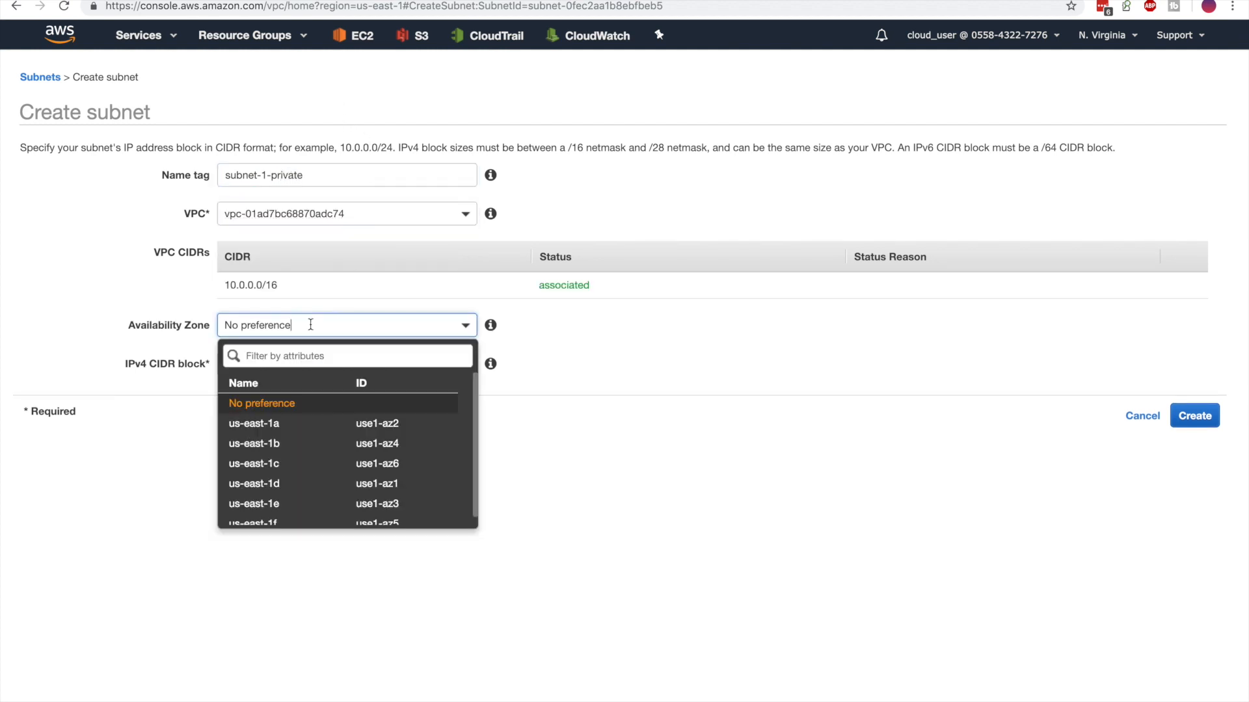
pyautogui.click(253, 423)
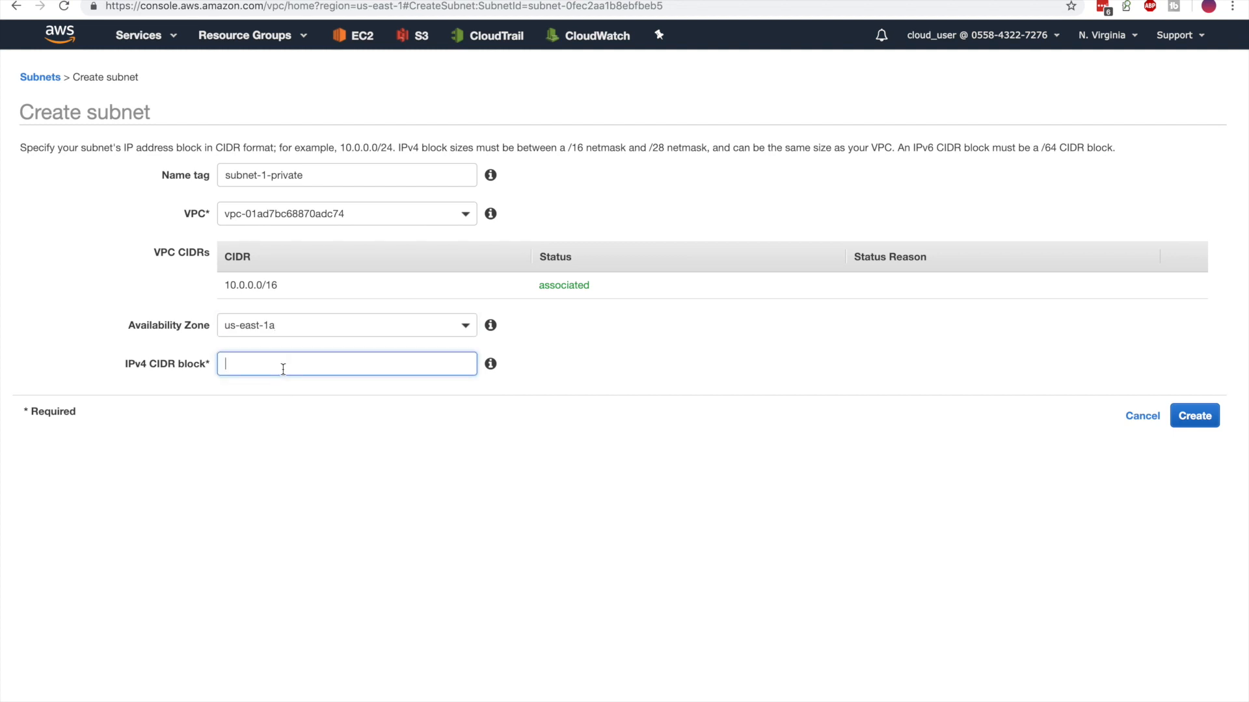
pyautogui.write('10.0.3.0/24')
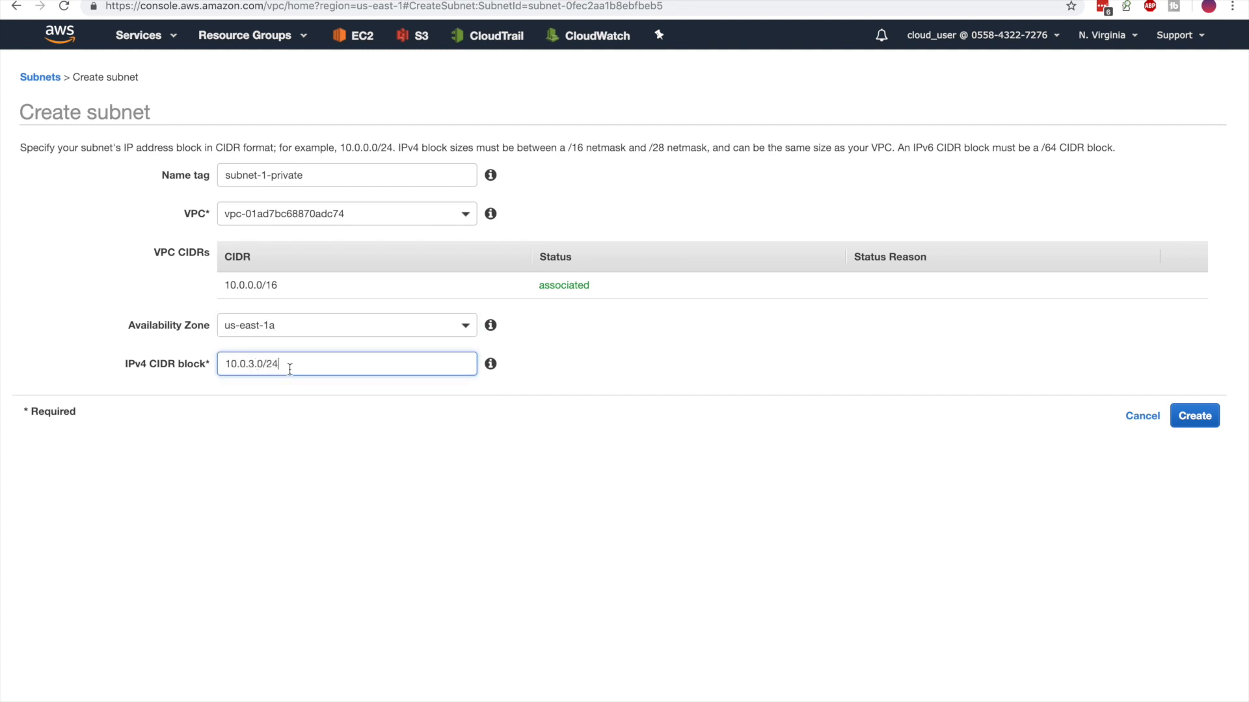
pyautogui.click(1194, 415)
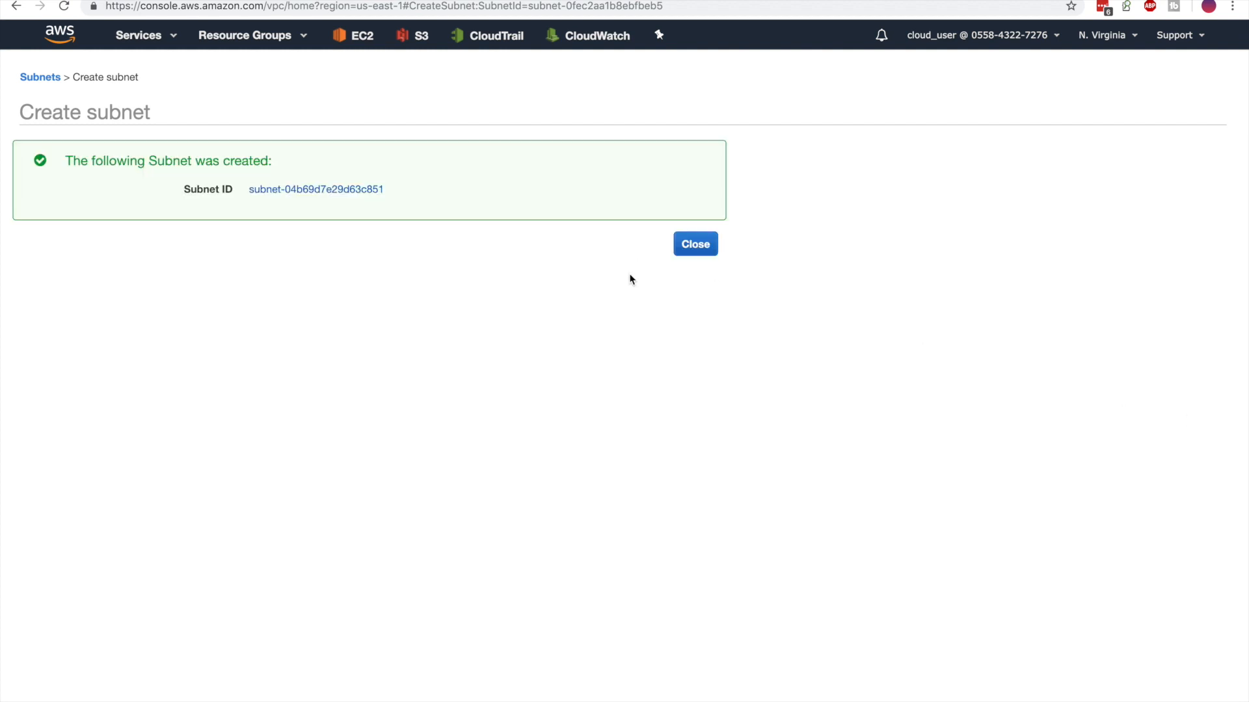
pyautogui.click(694, 243)
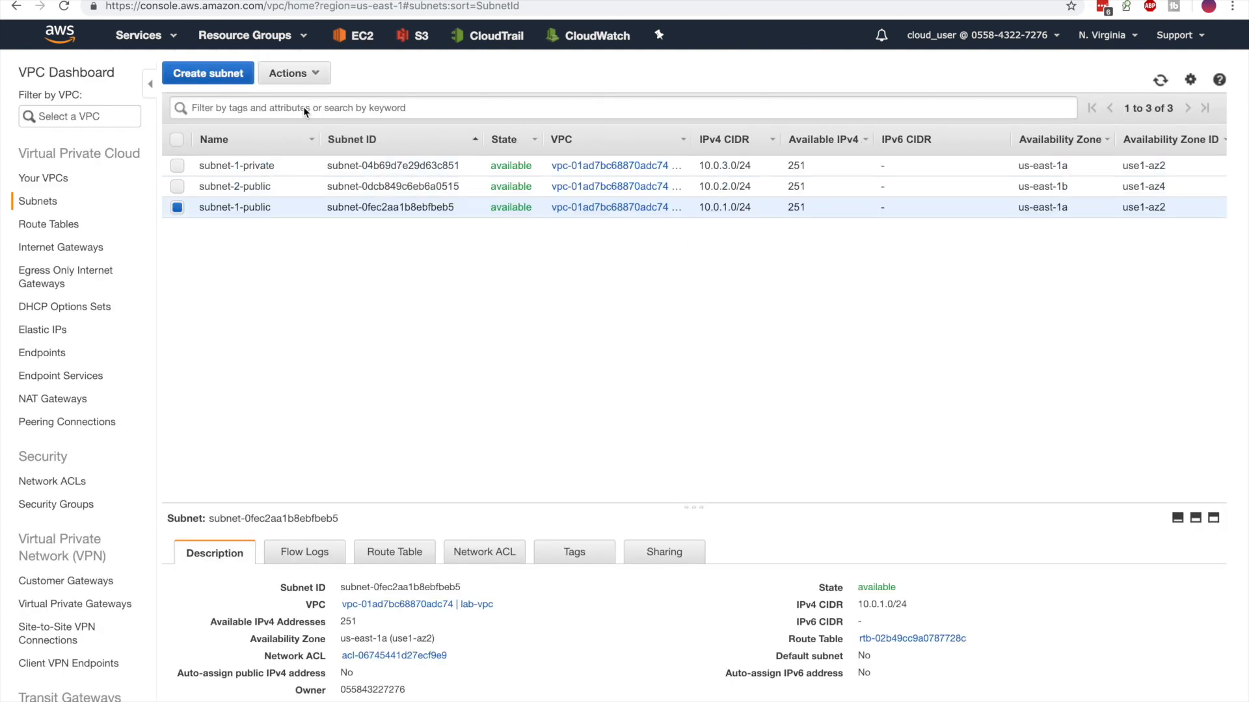
# Create subnet-2-private in lab-vpc, zone us-east-1b, CIDR 10.0.4.0/24.
pyautogui.click(207, 73)
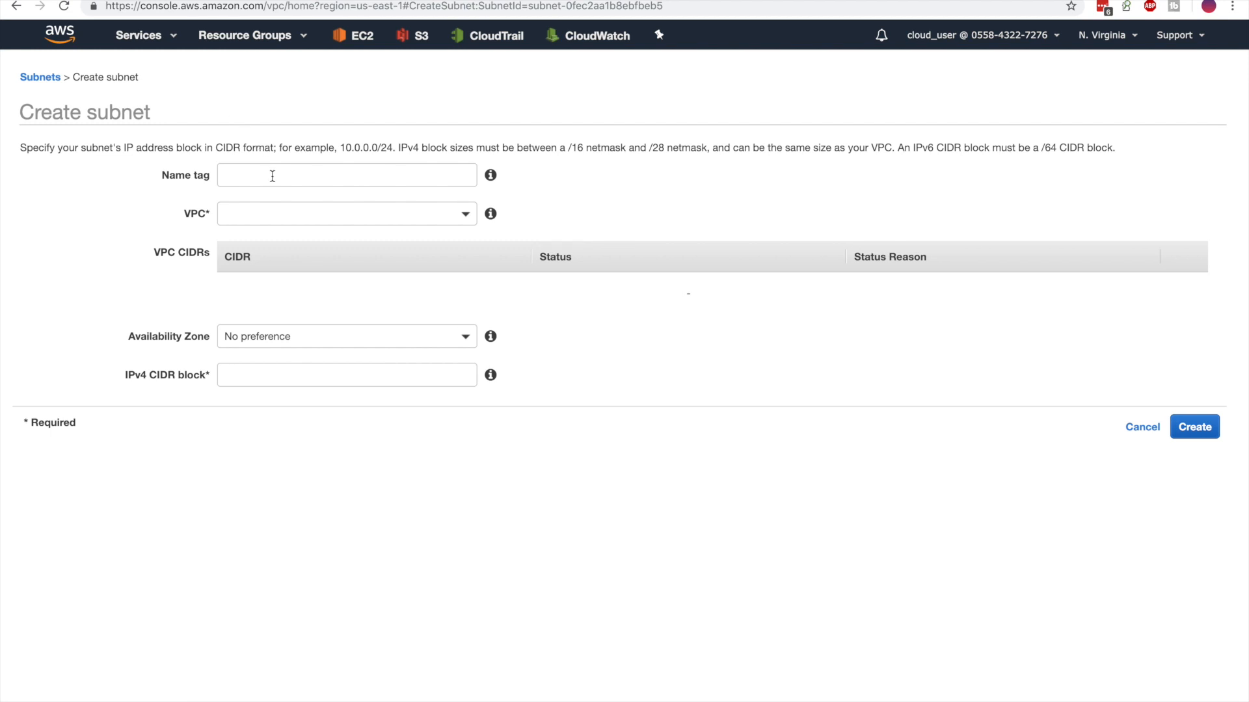
pyautogui.click(346, 174)
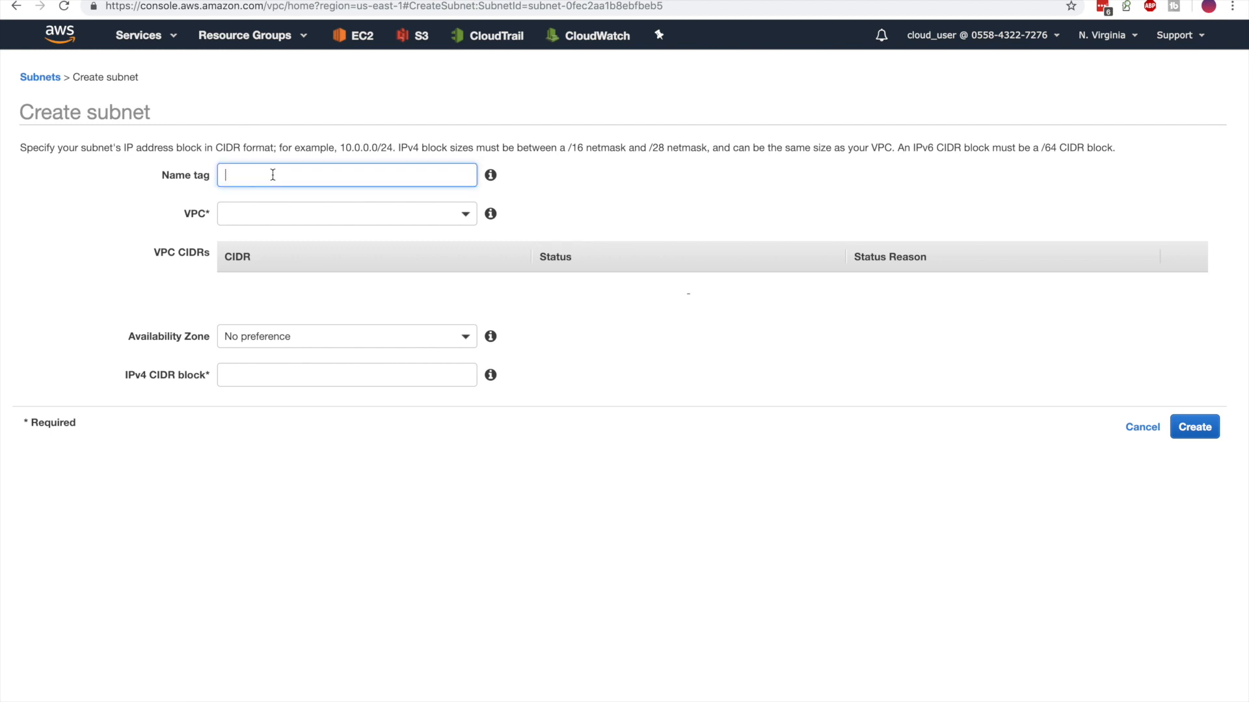
pyautogui.write('subnet-2-private')
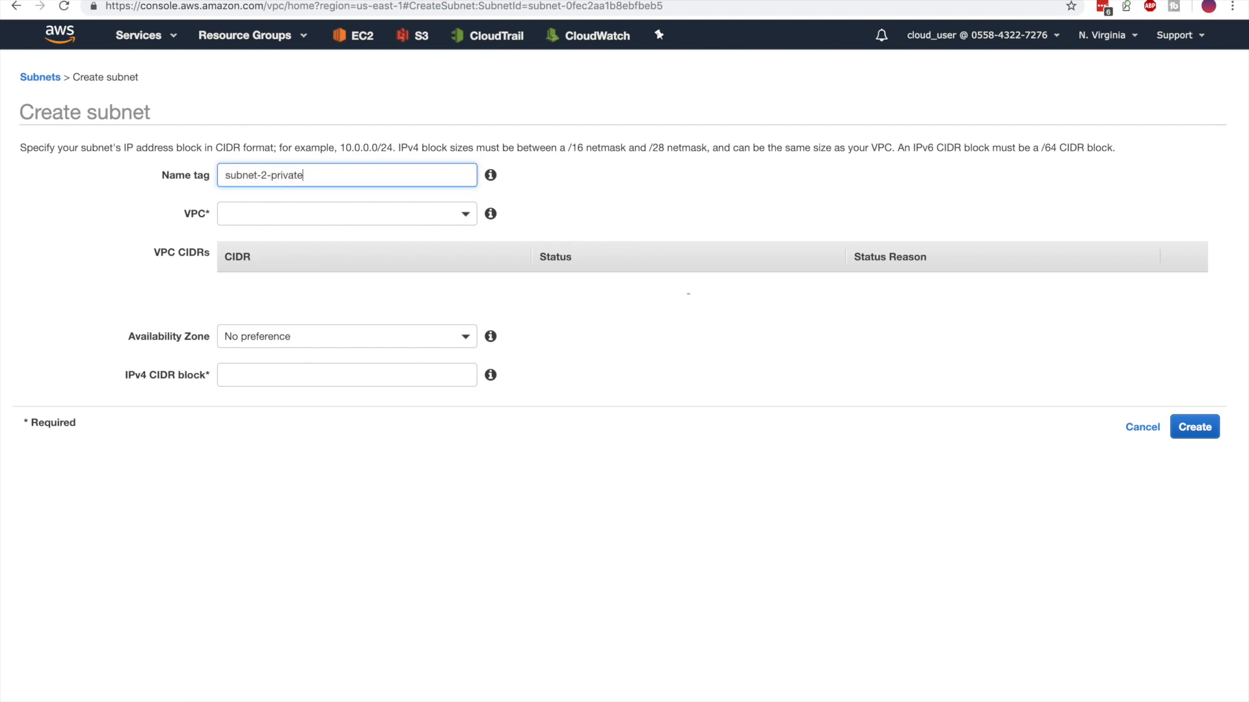
pyautogui.click(346, 213)
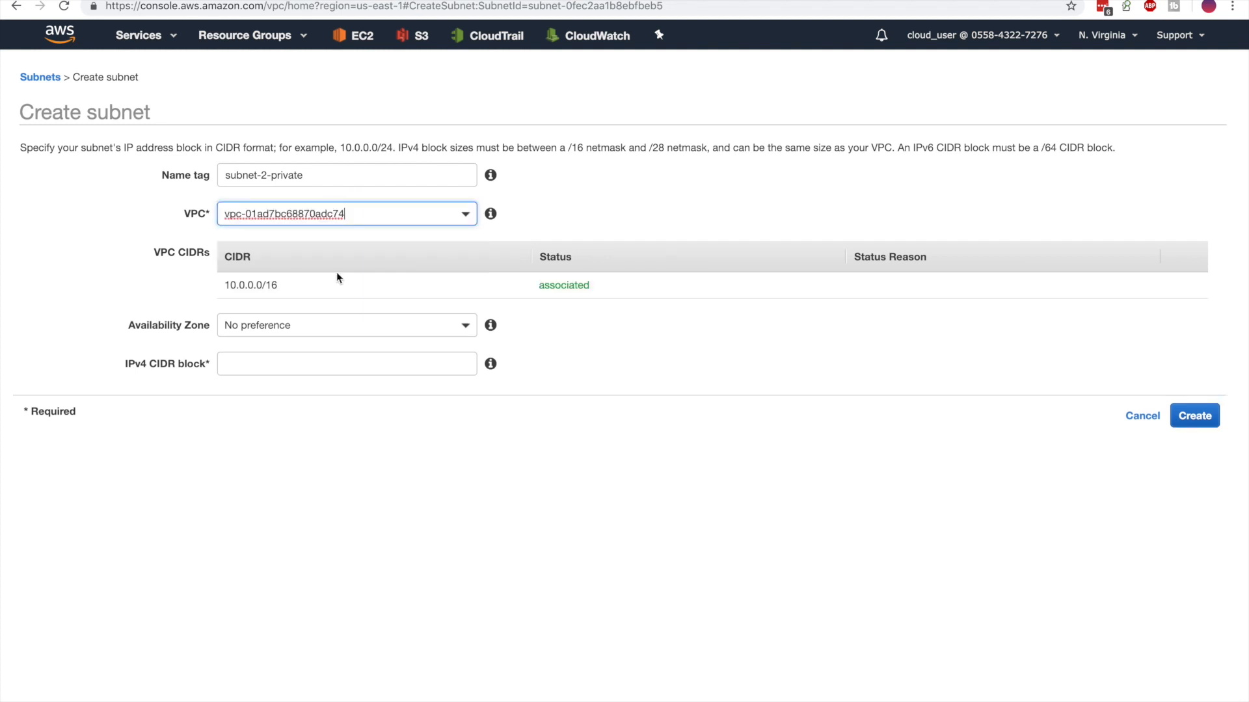
pyautogui.click(346, 325)
pyautogui.write('10.0.4.0')
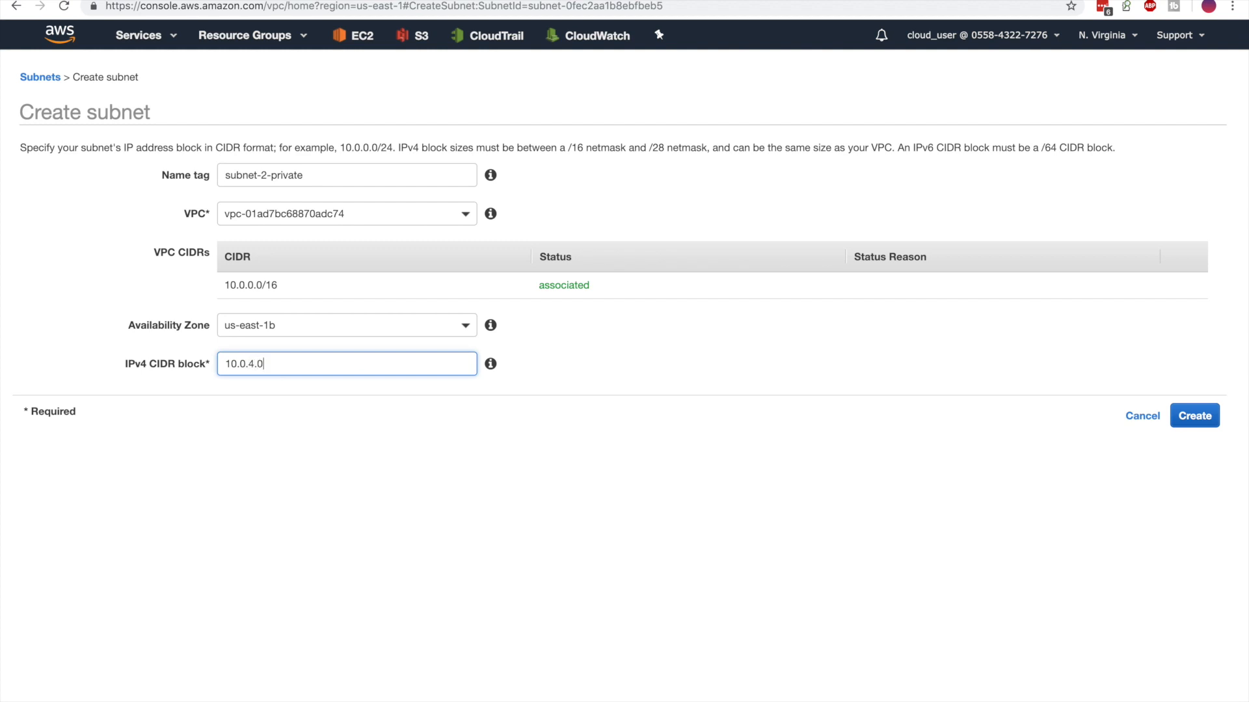
pyautogui.write('/')
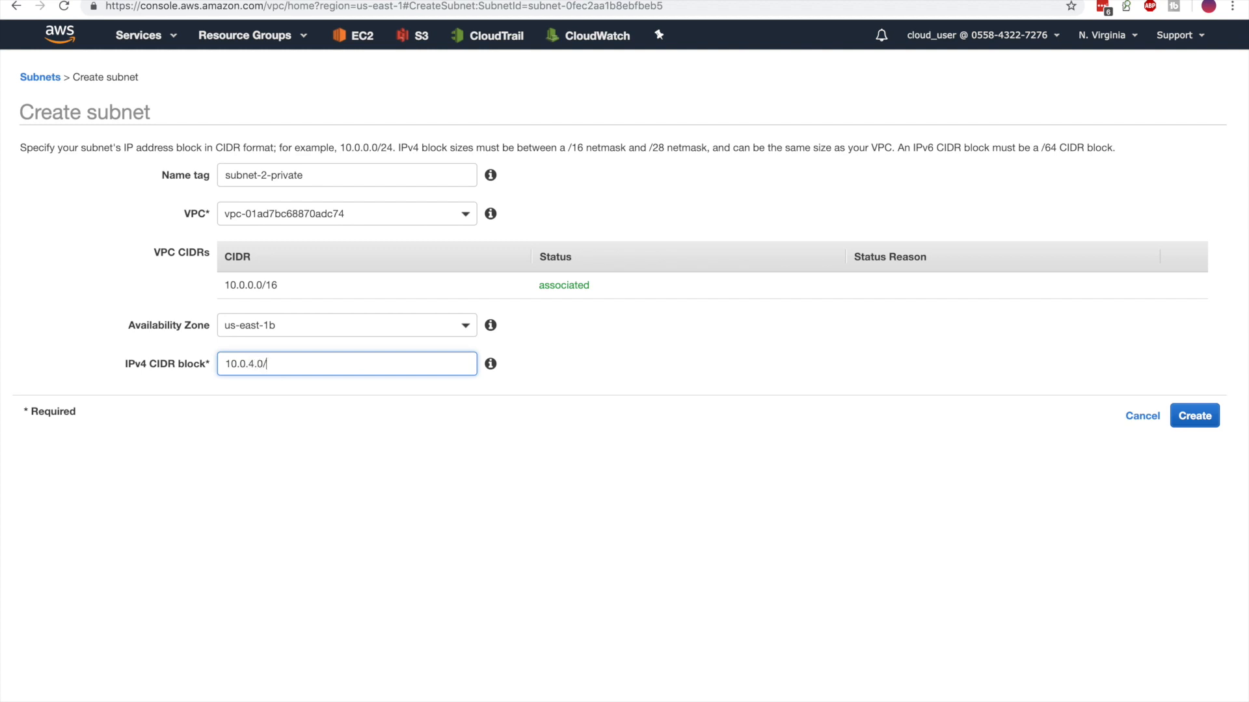
pyautogui.click(1194, 415)
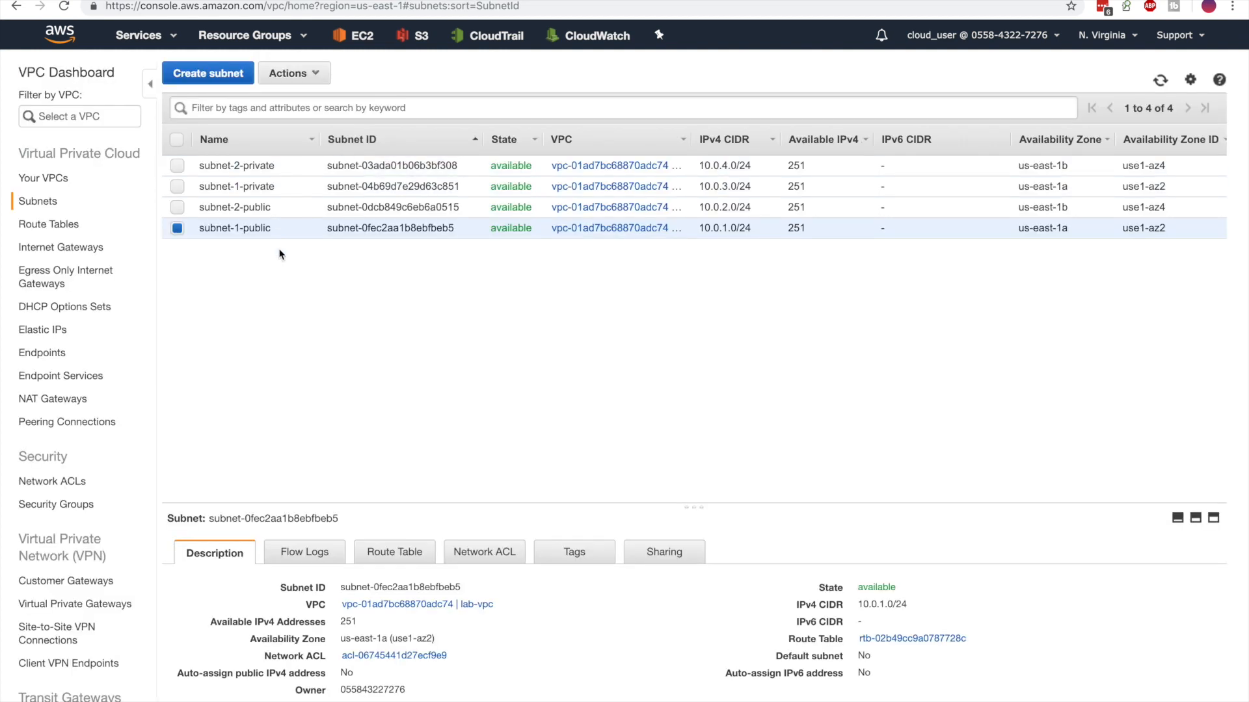
pyautogui.moveTo(209, 258)
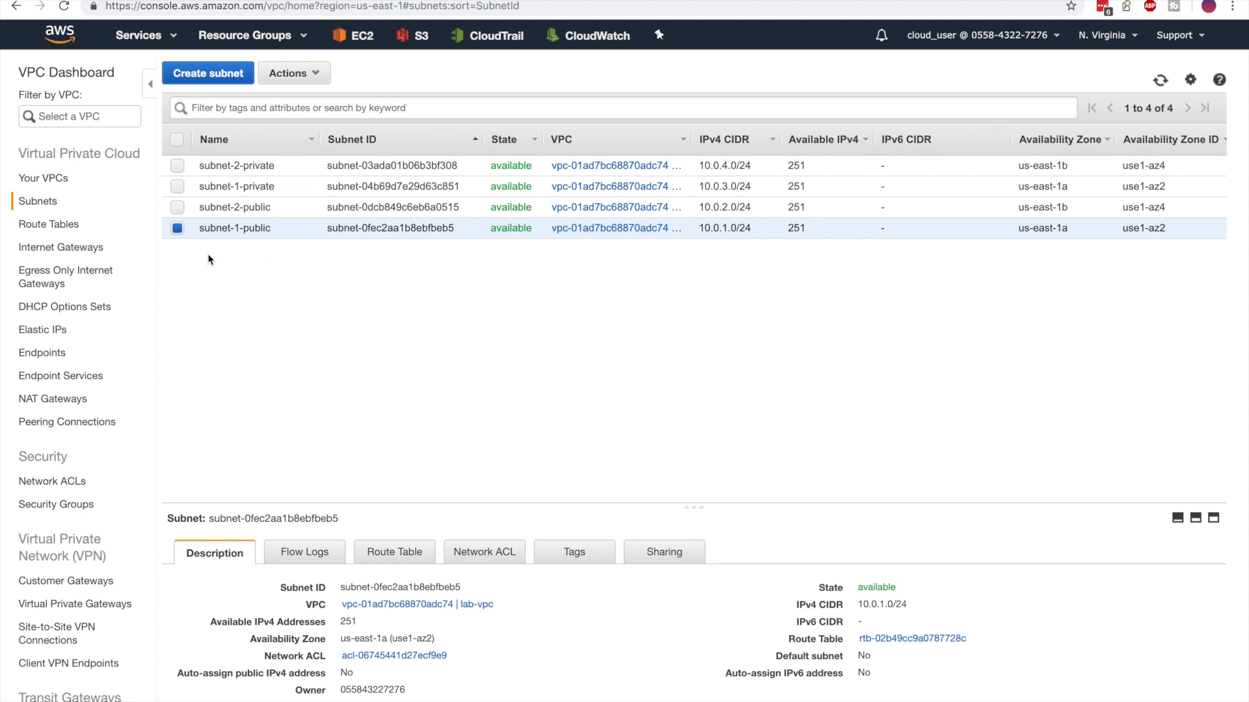
pyautogui.moveTo(350, 460)
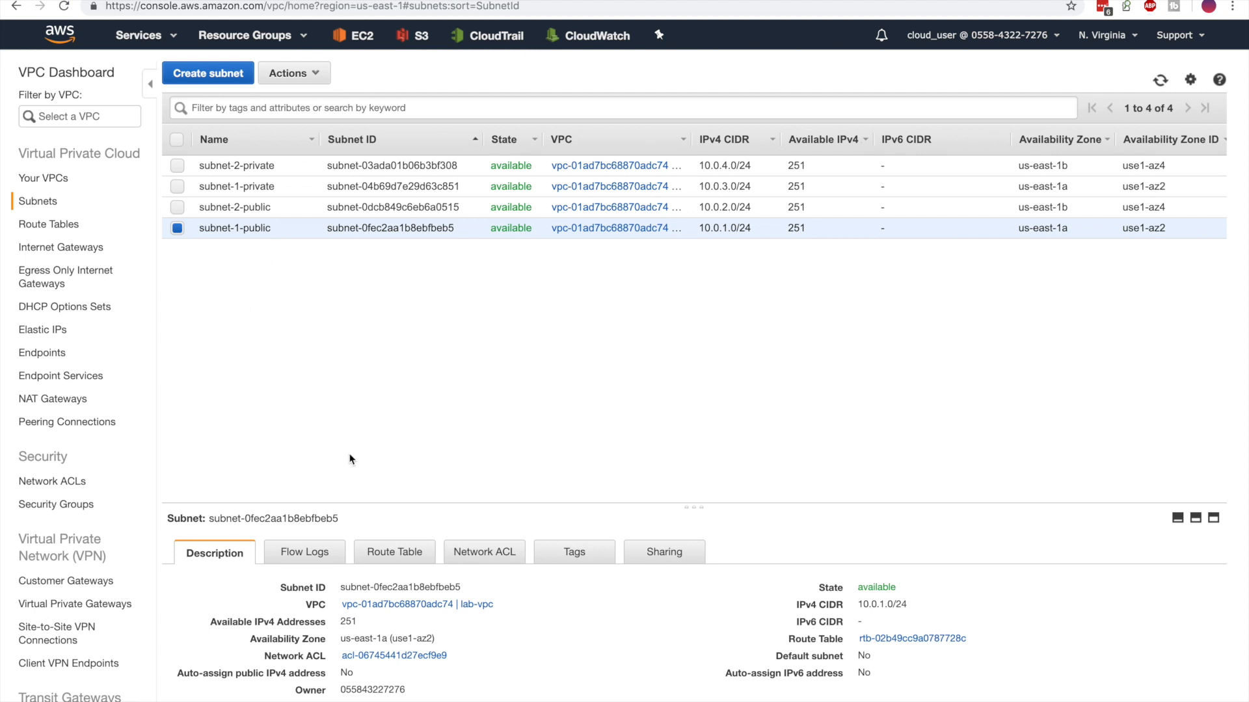
# Check subnet-1-public's route table, then name lab-vpc's main route table default.
pyautogui.click(393, 551)
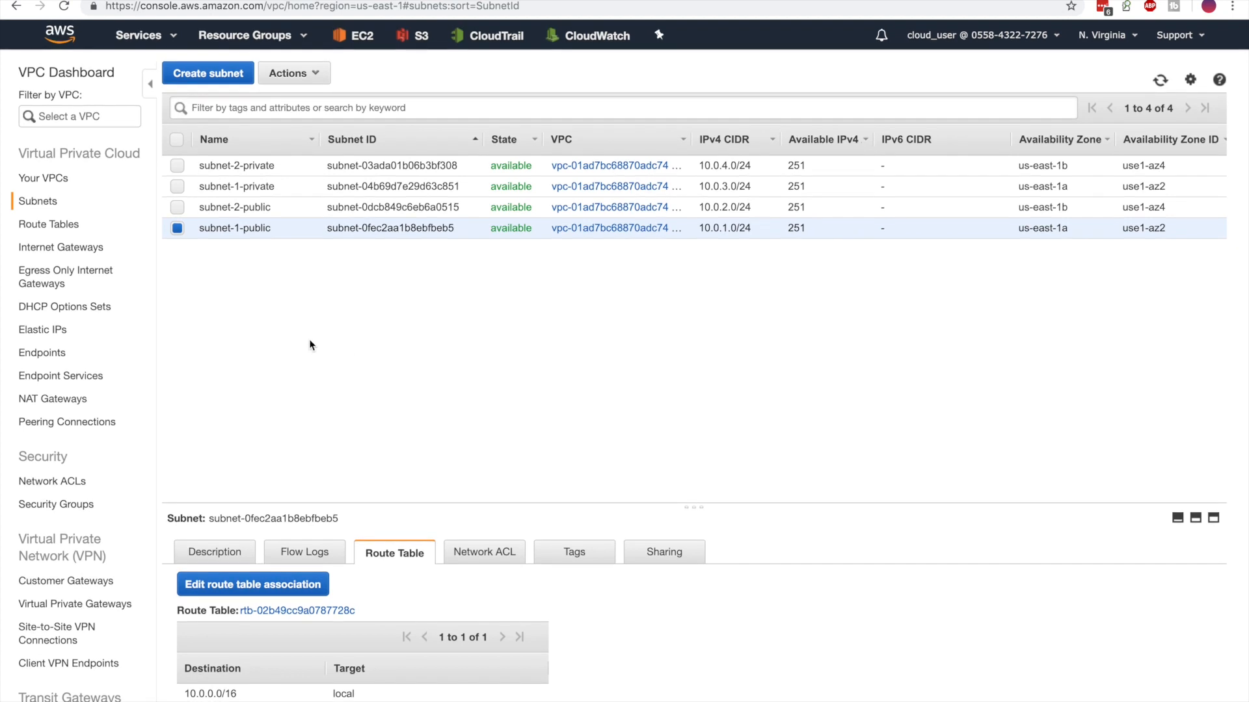
pyautogui.click(48, 225)
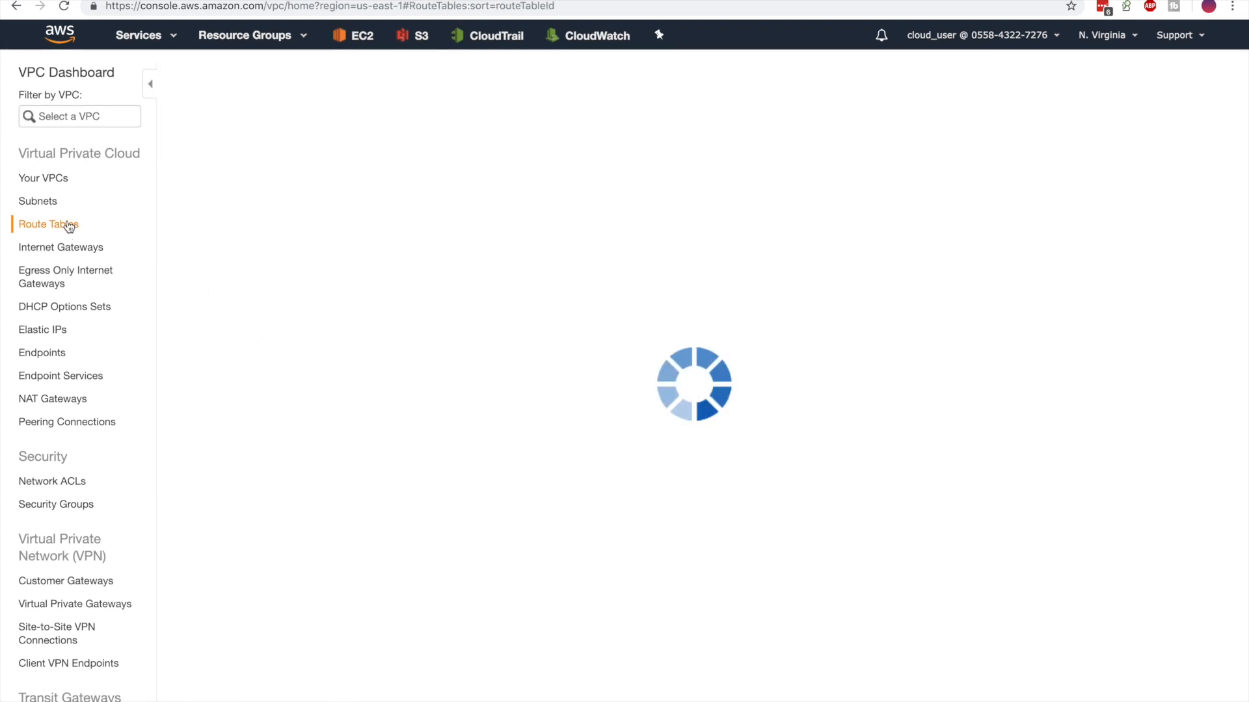
pyautogui.click(48, 223)
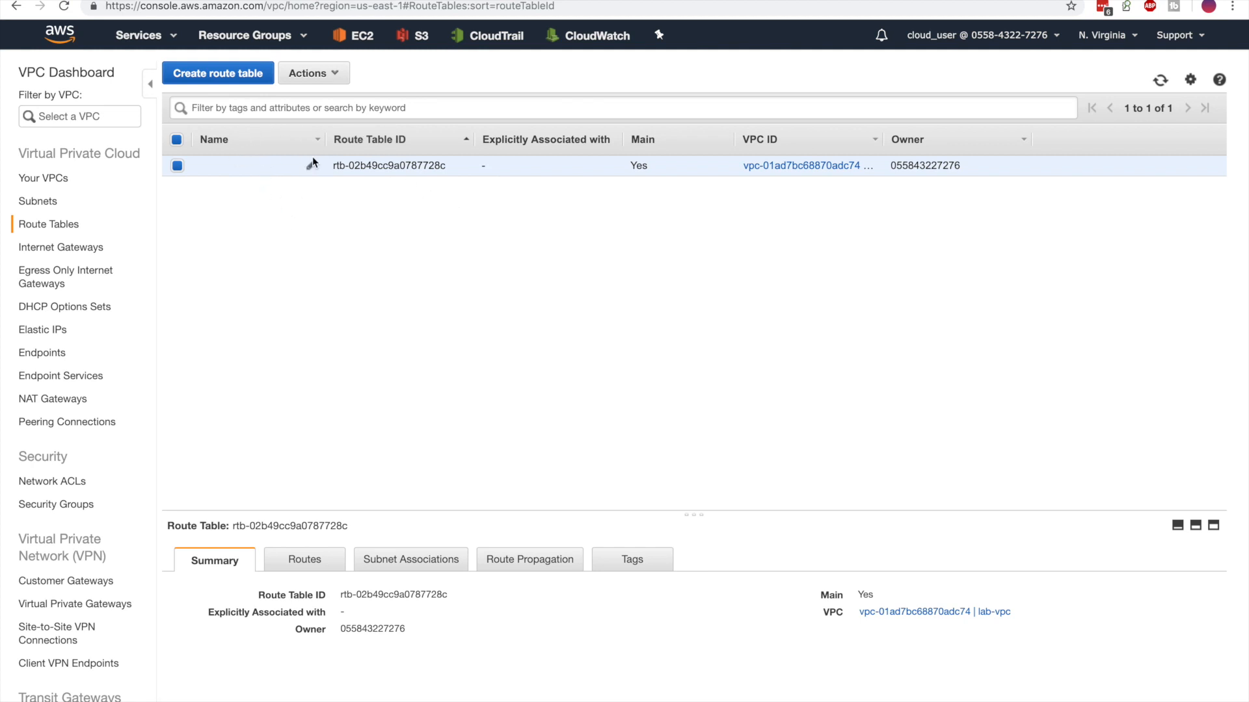
pyautogui.write('defau')
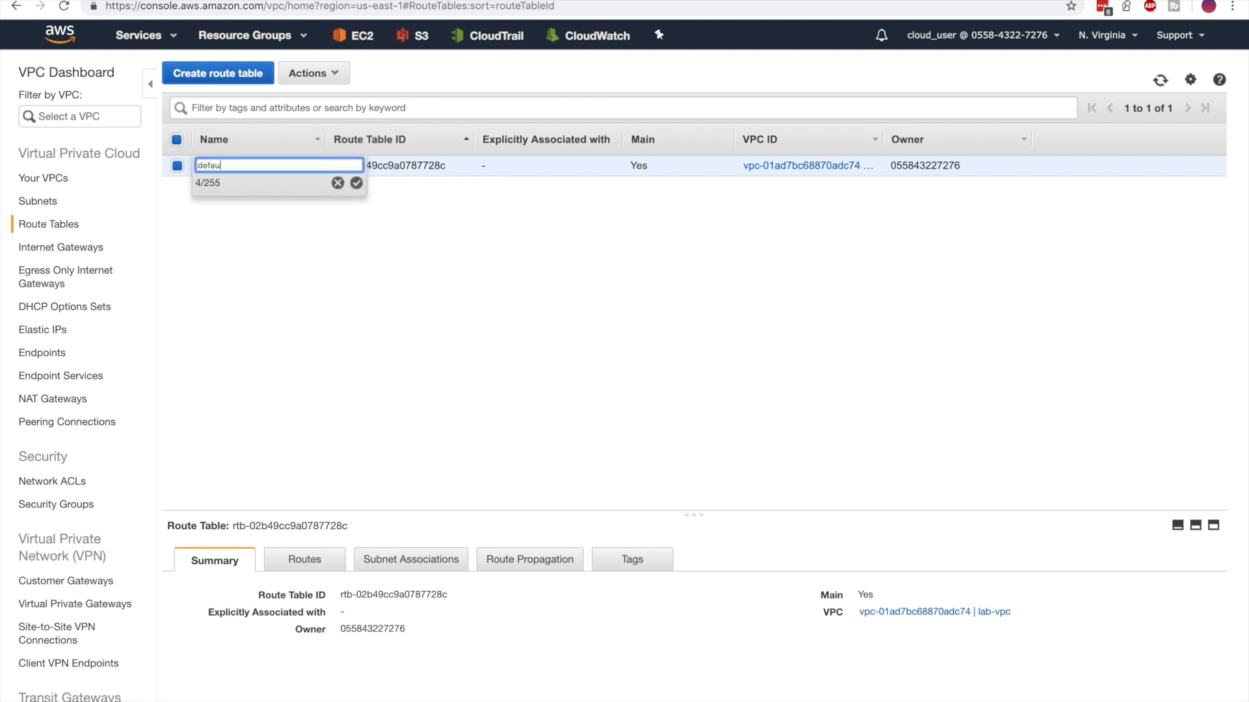
pyautogui.click(357, 183)
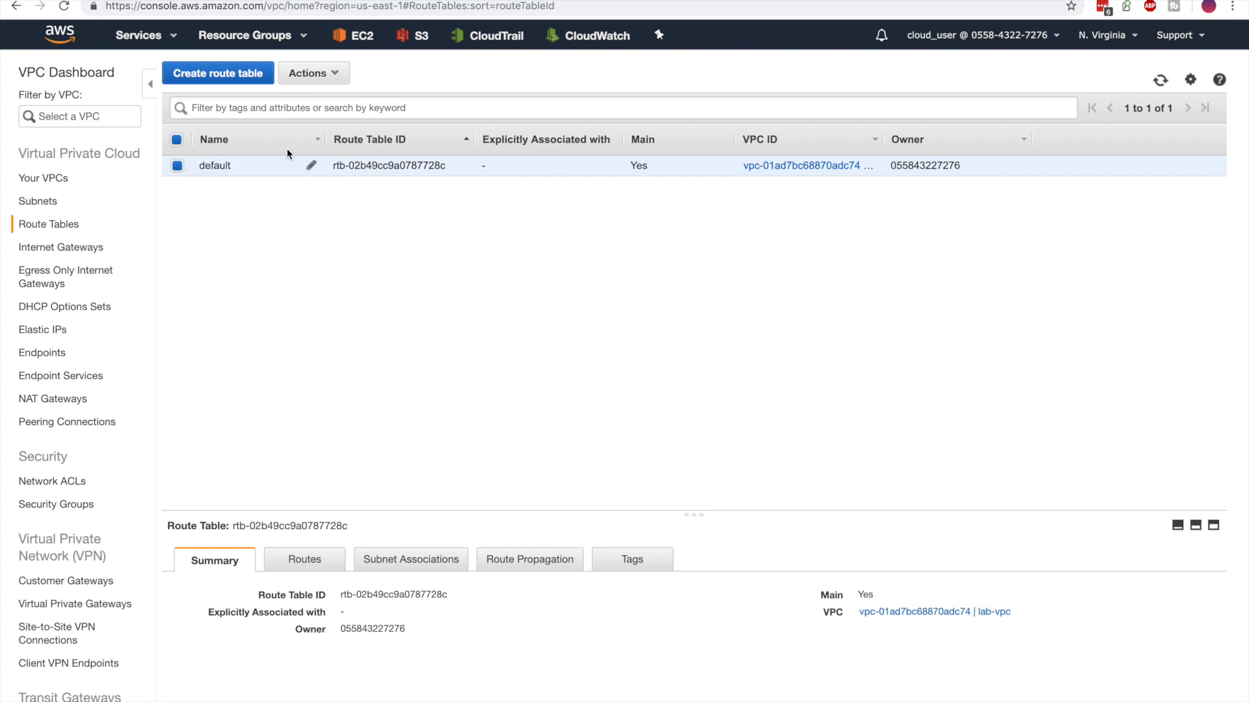
pyautogui.moveTo(287, 187)
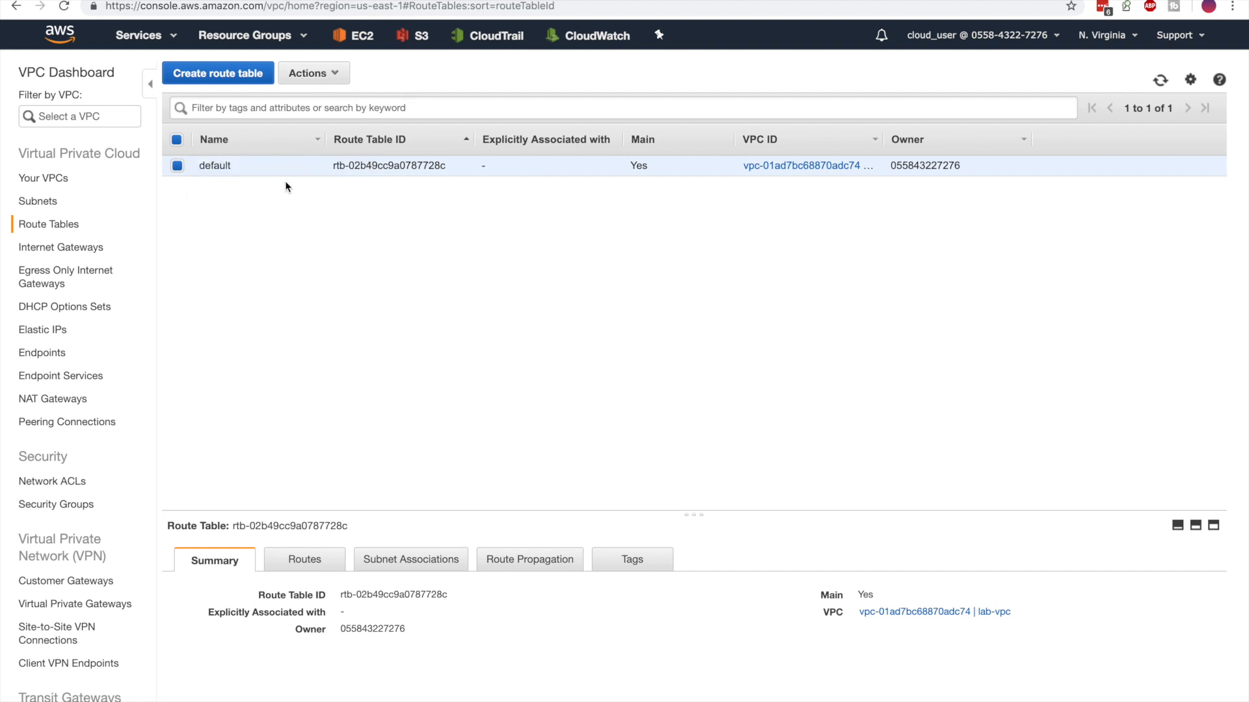
pyautogui.moveTo(240, 132)
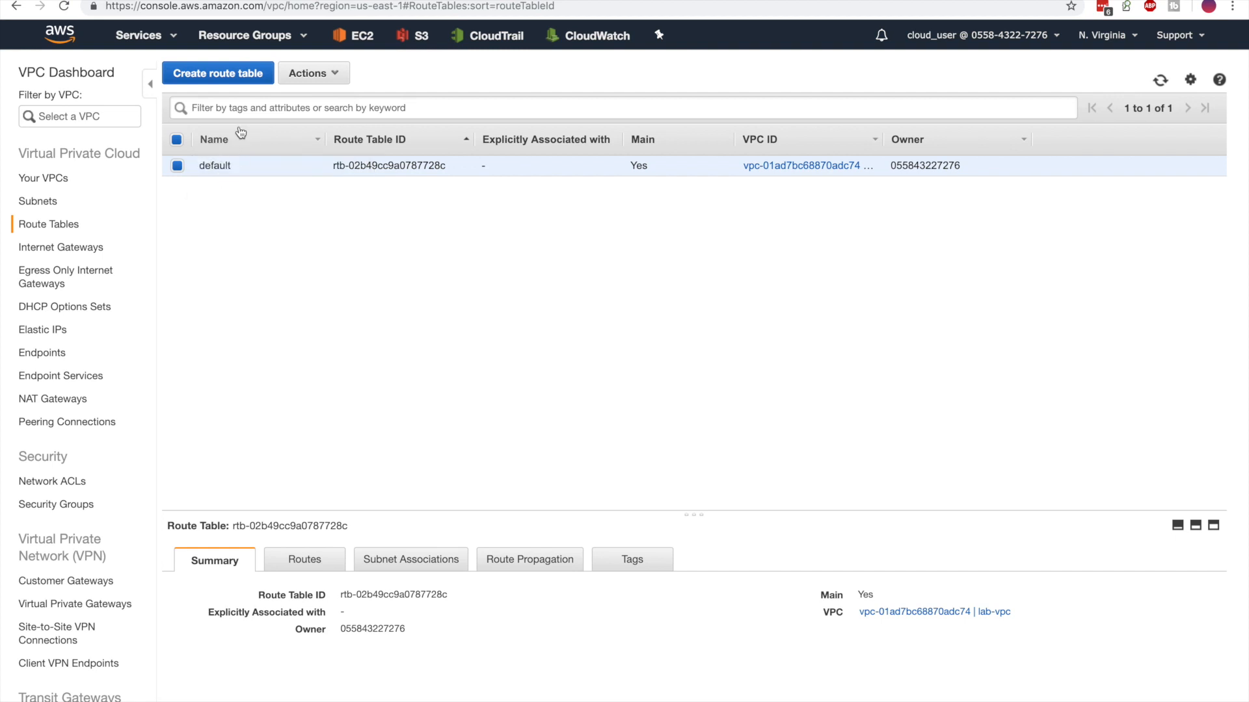
# Create route table public-routetable in lab-vpc.
pyautogui.click(218, 73)
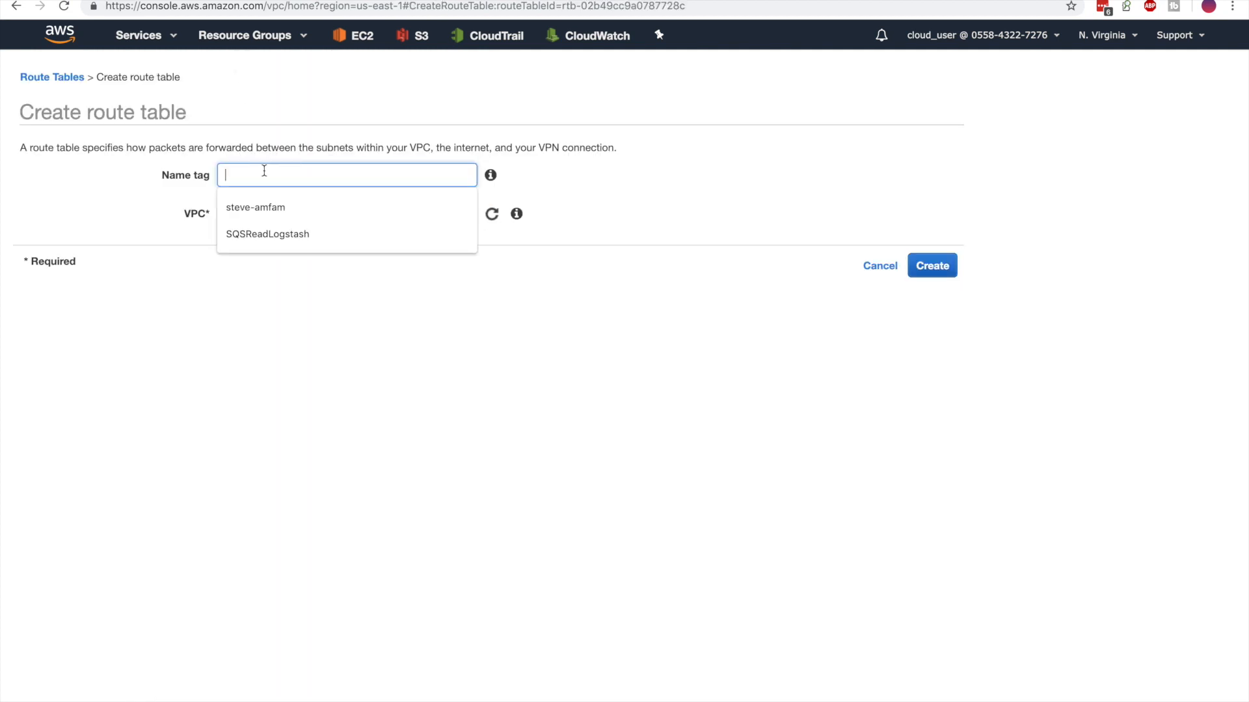
pyautogui.write('public-rout')
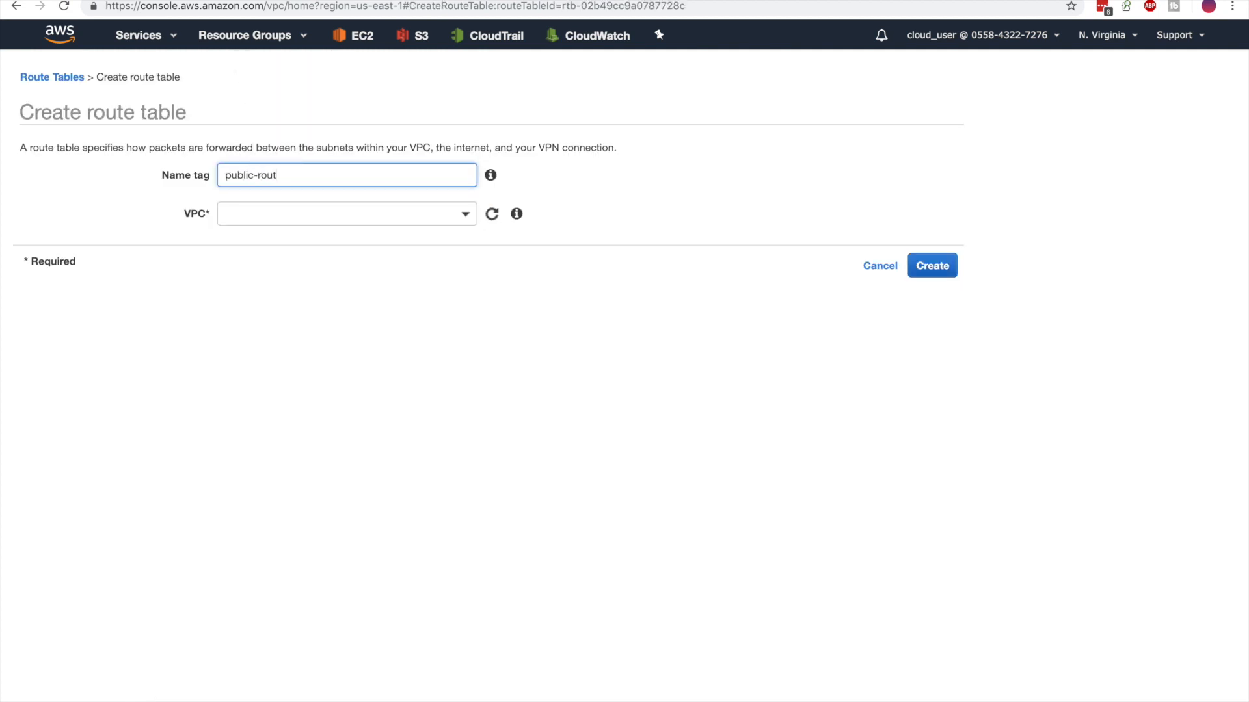
pyautogui.write('etable')
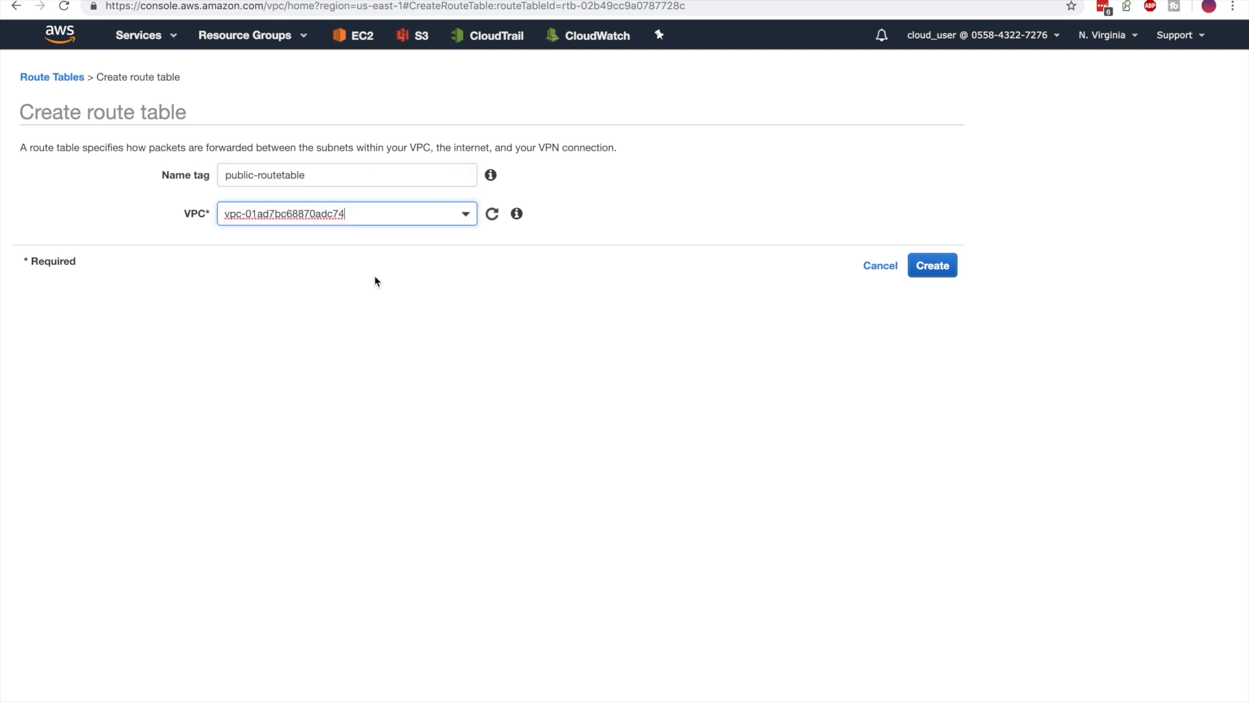
pyautogui.click(931, 265)
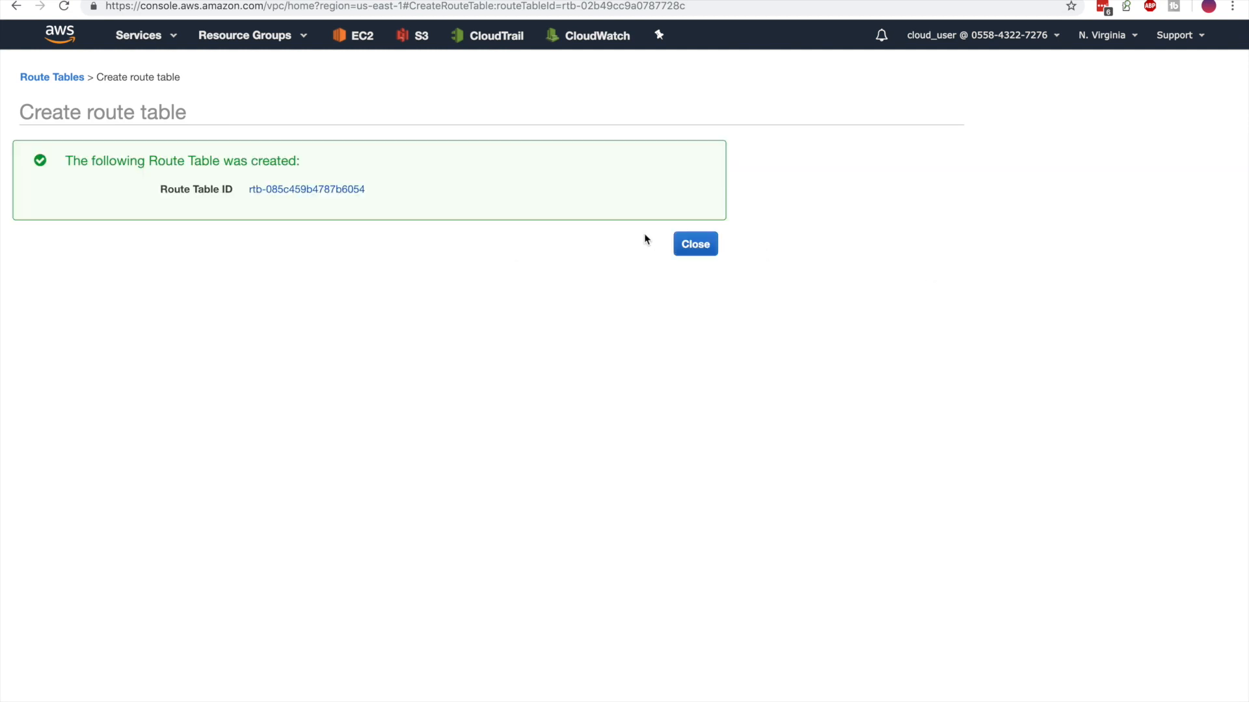
pyautogui.click(693, 243)
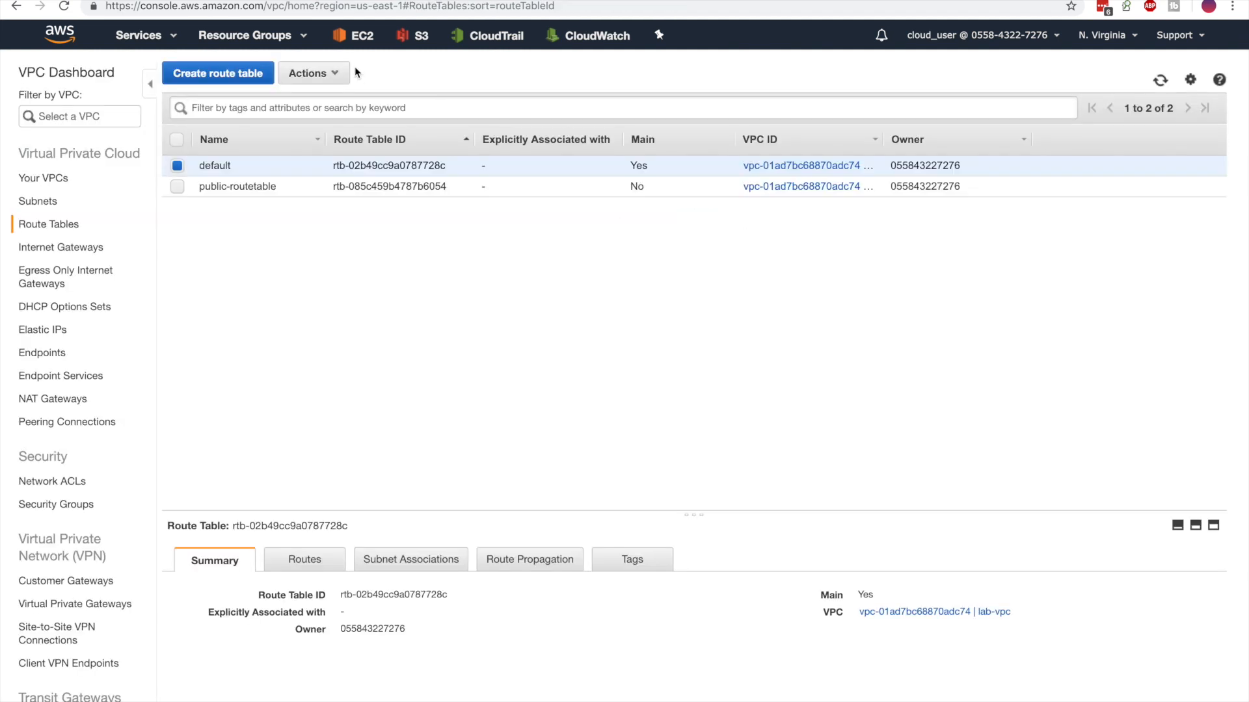
# Create route table private-routetable in lab-vpc and select public-routetable's actions.
pyautogui.click(217, 73)
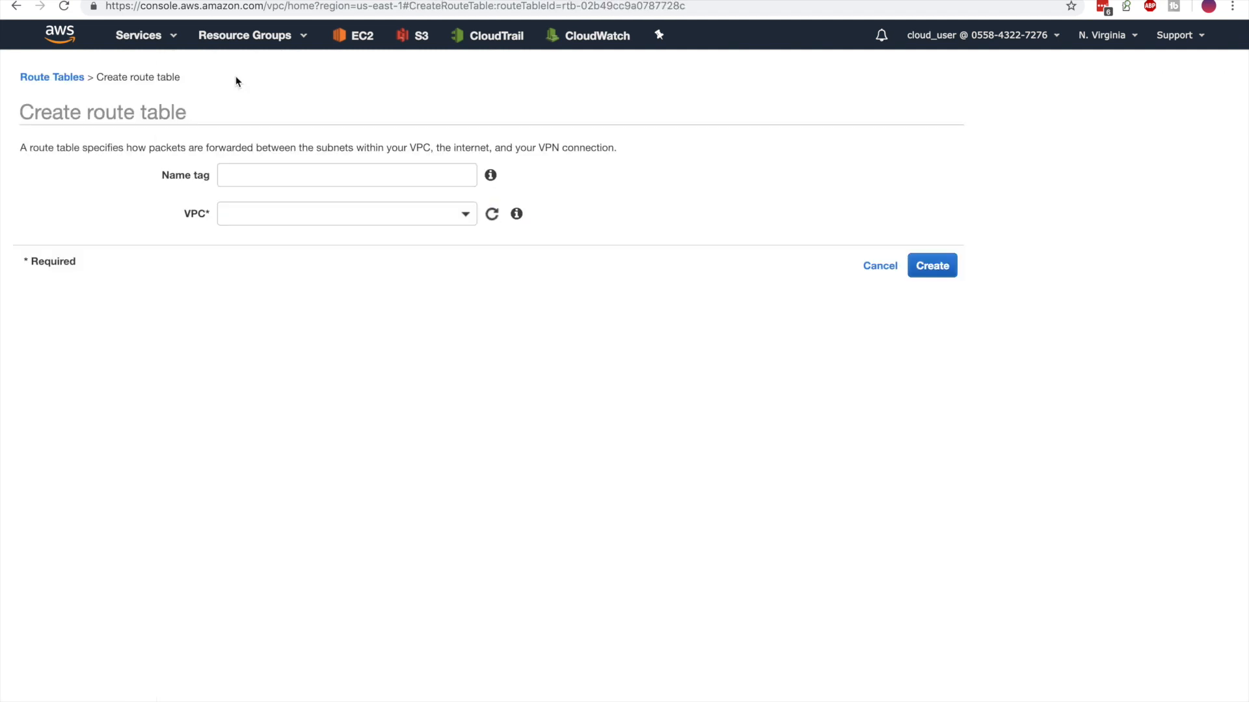
pyautogui.write('private-routetable')
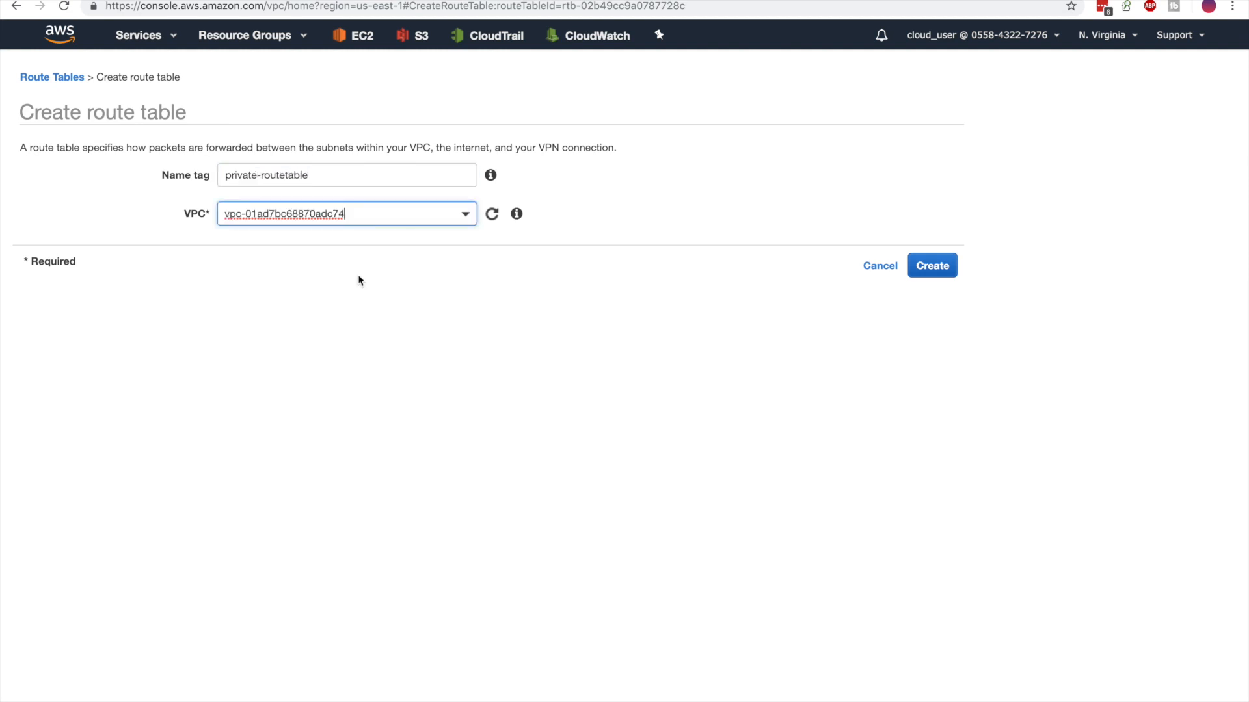
pyautogui.click(931, 265)
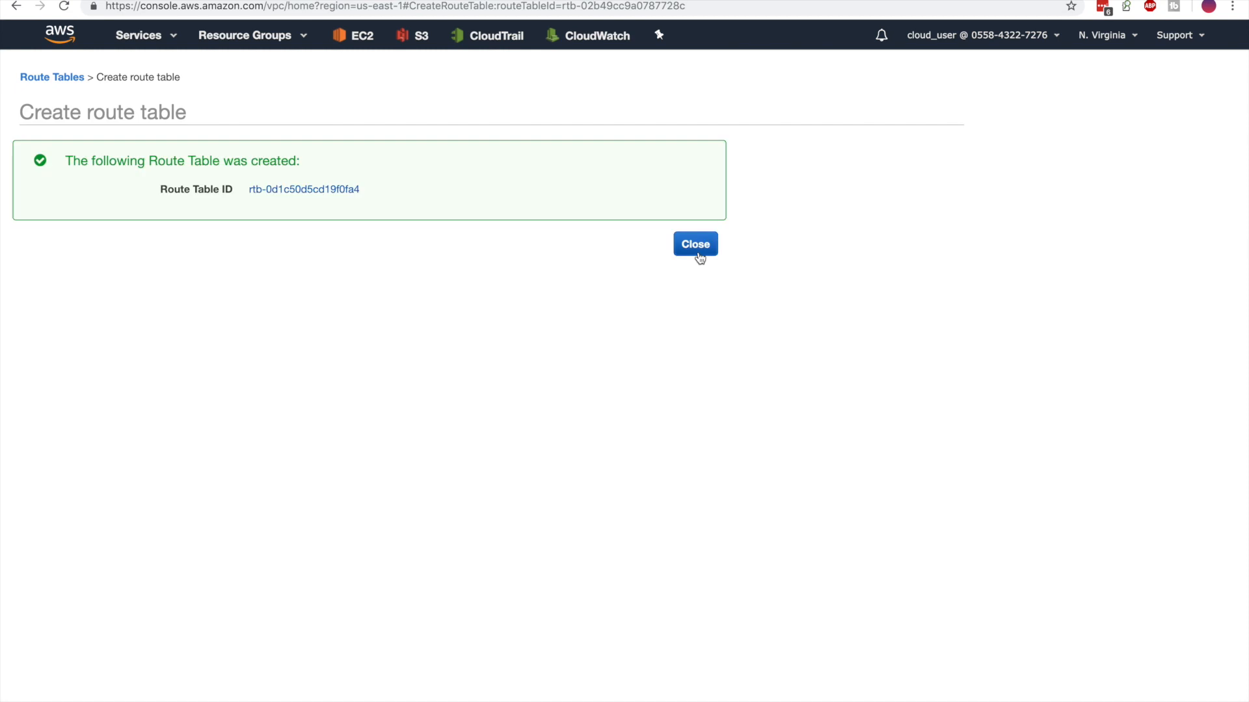
pyautogui.click(693, 243)
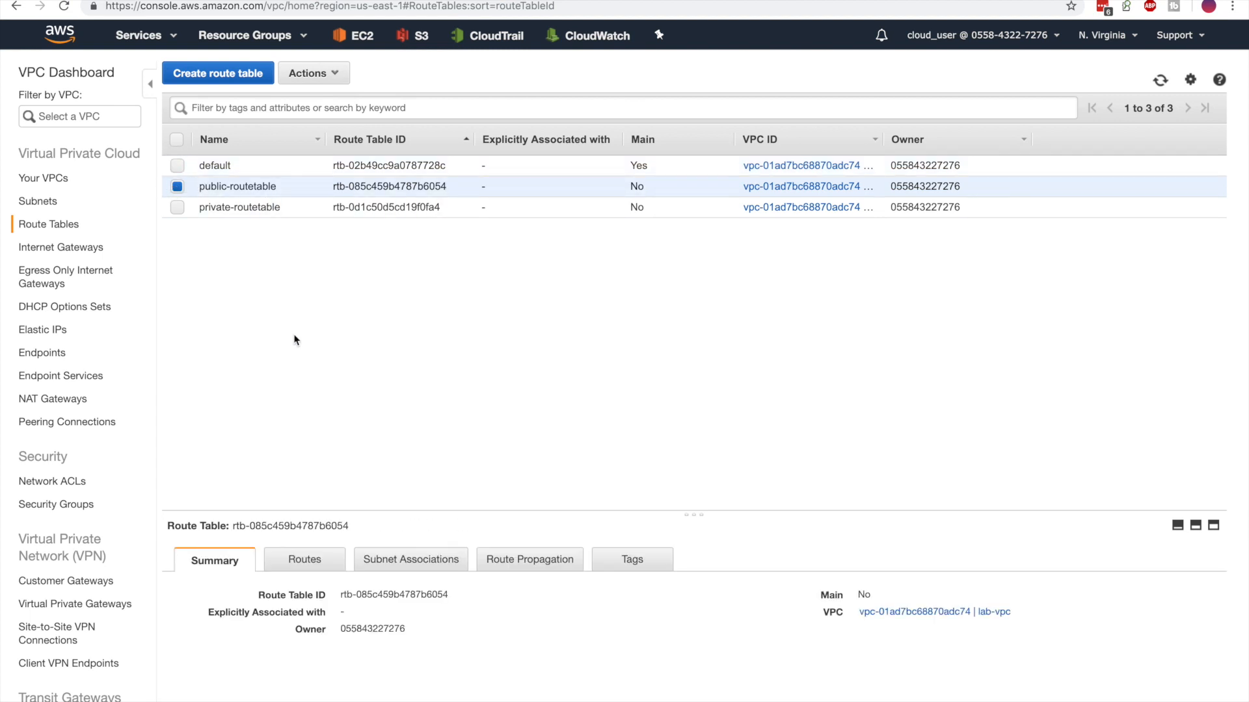
pyautogui.moveTo(285, 452)
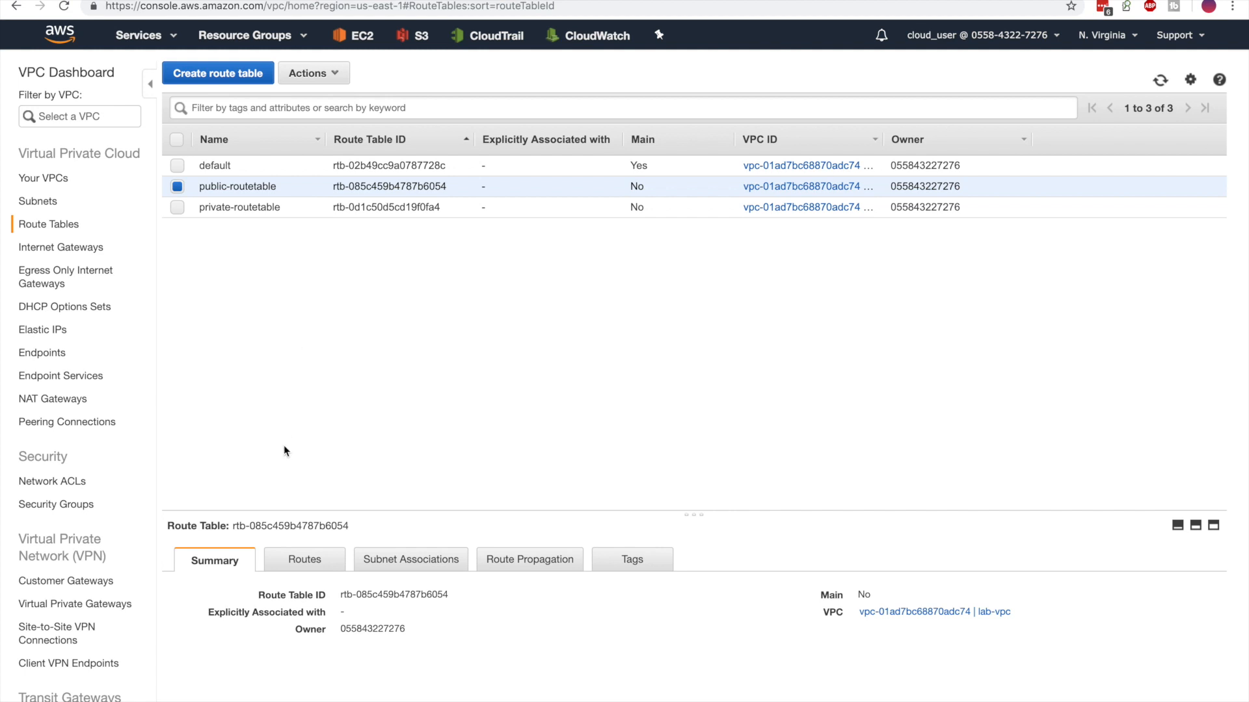
pyautogui.click(313, 72)
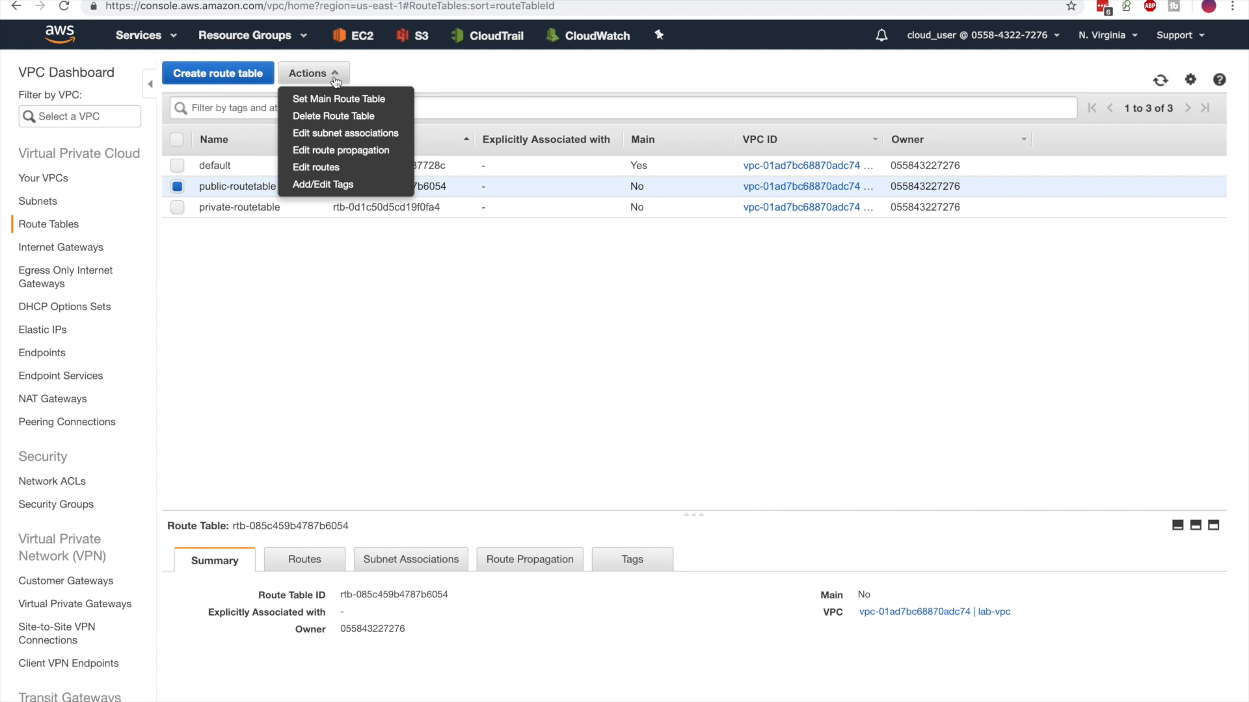
pyautogui.moveTo(338, 97)
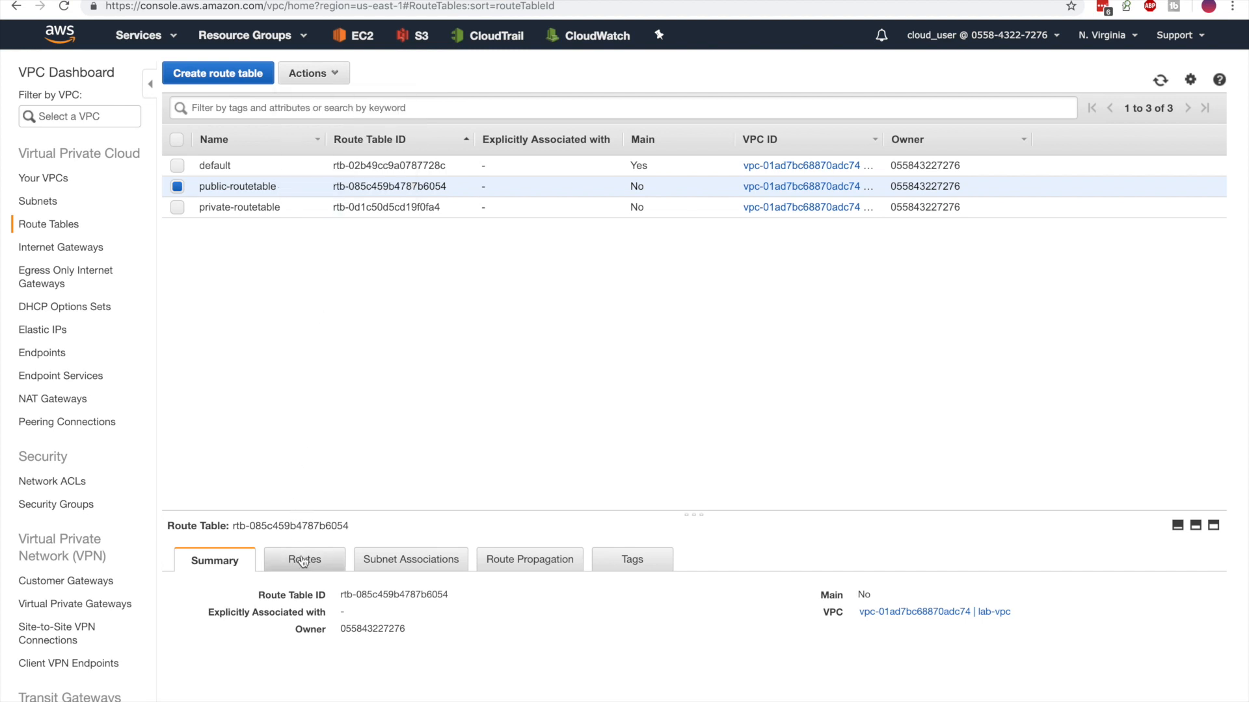
# Add a 0.0.0.0/0 route targeting the internet gateway to public-routetable and save it.
pyautogui.click(305, 559)
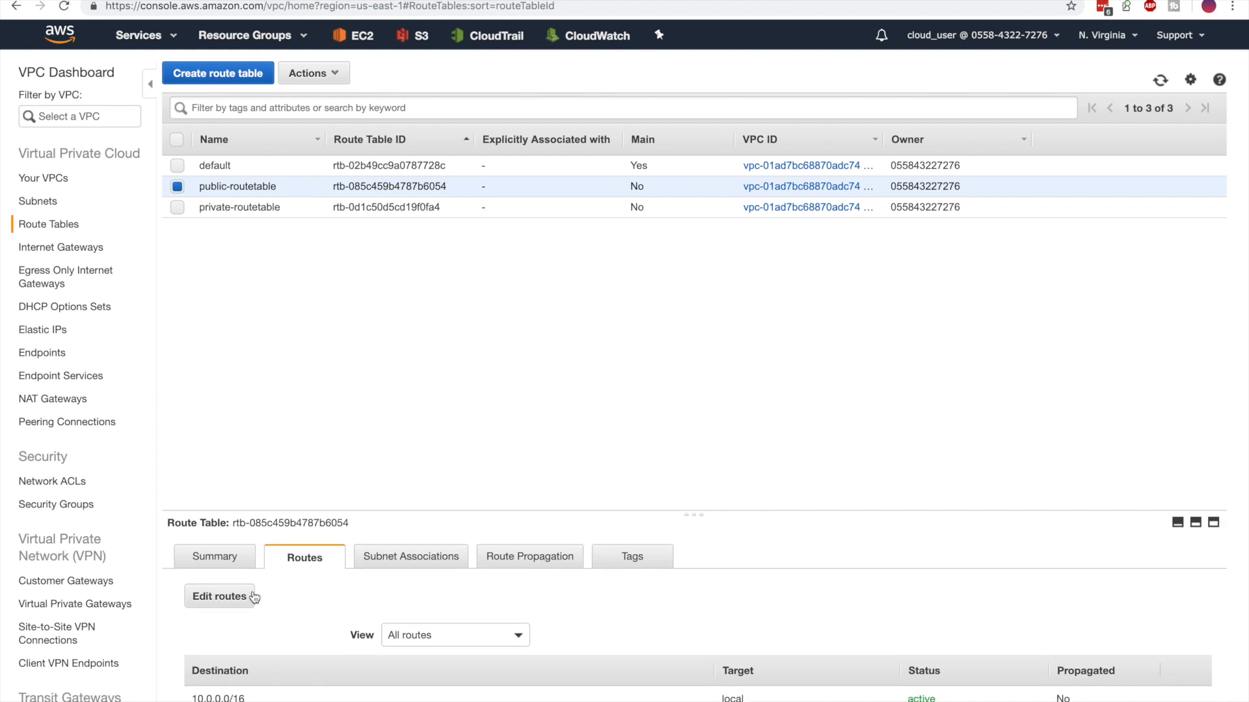
pyautogui.click(219, 595)
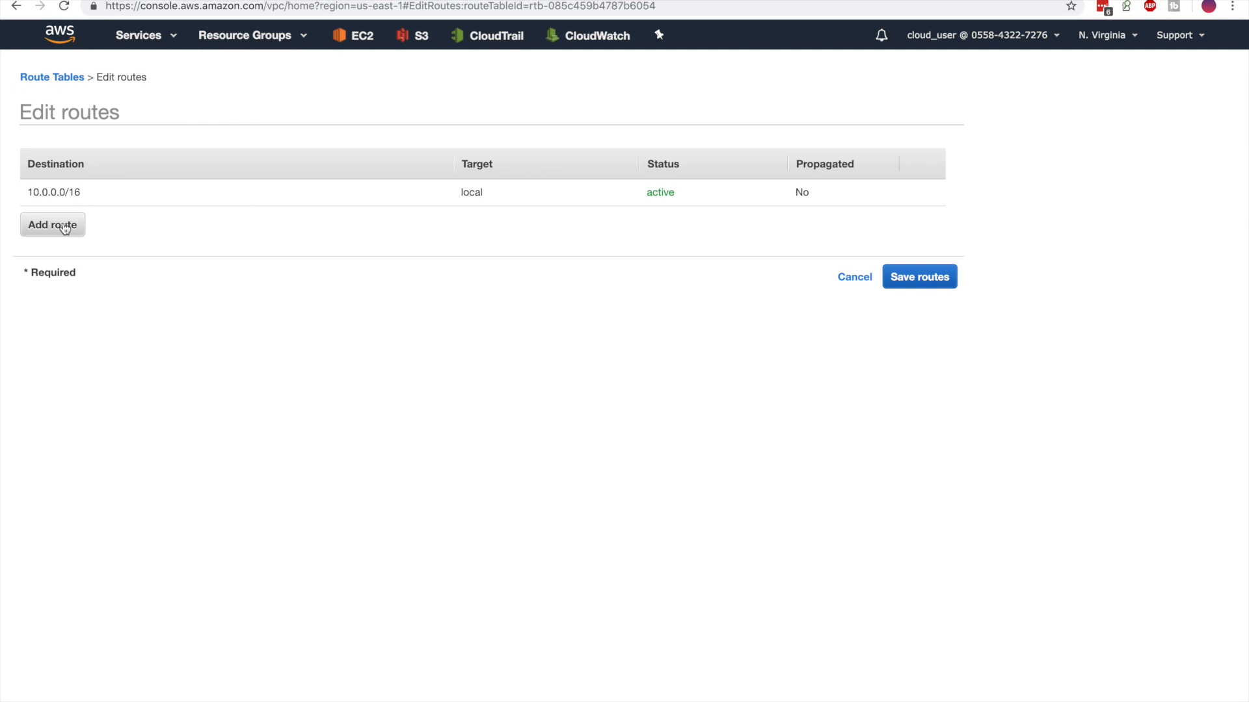
pyautogui.click(52, 225)
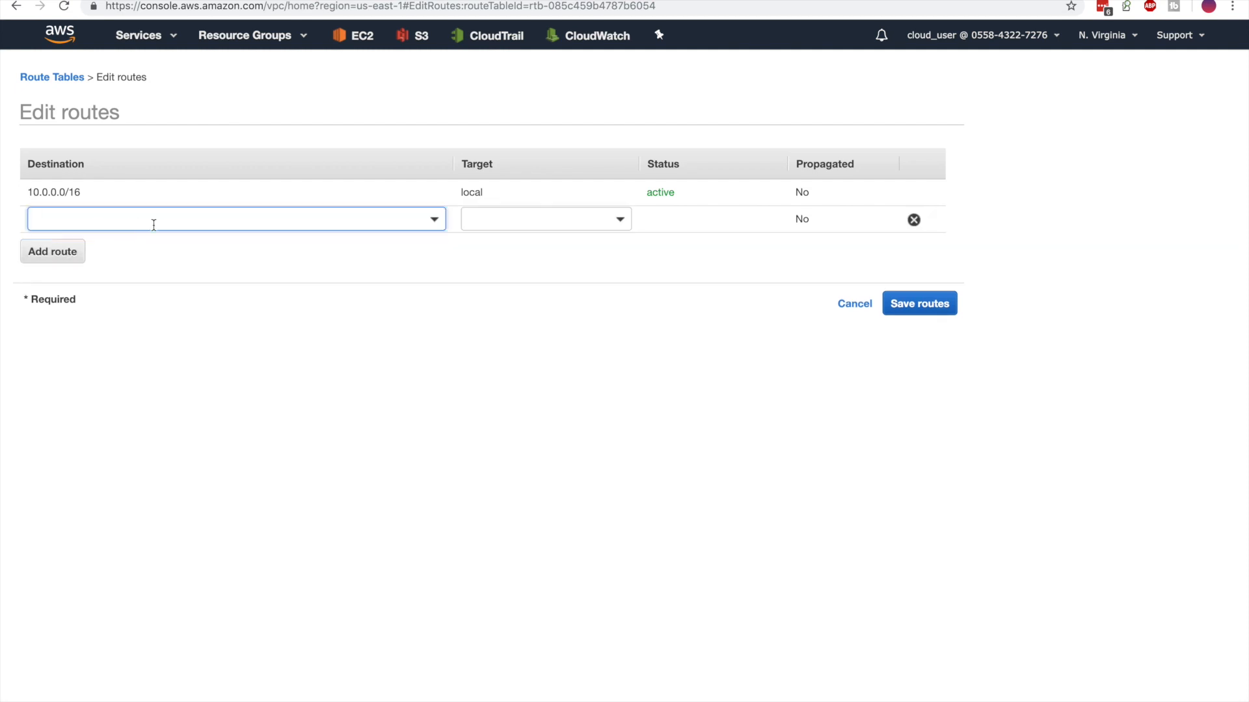
pyautogui.click(231, 218)
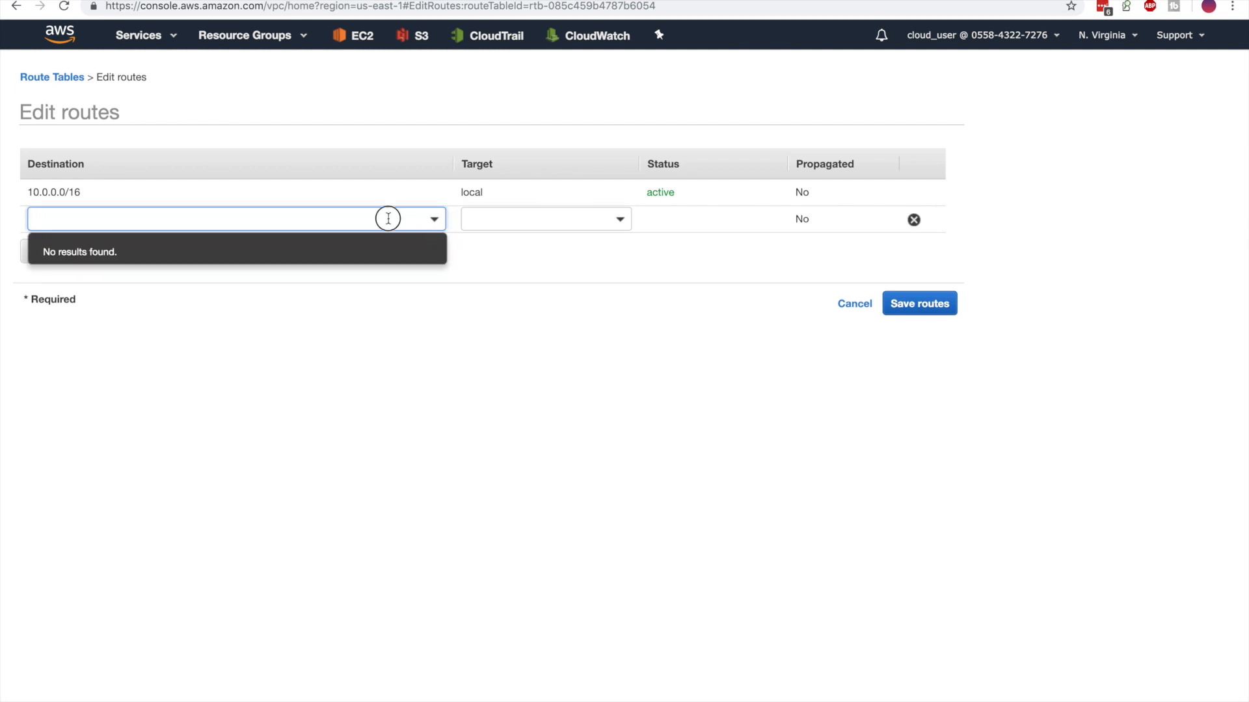
pyautogui.write('0.0.')
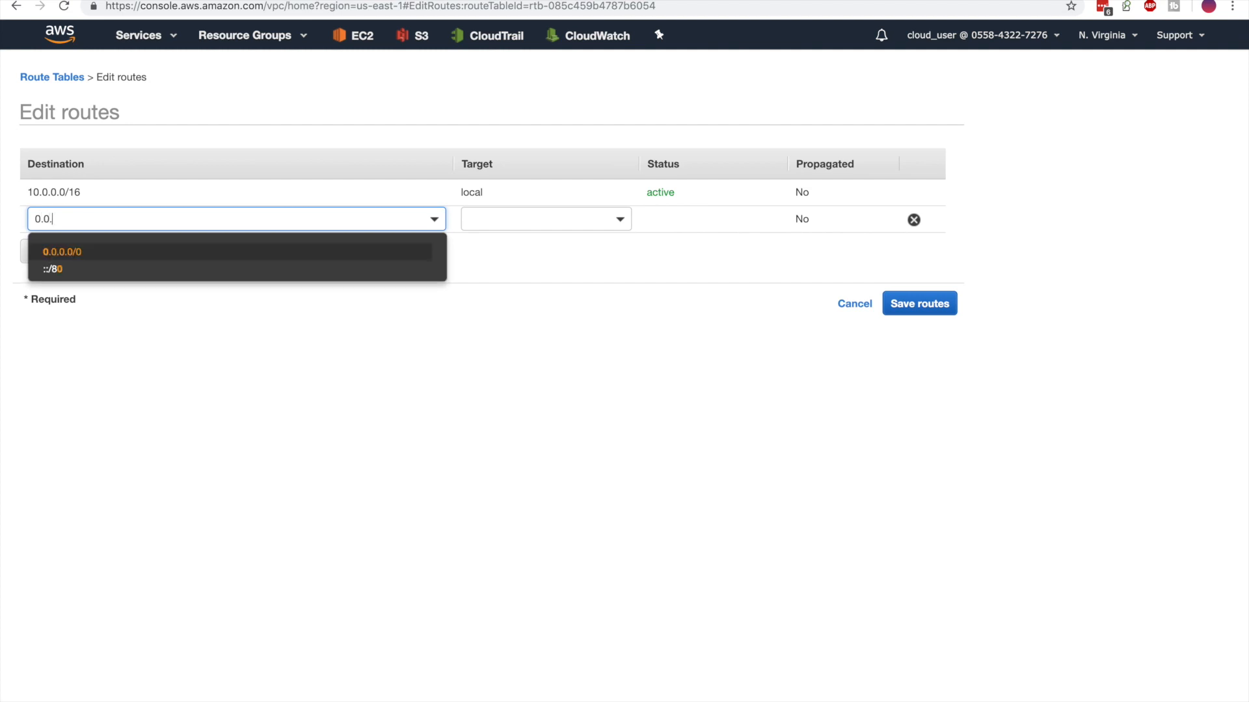
pyautogui.click(61, 251)
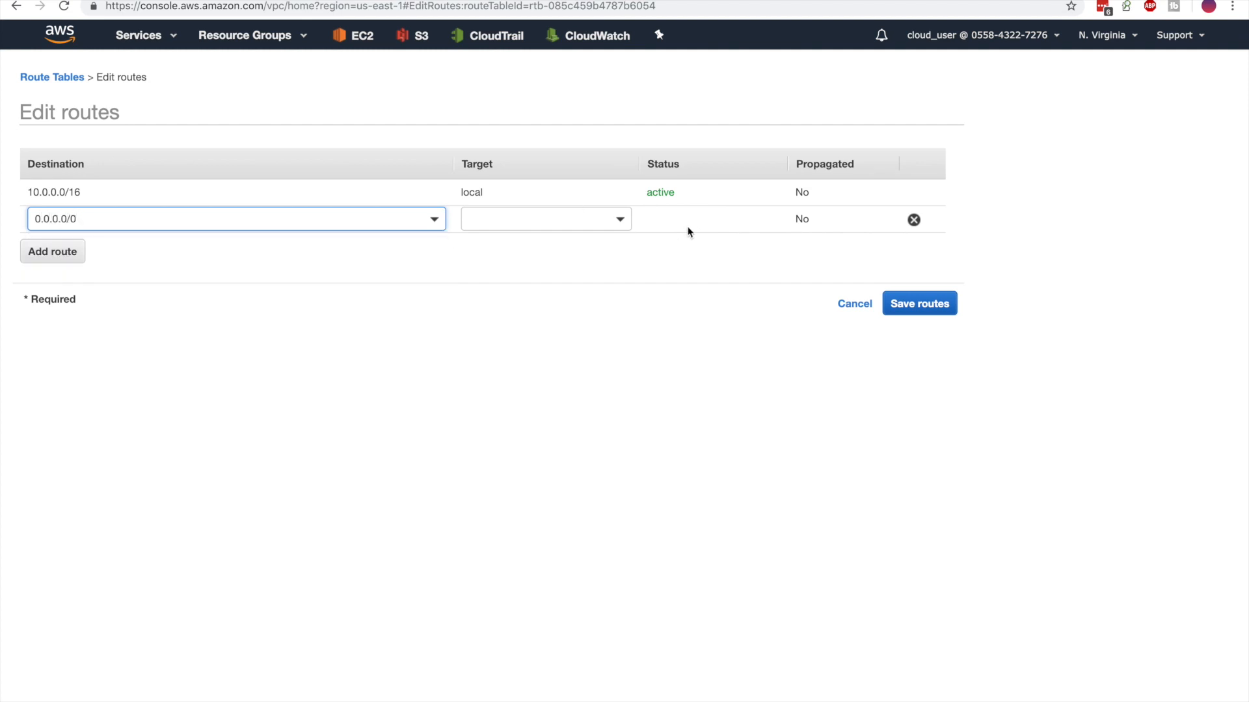
pyautogui.click(545, 218)
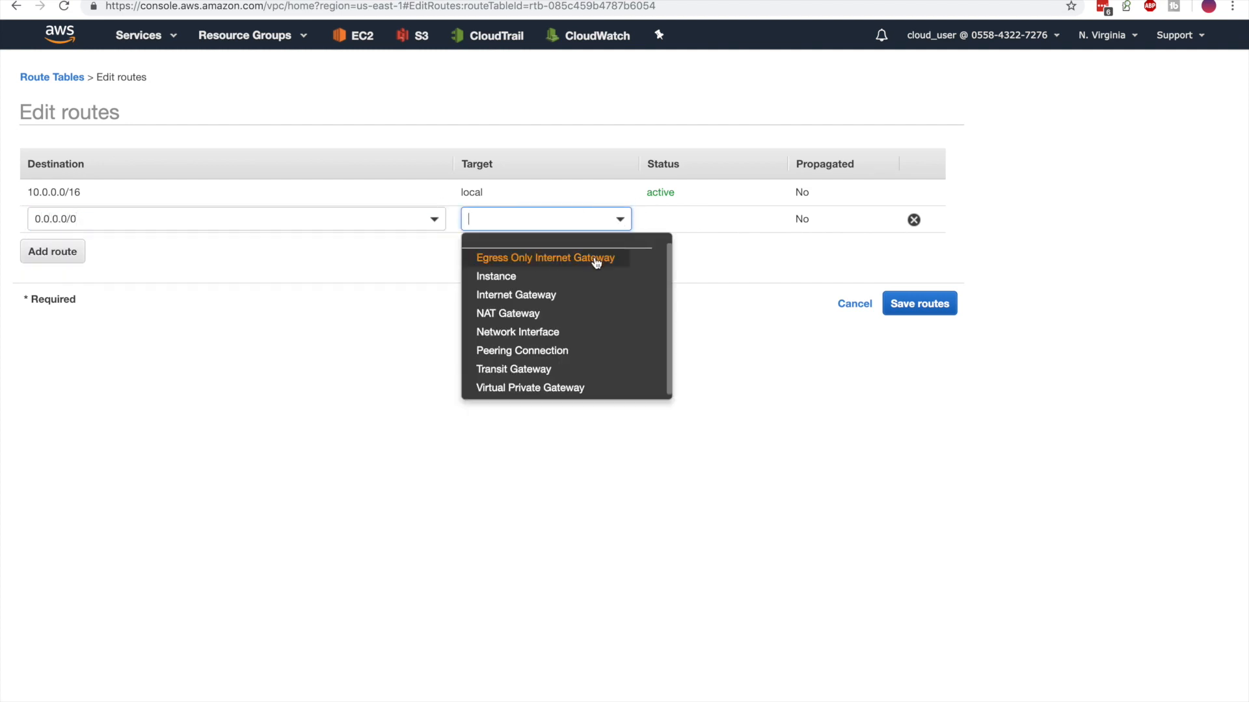
pyautogui.moveTo(516, 296)
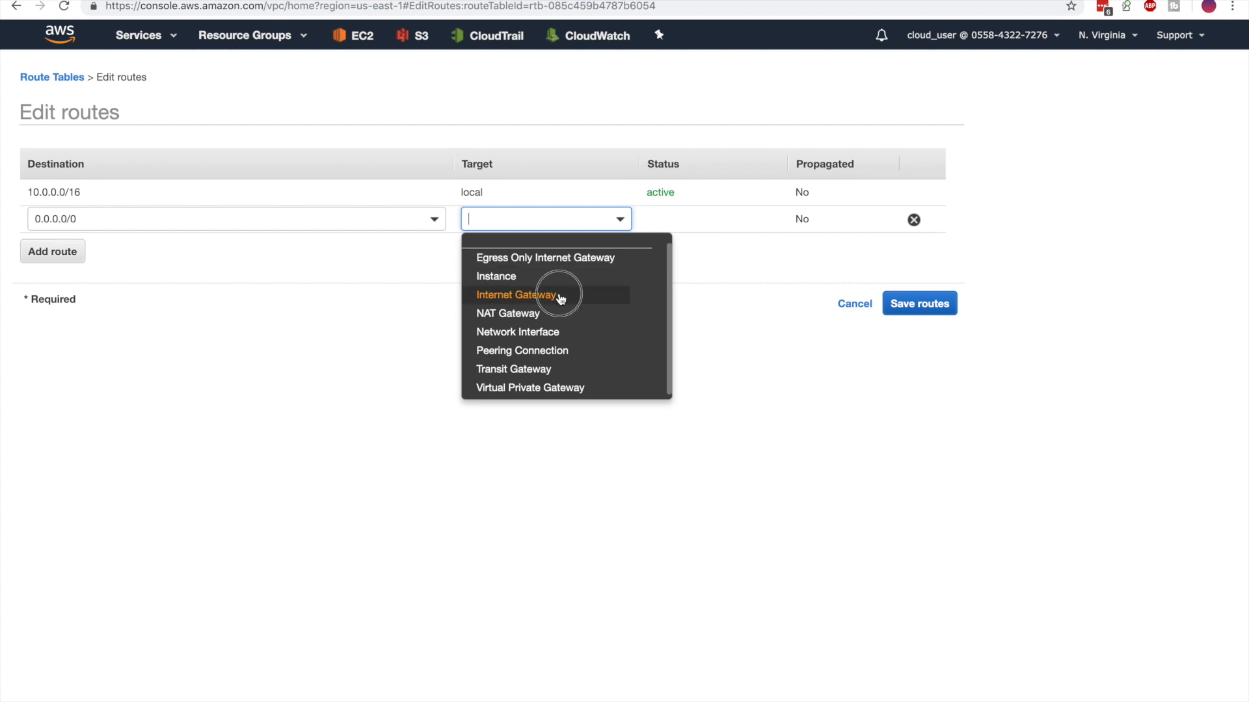
pyautogui.click(517, 295)
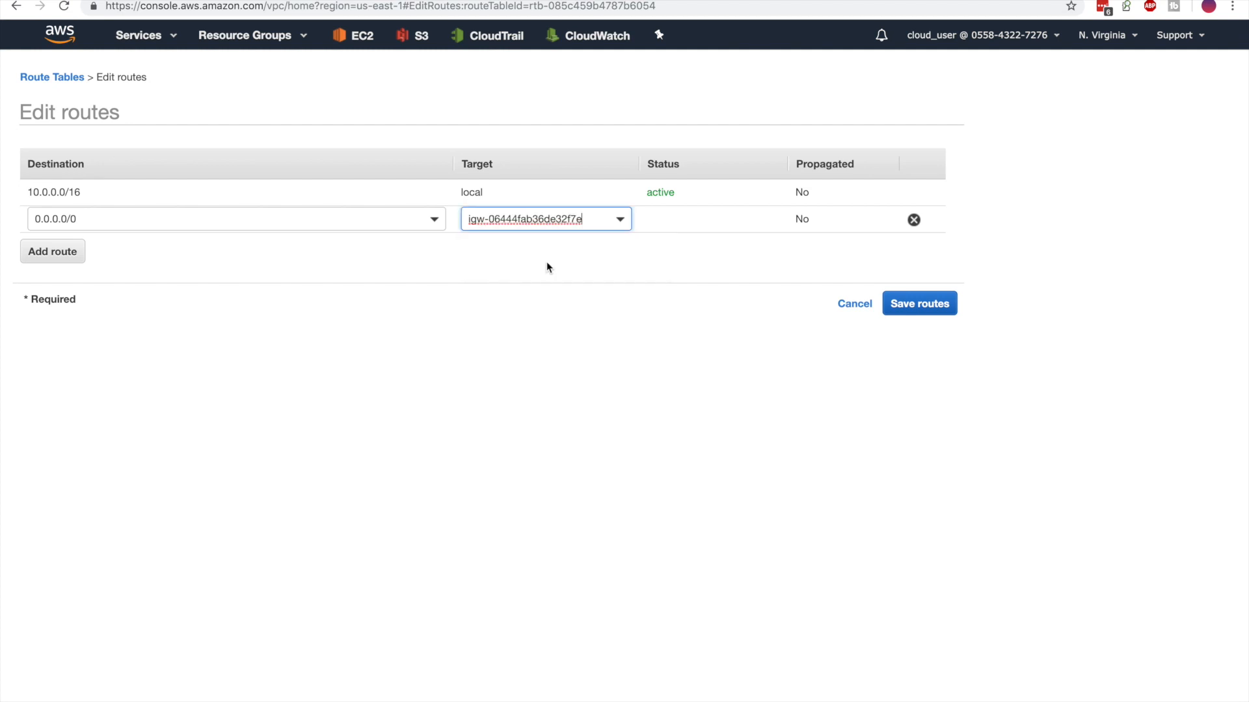
pyautogui.moveTo(655, 278)
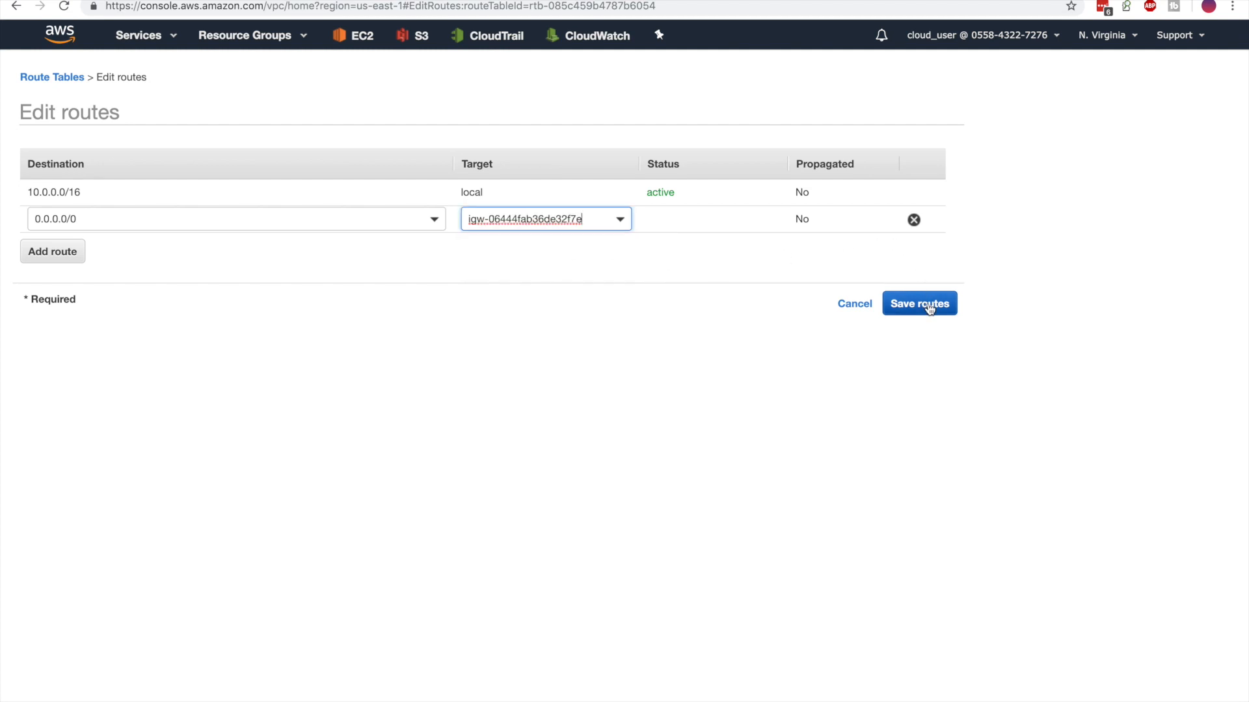
pyautogui.click(919, 303)
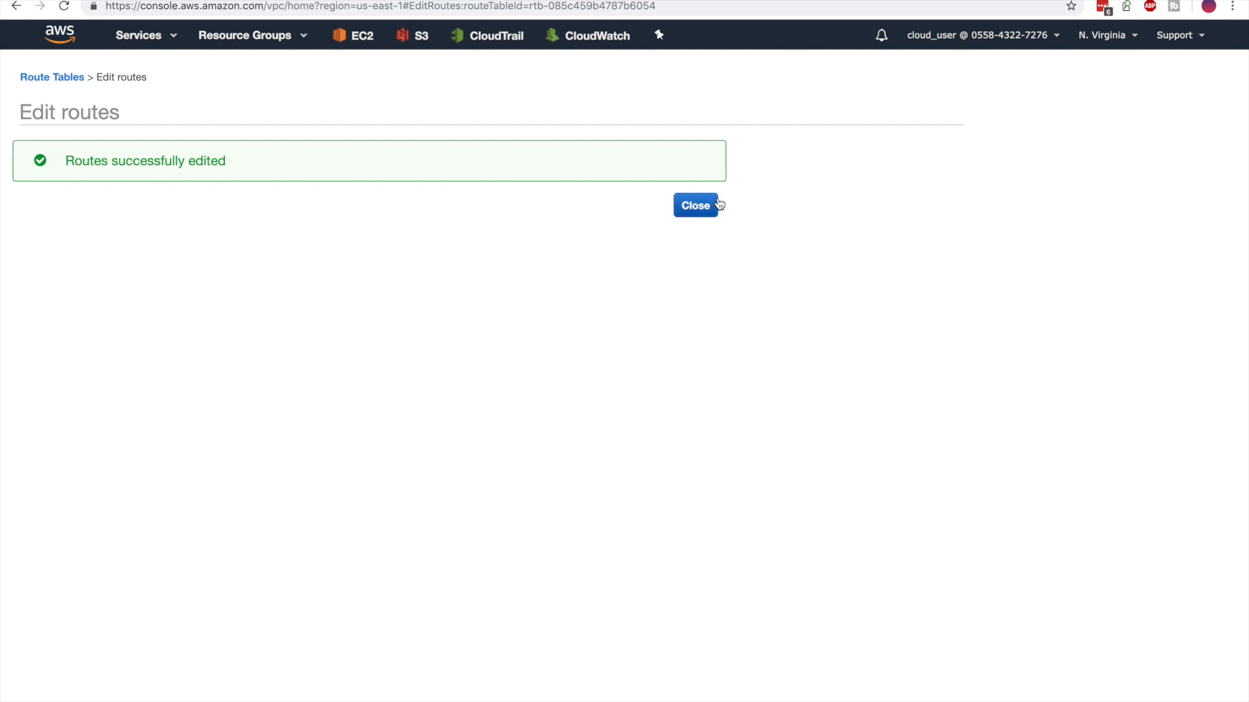
pyautogui.click(693, 206)
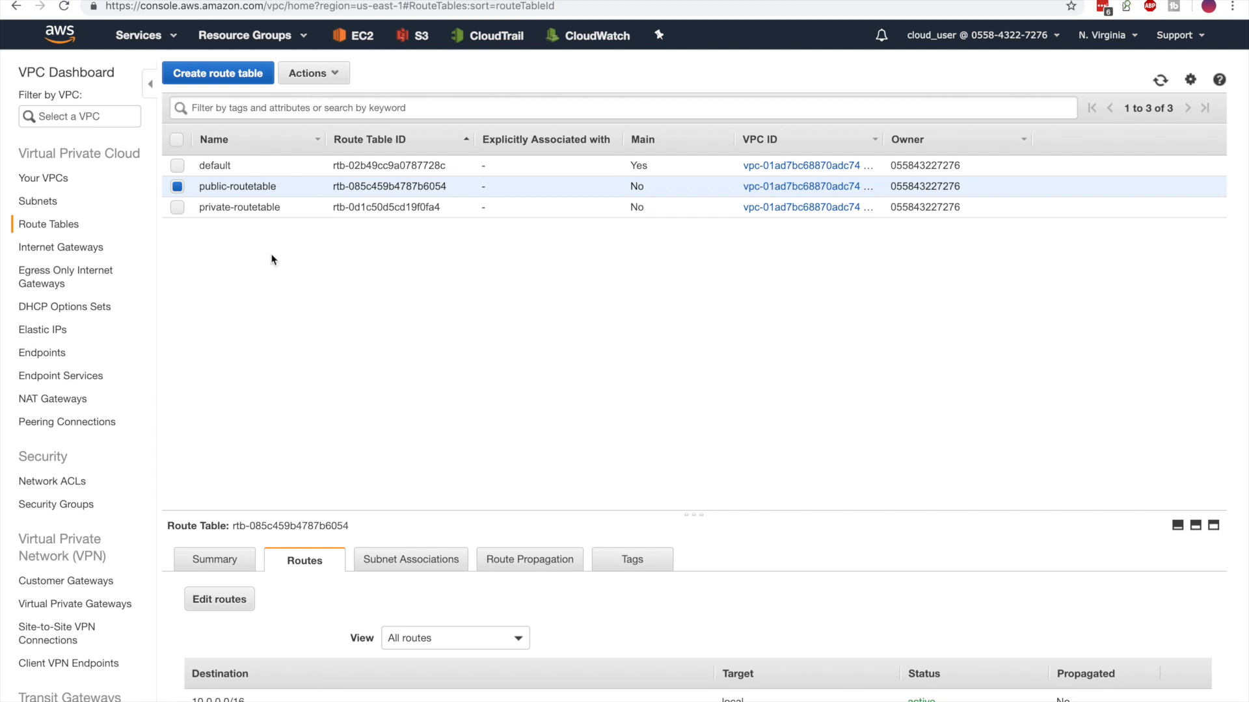
# Review private-routetable's routes, keeping only its local 10.0.0.0/16 route unchanged.
pyautogui.click(177, 207)
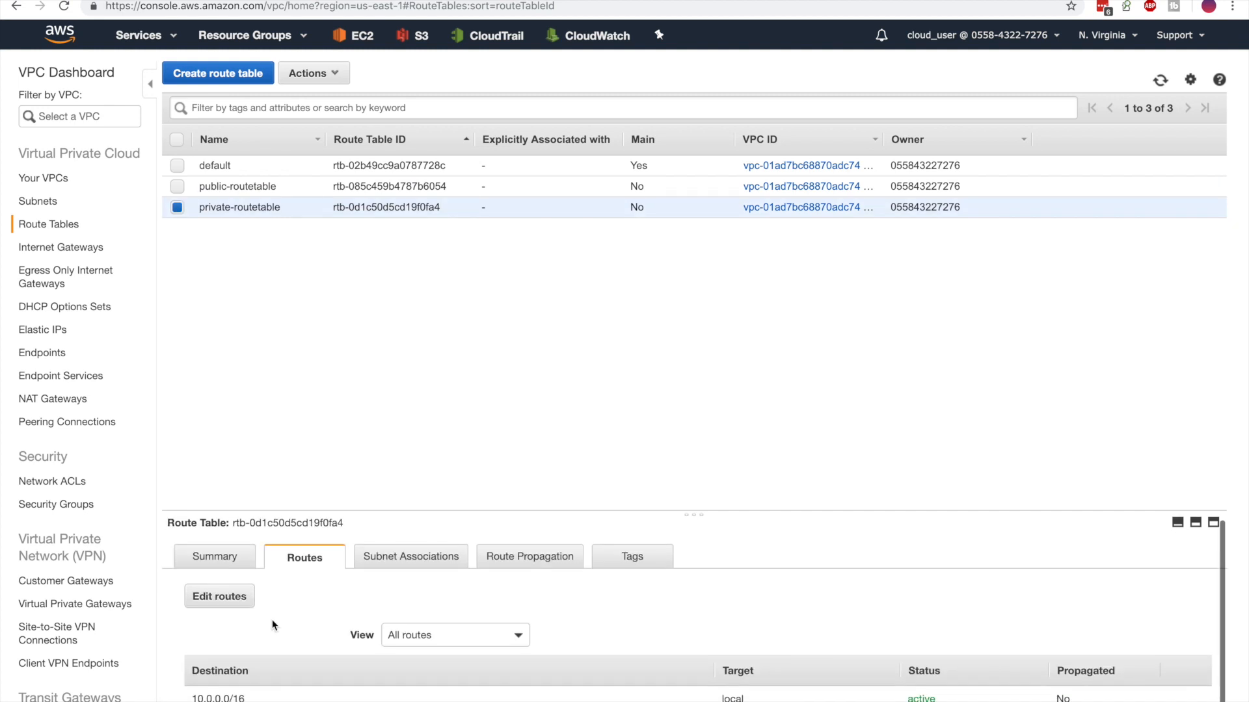
pyautogui.click(219, 596)
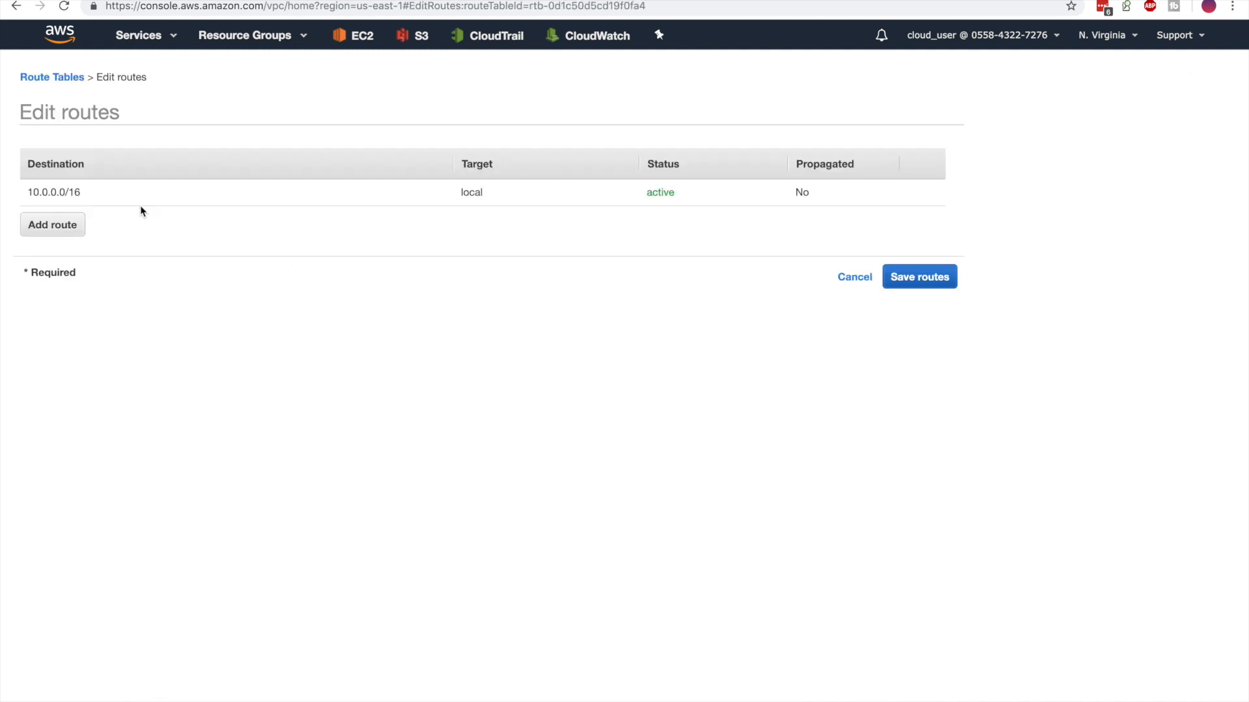
pyautogui.moveTo(100, 197)
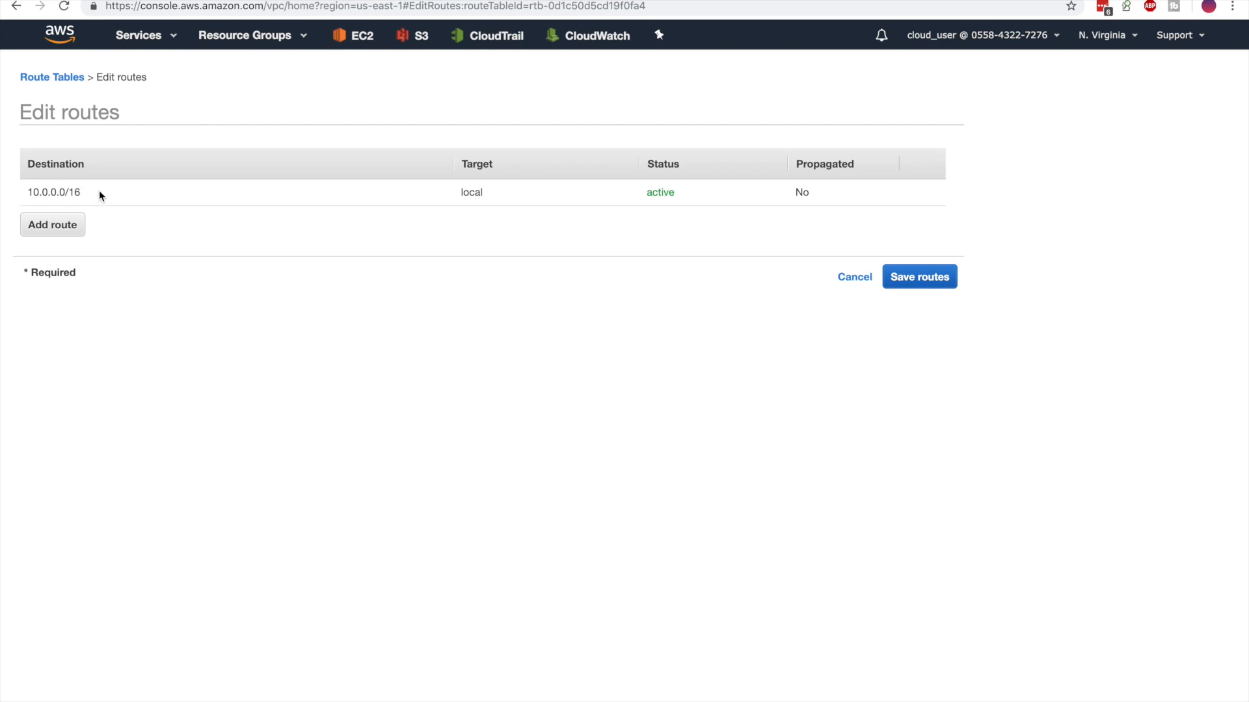
pyautogui.click(853, 275)
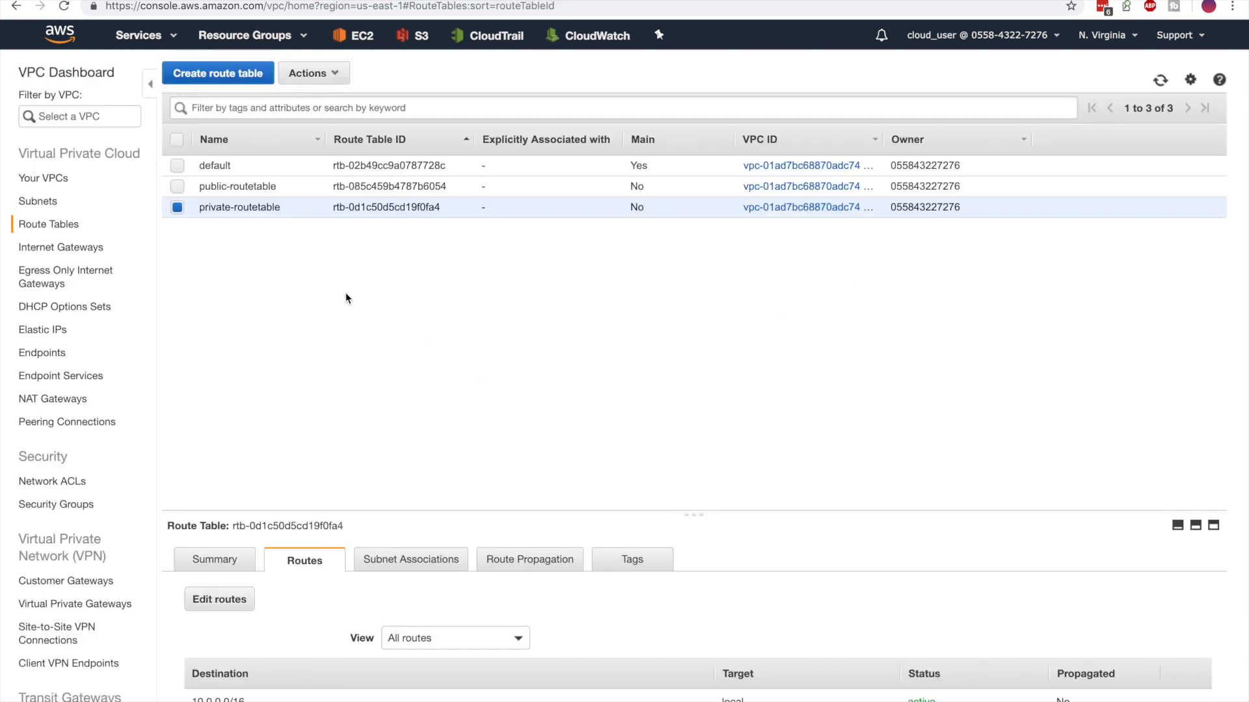
pyautogui.moveTo(338, 297)
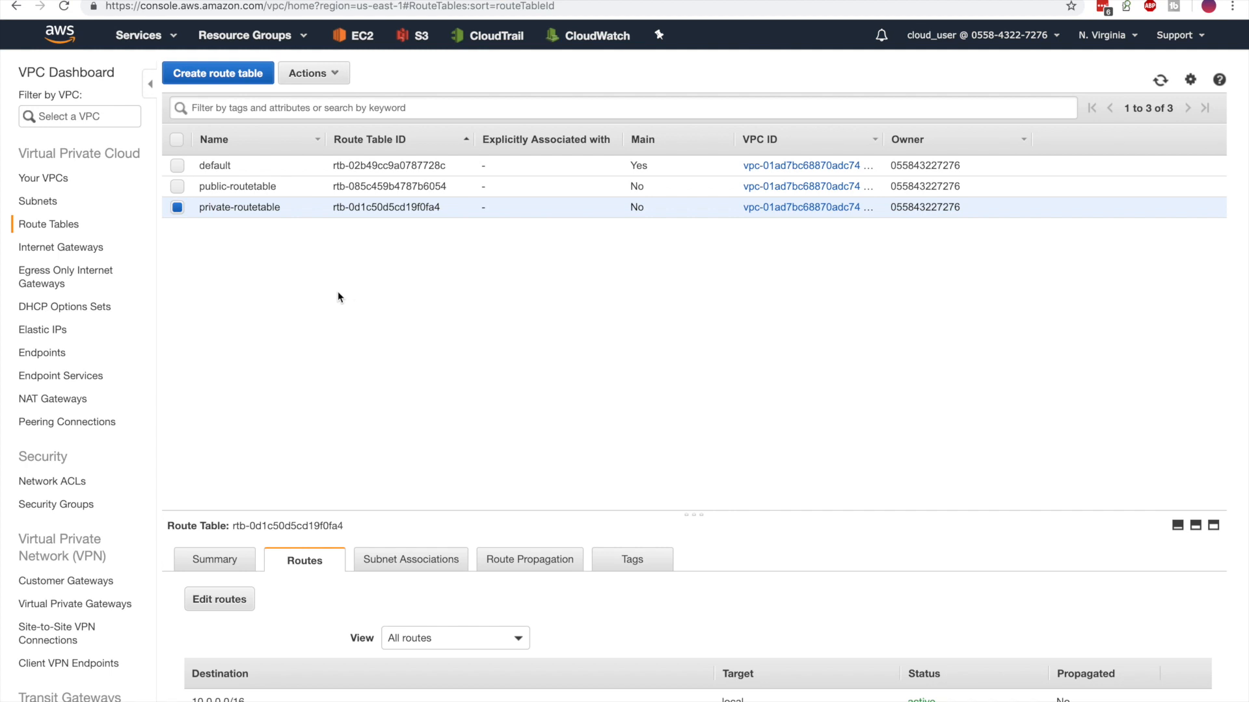
# Show public-routetable's Subnet Associations, which currently list none.
pyautogui.click(236, 186)
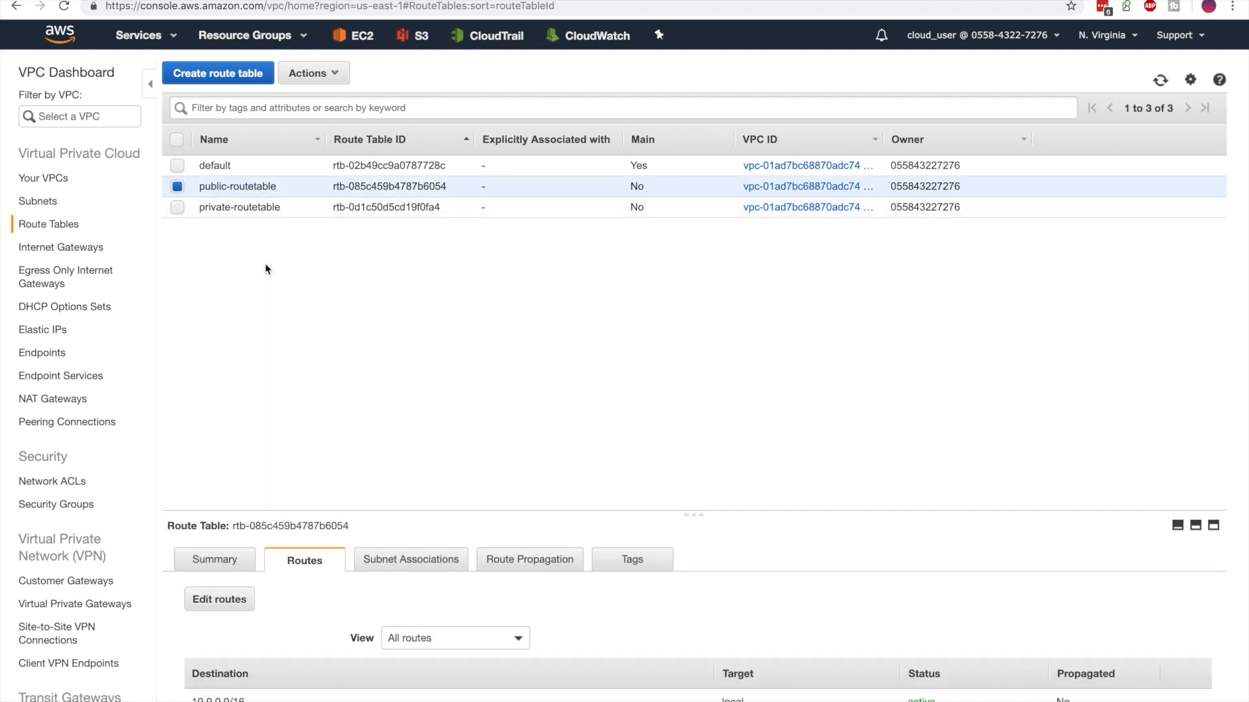
pyautogui.click(411, 560)
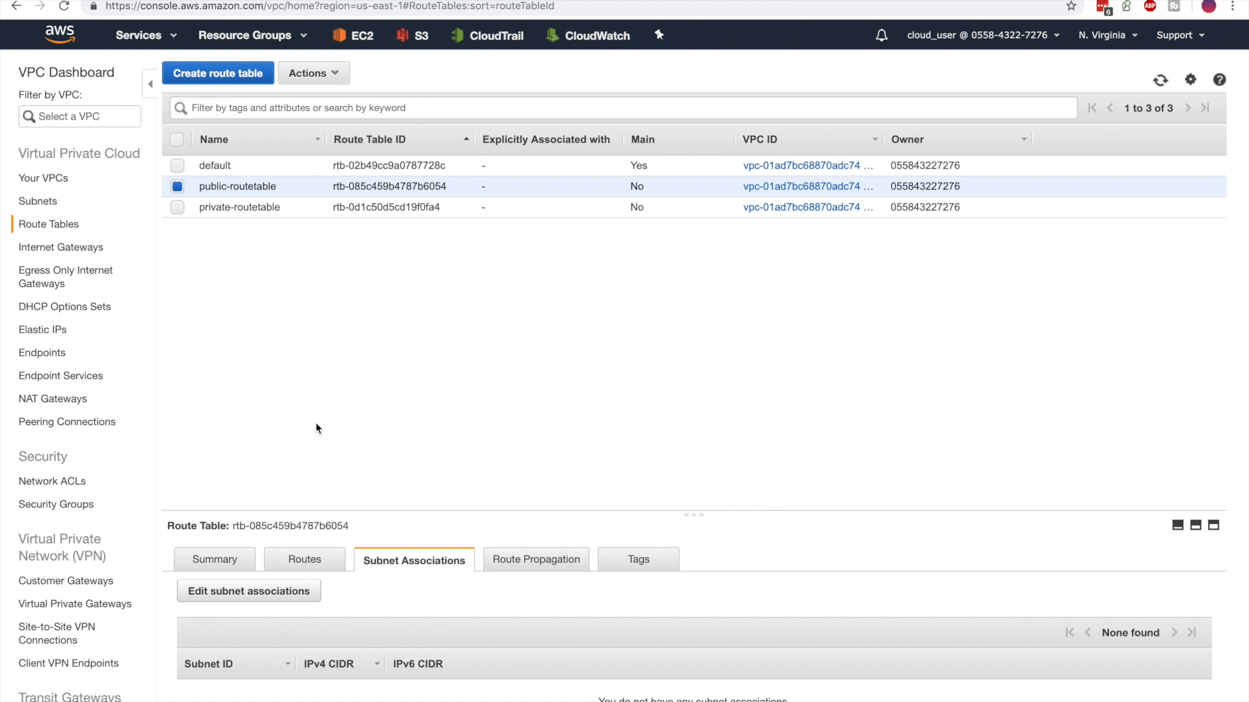
# Associate subnet-1-public and subnet-2-public with public-routetable and save.
pyautogui.click(247, 591)
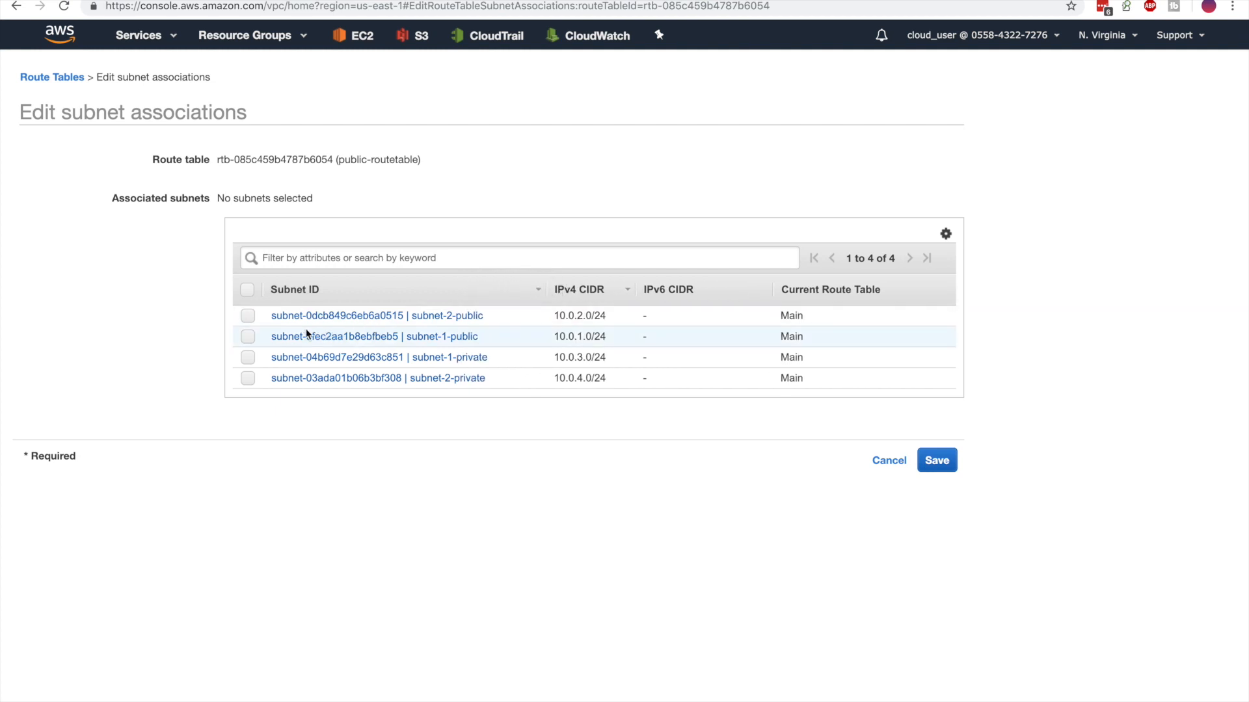
pyautogui.click(247, 336)
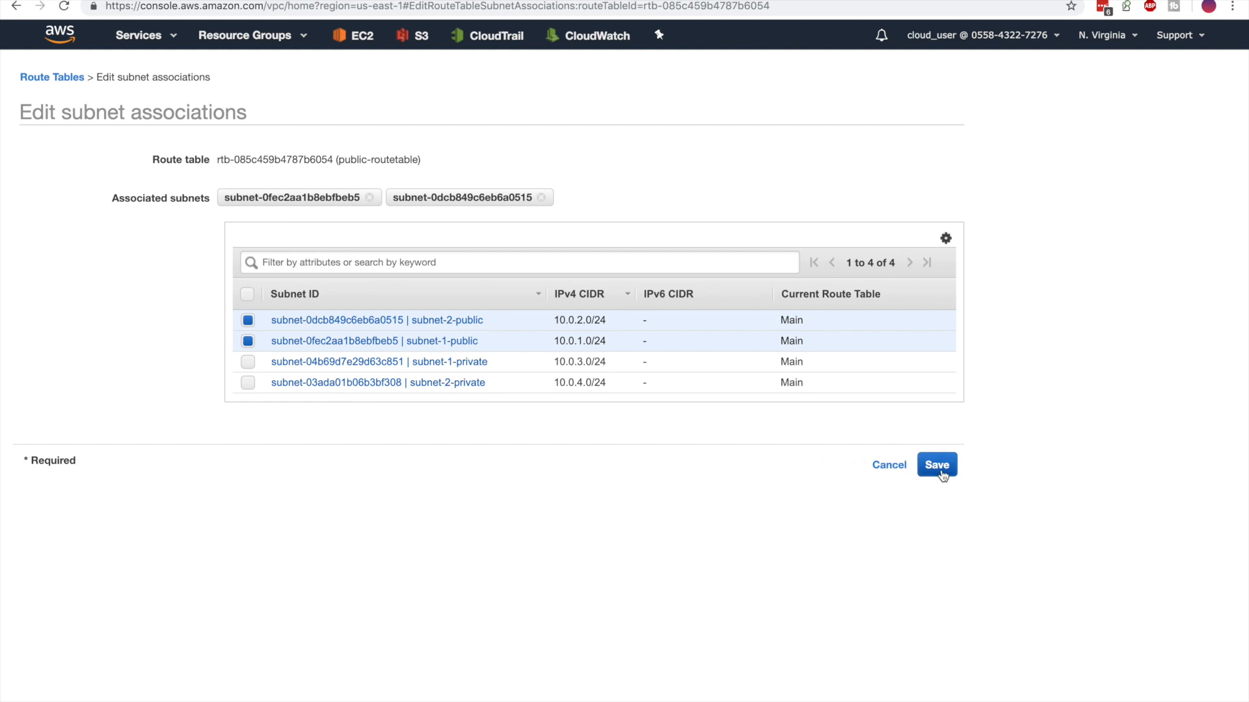
pyautogui.click(937, 466)
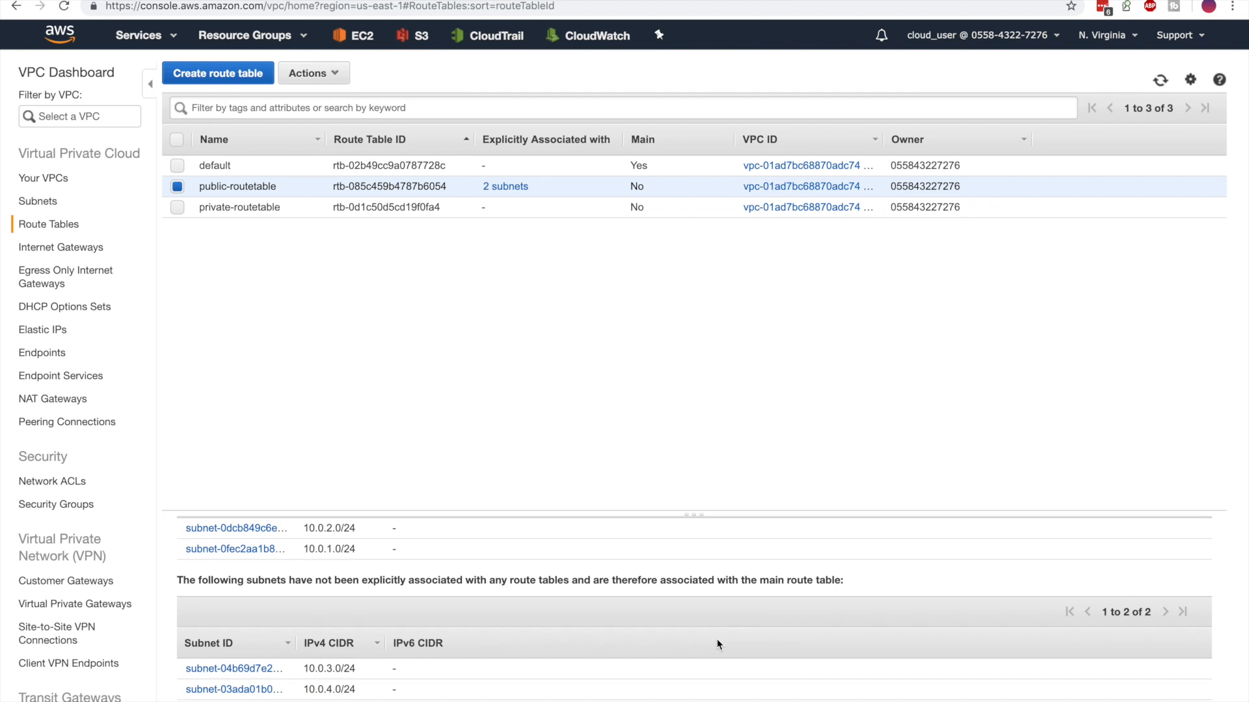
pyautogui.click(413, 559)
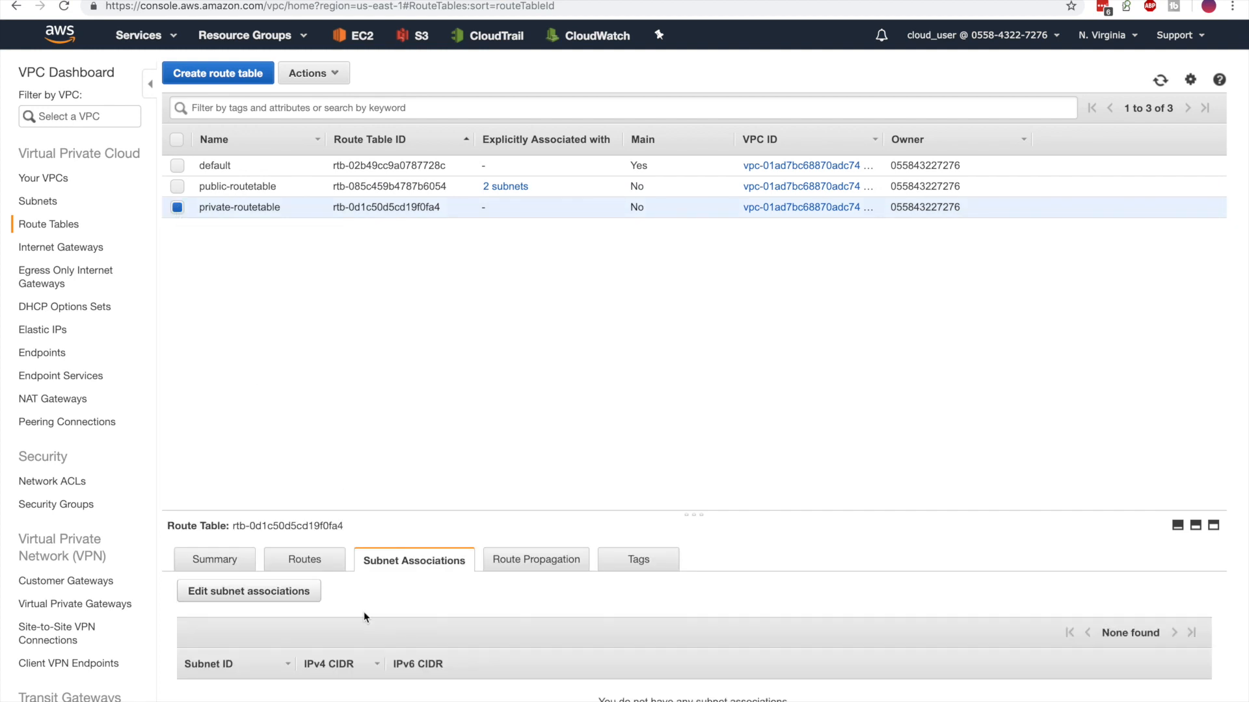
# Associate subnet-1-private and subnet-2-private with private-routetable and save, returning to the architecture diagram.
pyautogui.click(247, 591)
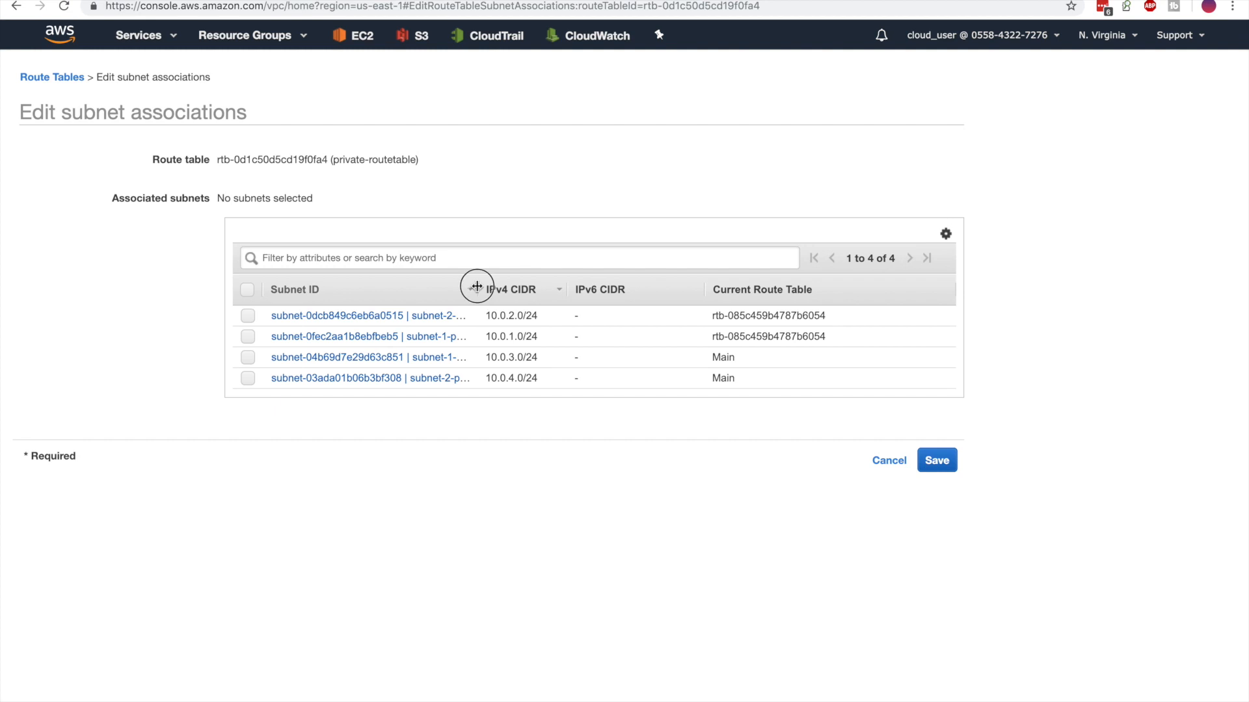
pyautogui.click(247, 361)
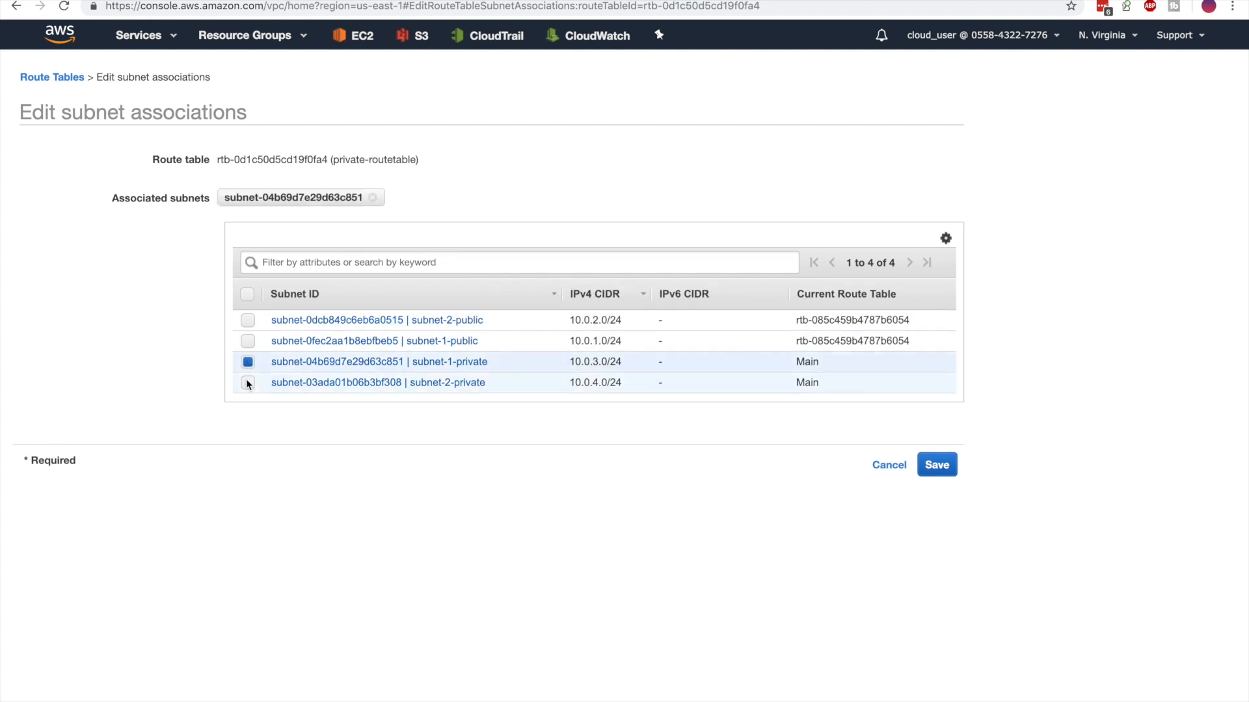
pyautogui.click(937, 464)
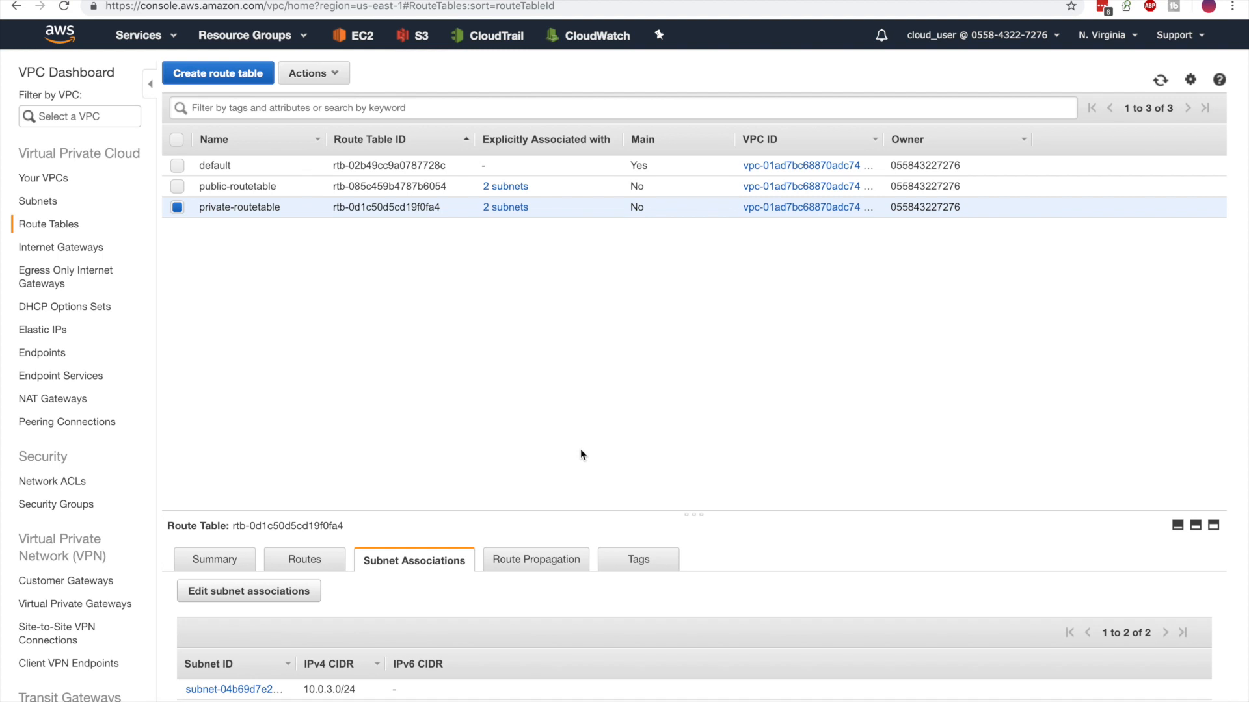
pyautogui.moveTo(642, 455)
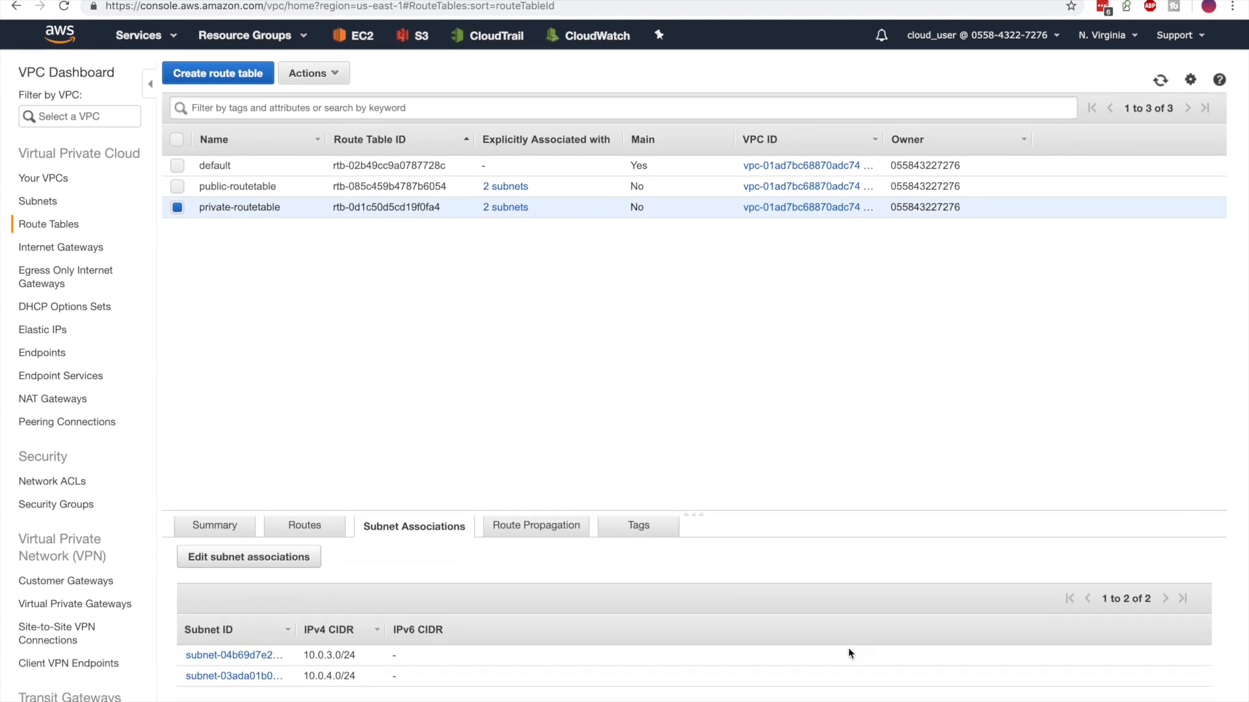
pyautogui.scroll(-3)
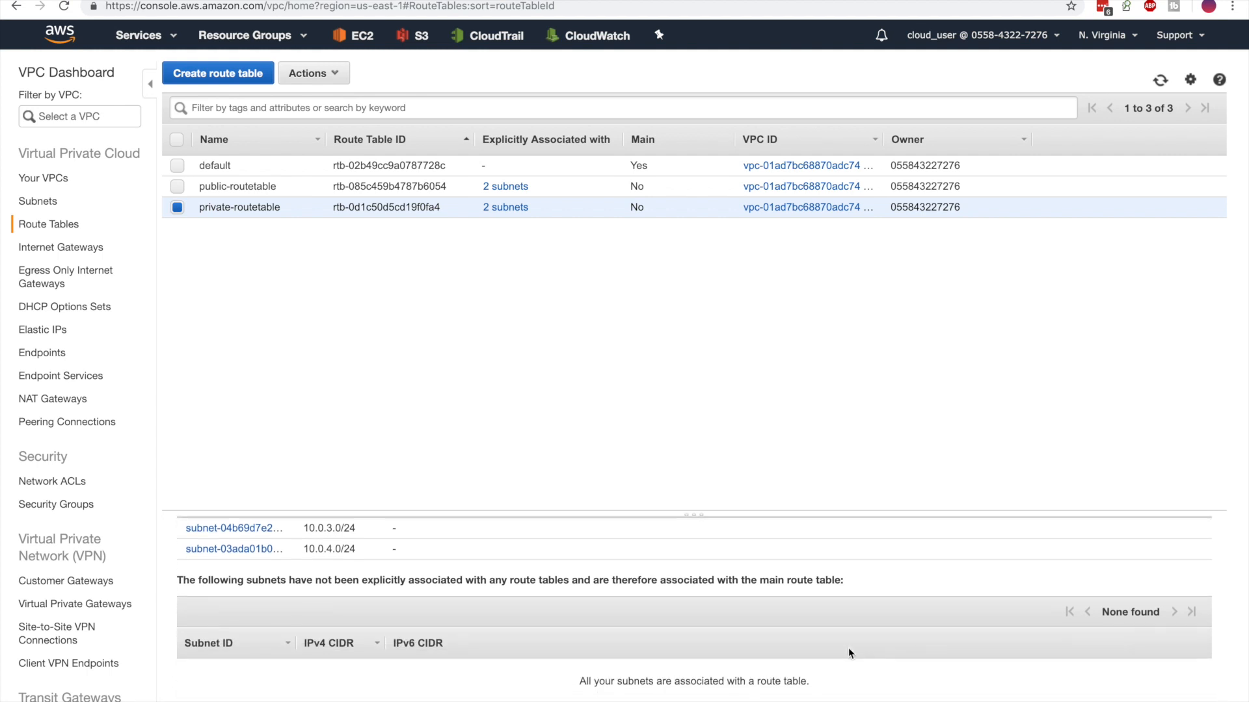
pyautogui.click(413, 559)
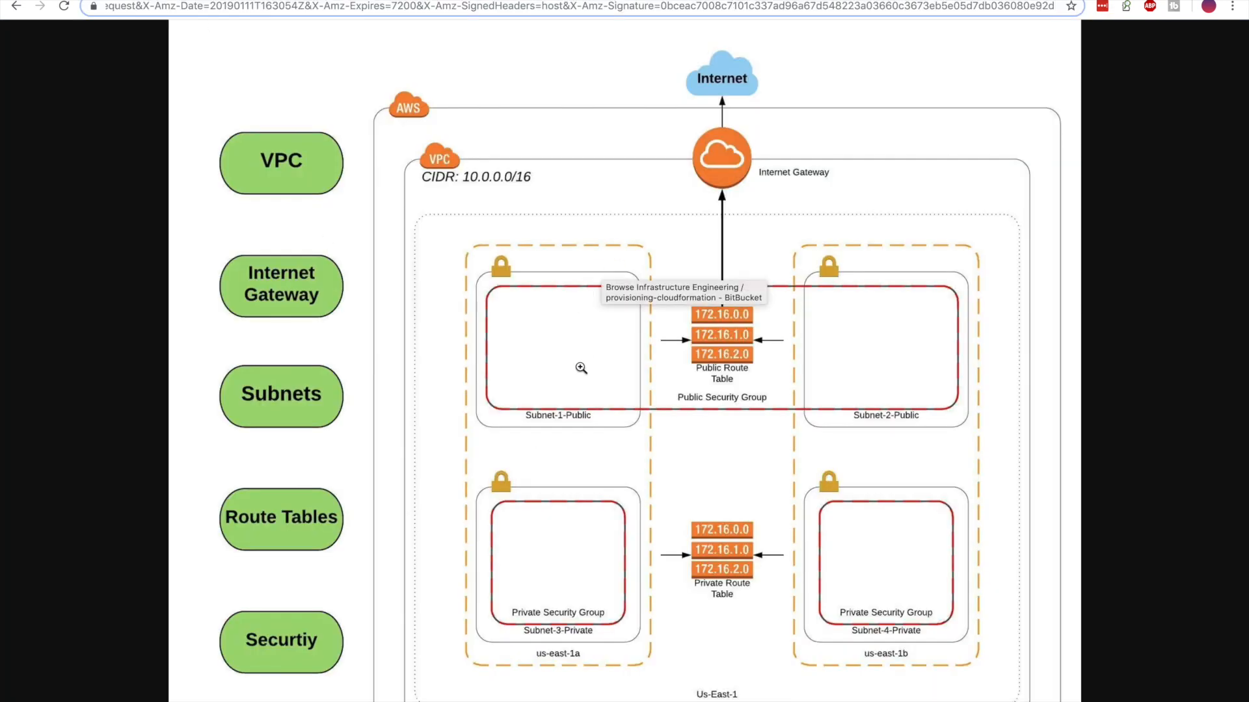
pyautogui.moveTo(594, 513)
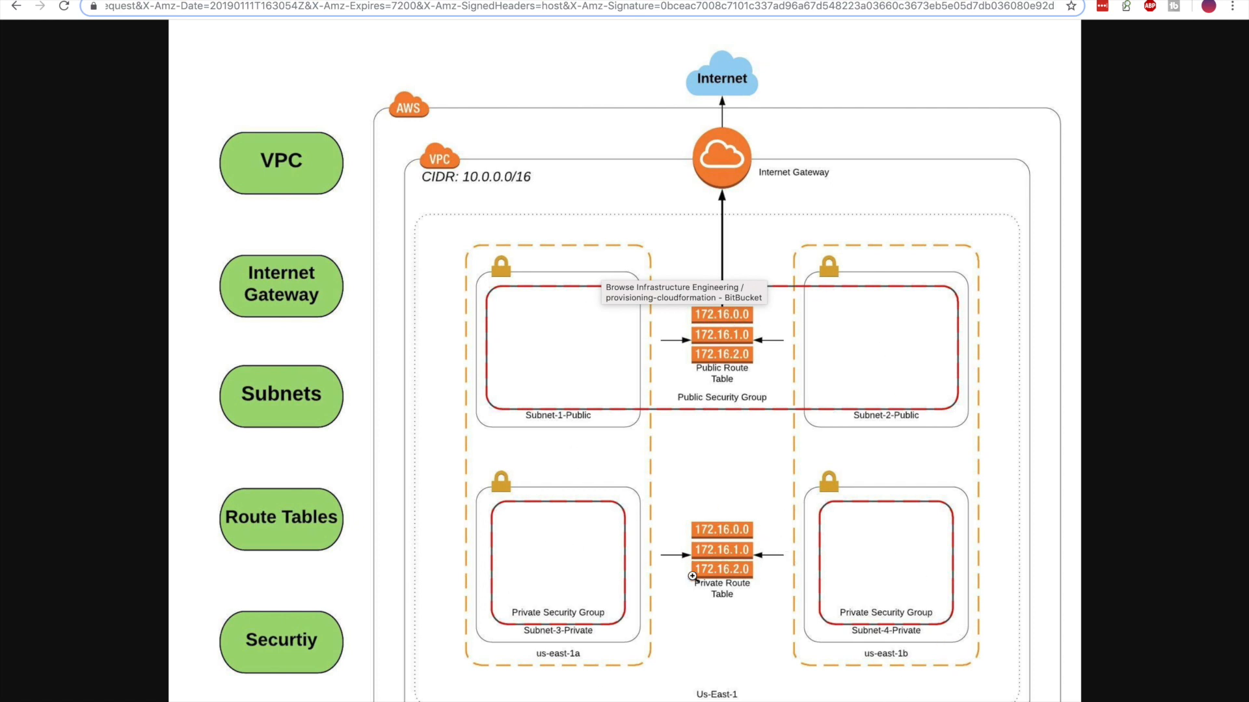
pyautogui.moveTo(705, 387)
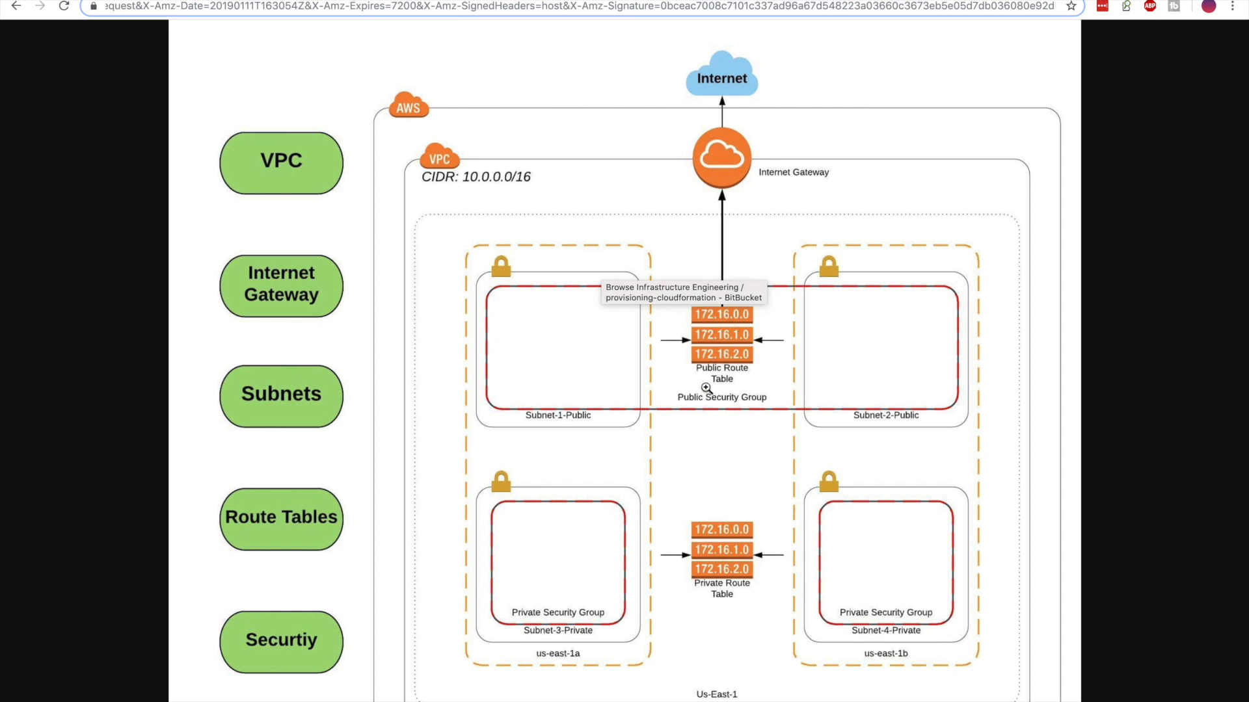
pyautogui.moveTo(726, 162)
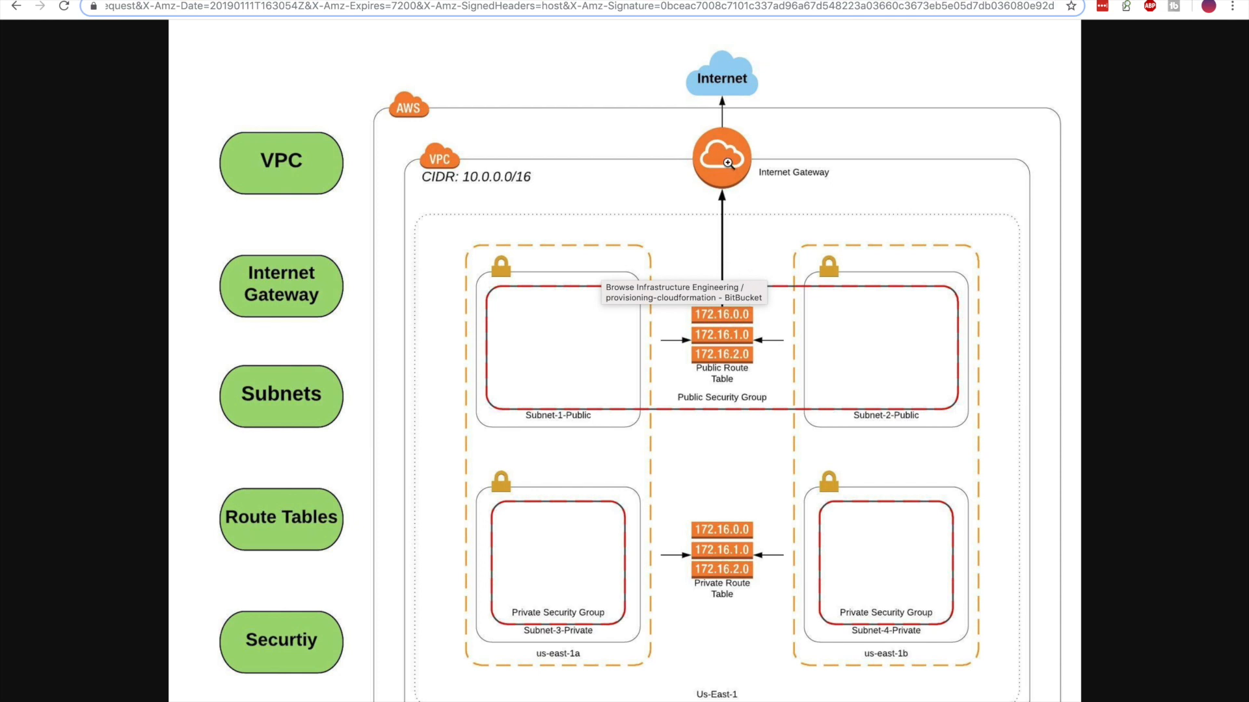